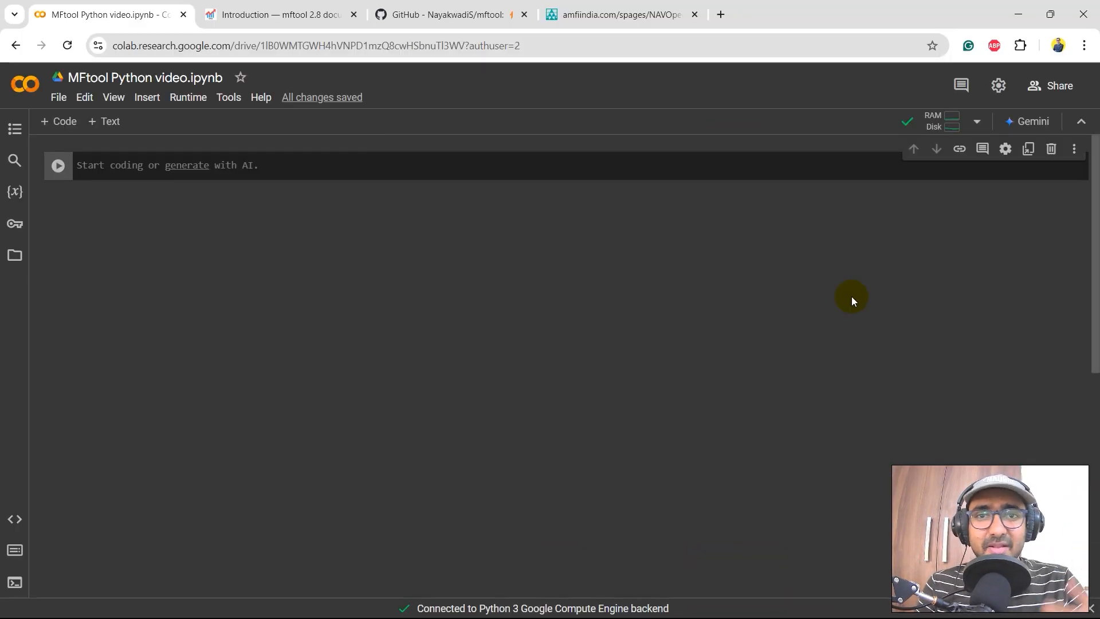
# Leave the empty Colab cell and switch to the 'Introduction — mftool' documentation tab
pyautogui.click(58, 165)
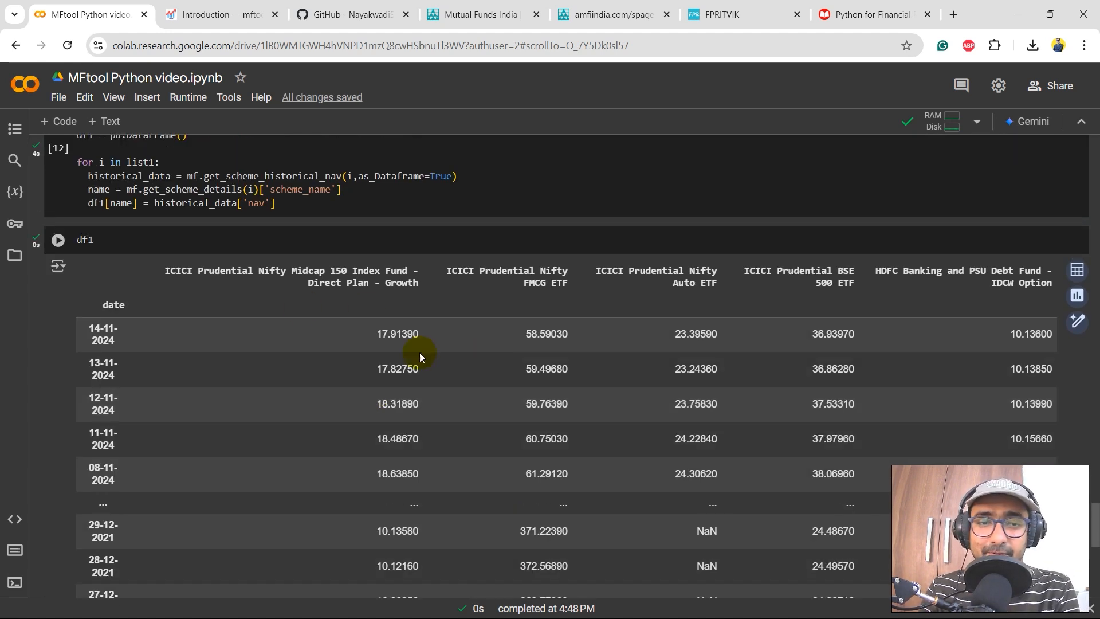
pyautogui.scroll(3)
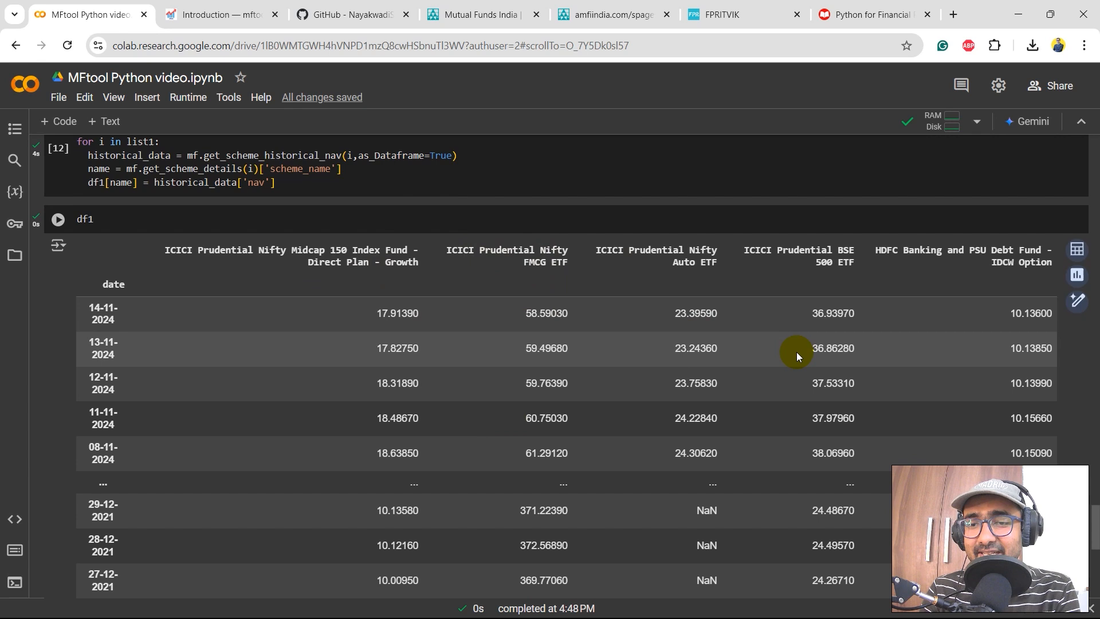
pyautogui.scroll(-3)
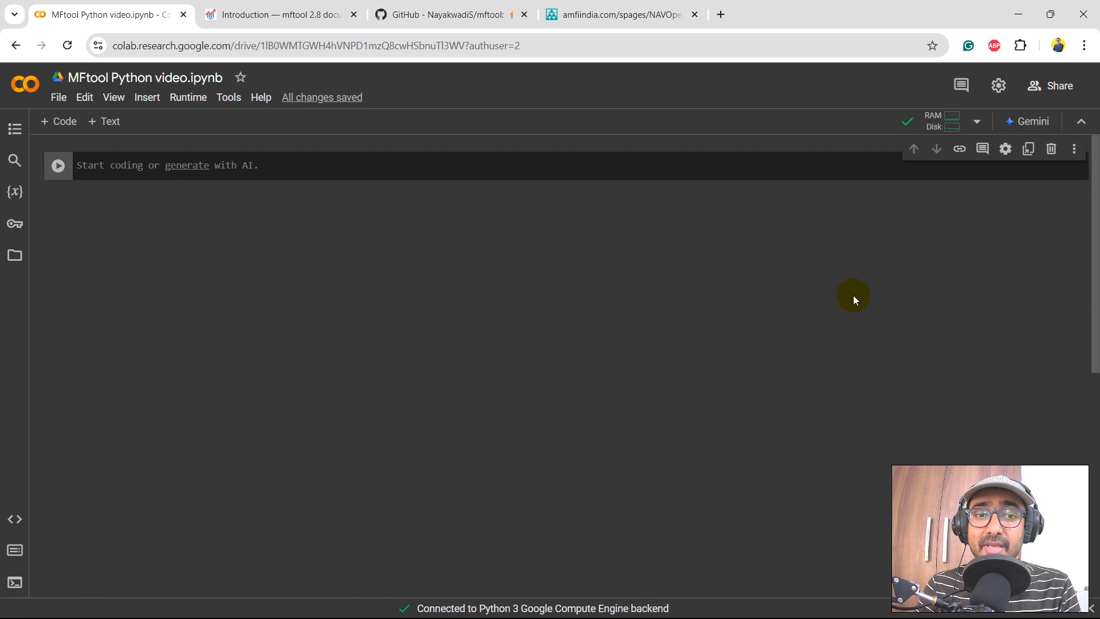
pyautogui.click(57, 165)
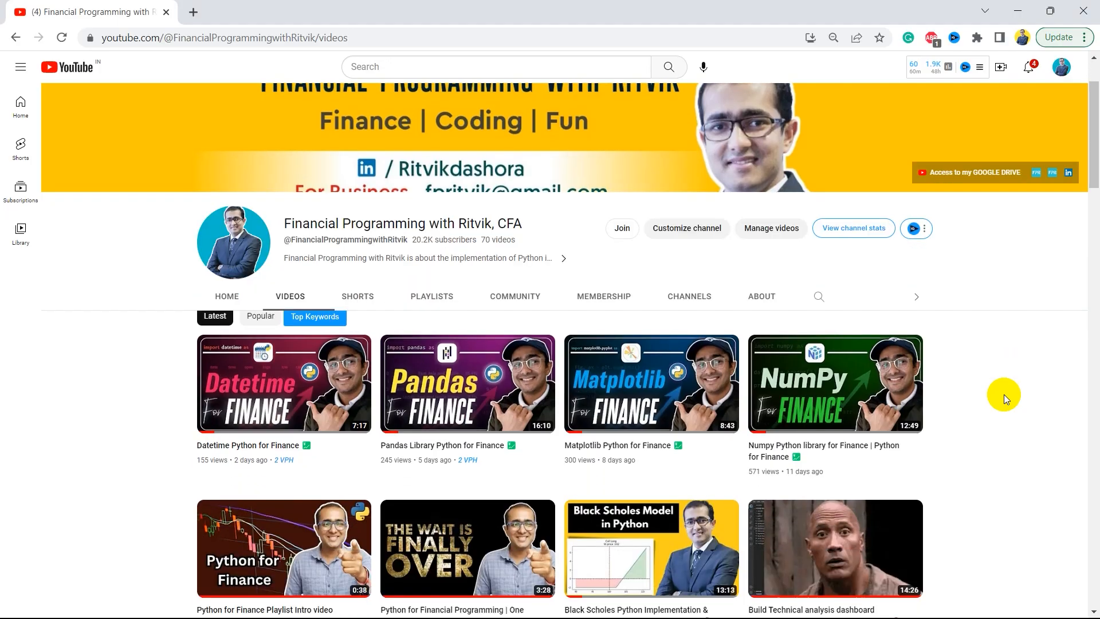
pyautogui.scroll(-3)
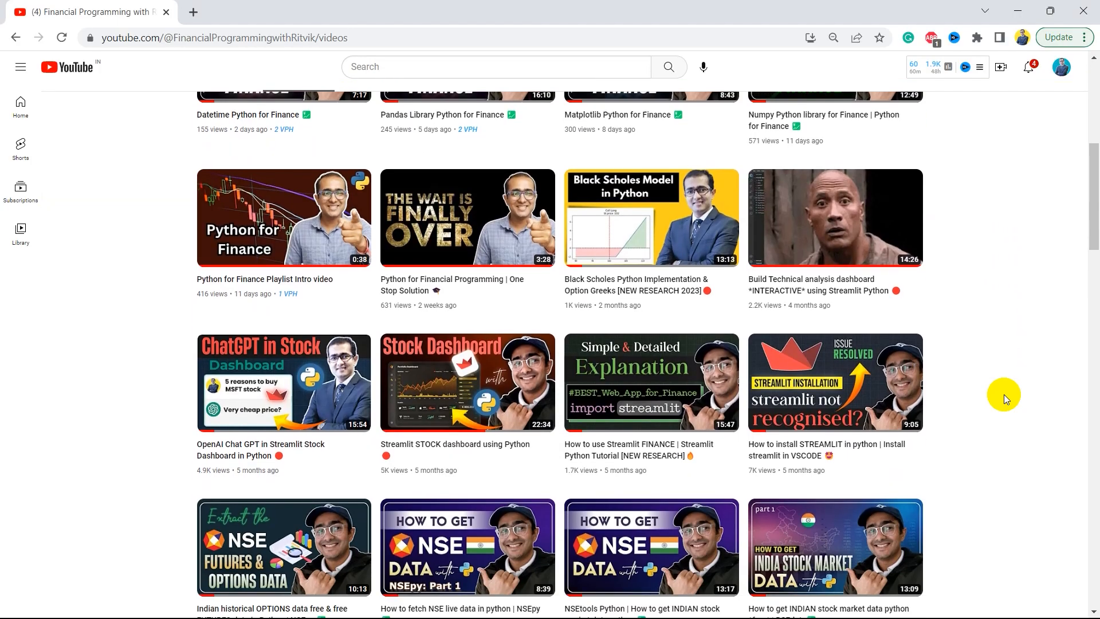
pyautogui.scroll(-3)
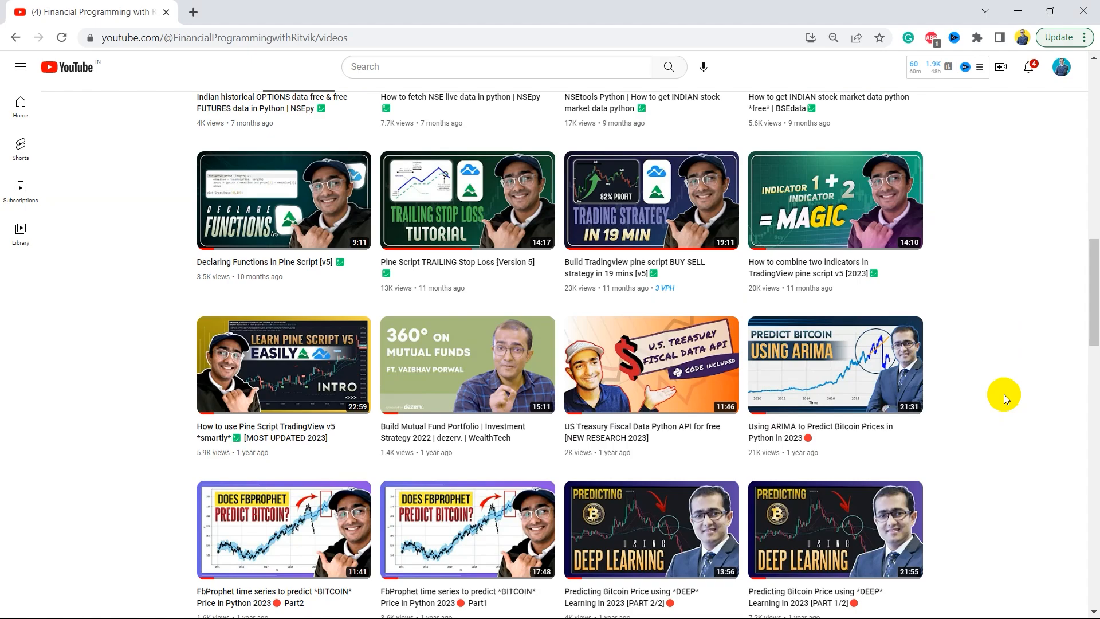
pyautogui.scroll(-3)
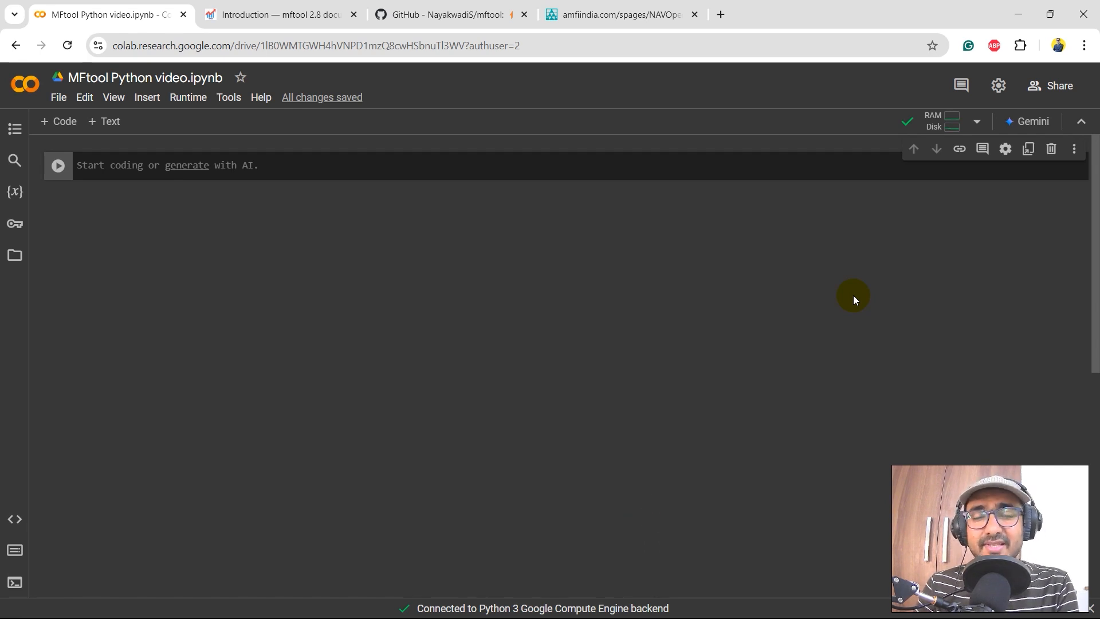
pyautogui.moveTo(335, 202)
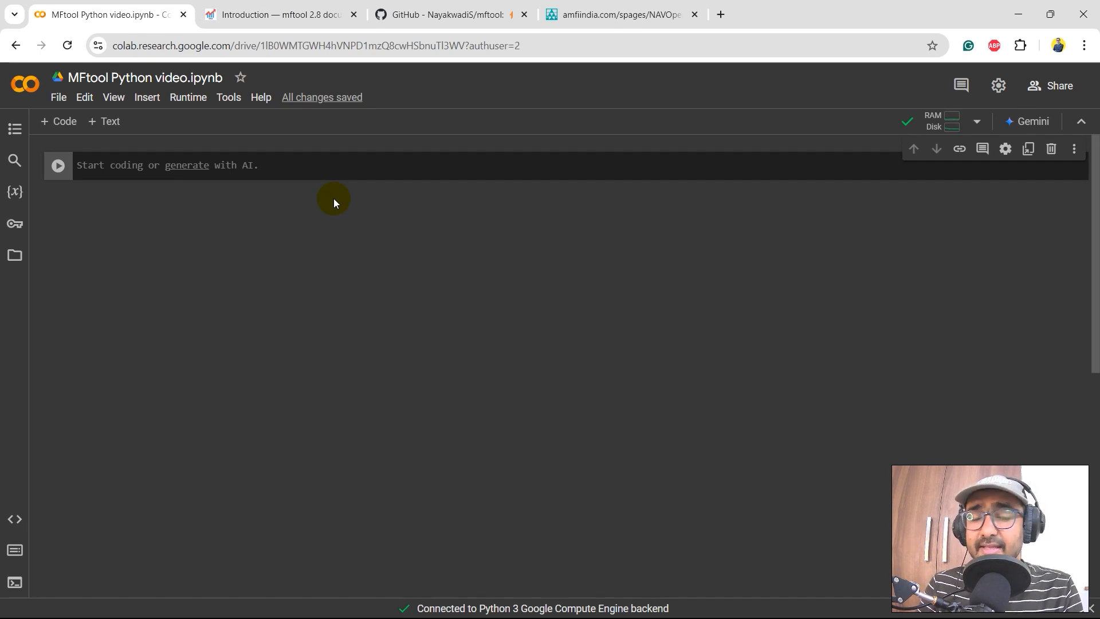
pyautogui.click(277, 14)
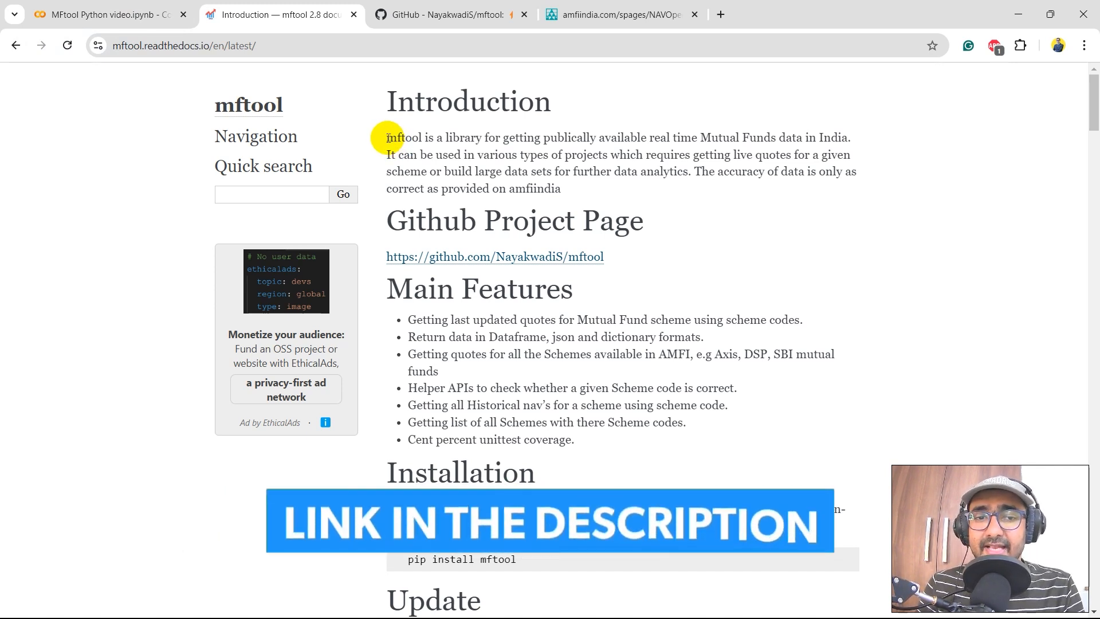
# Highlight the publicly available data phrase, 'Dataframe' and AMFI in the mftool features
pyautogui.moveTo(449, 137); pyautogui.dragTo(540, 137)
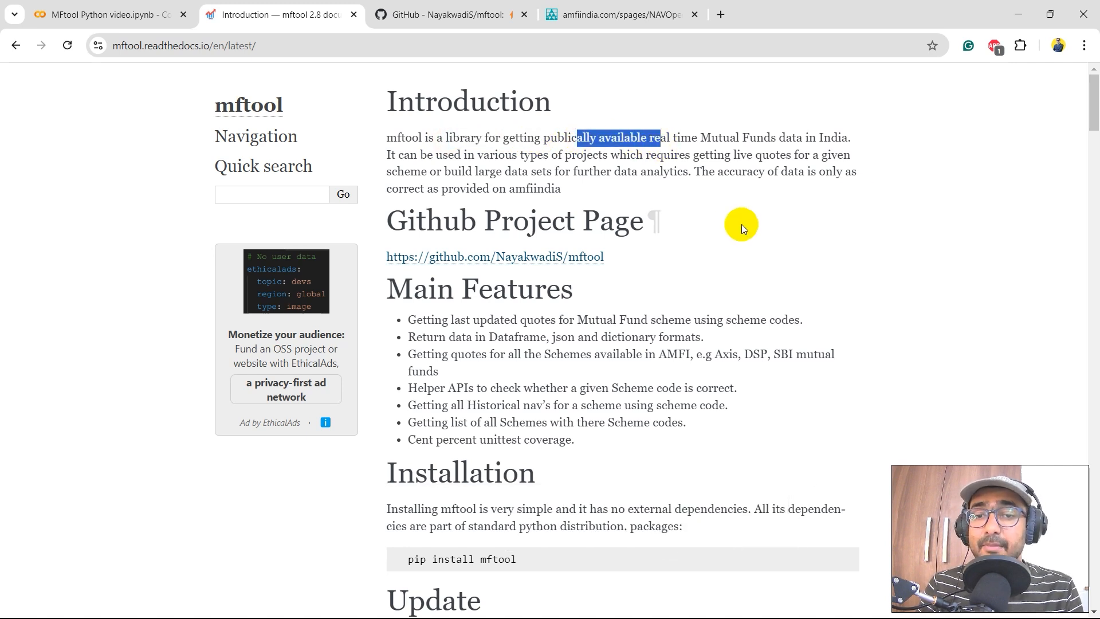
pyautogui.moveTo(856, 198)
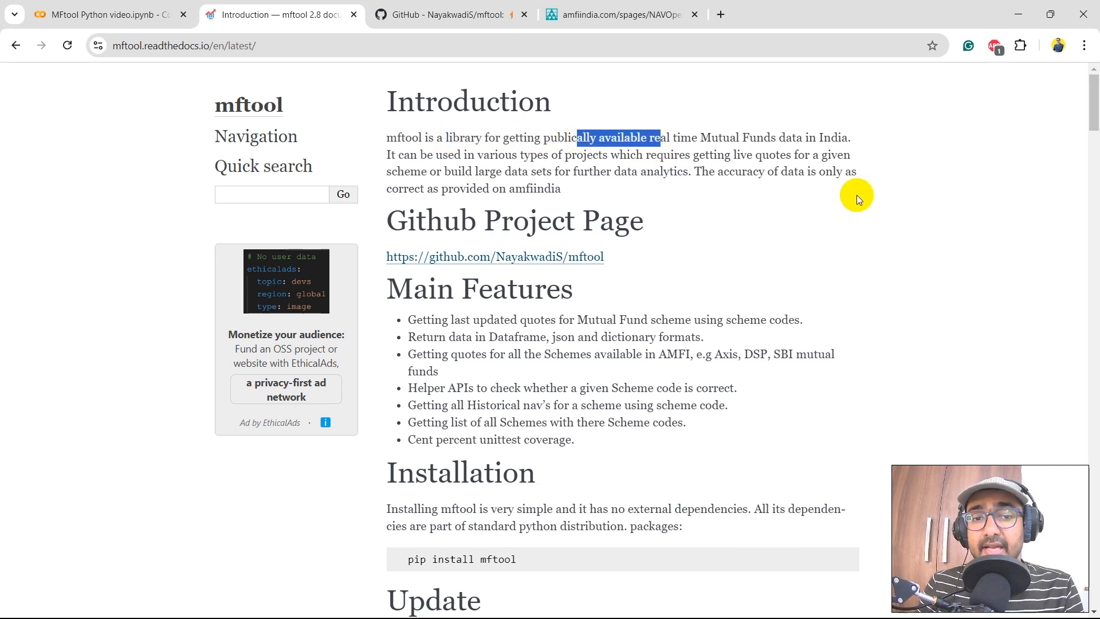
pyautogui.moveTo(616, 156)
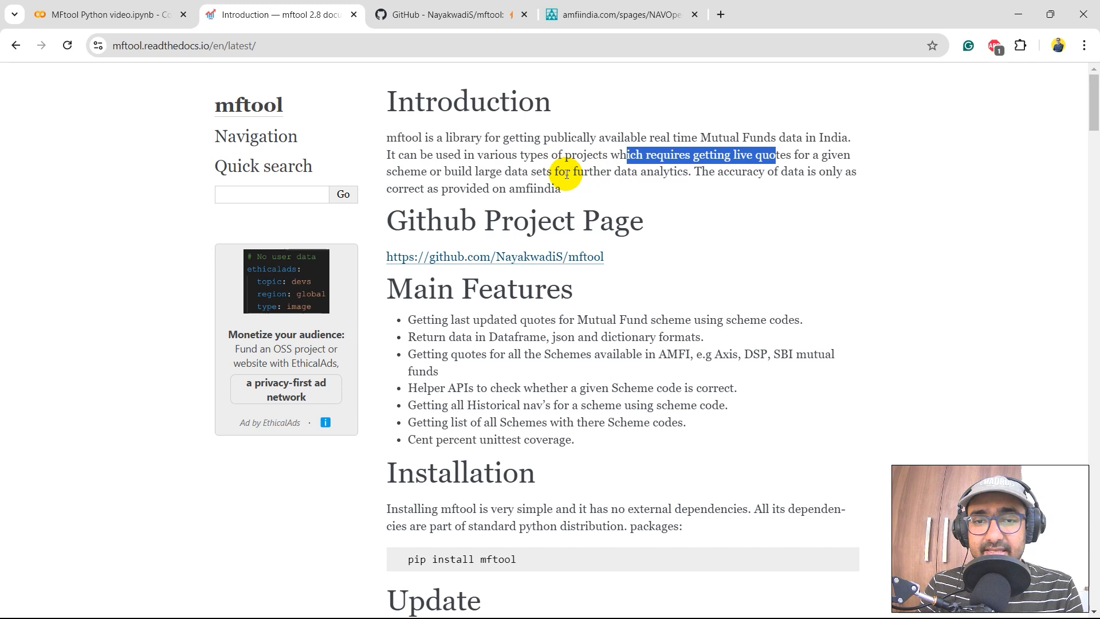
pyautogui.scroll(-3)
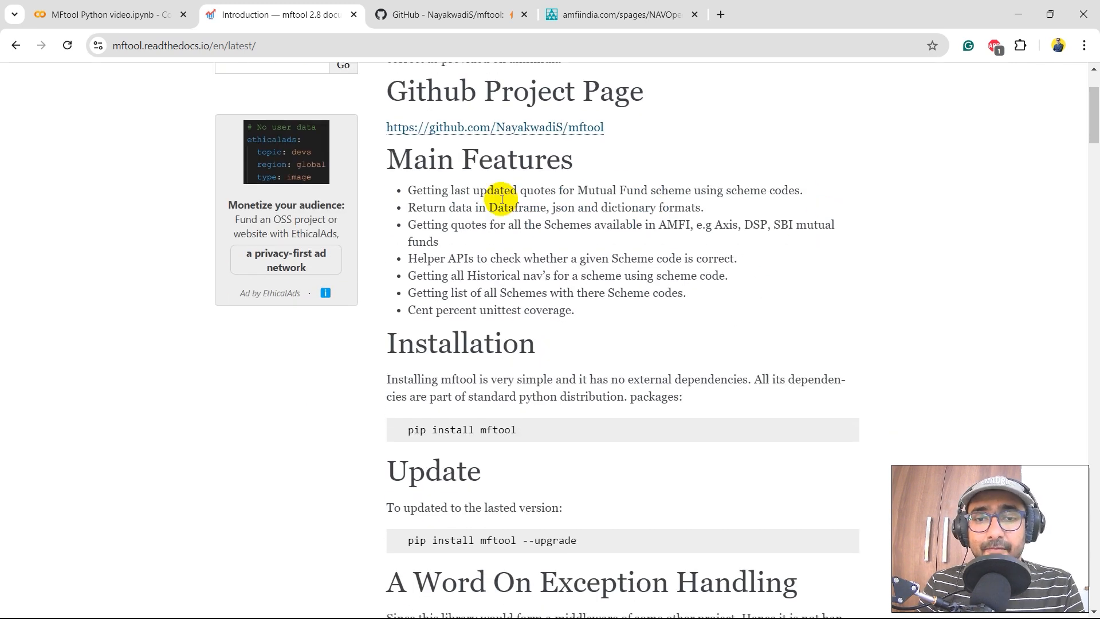
pyautogui.moveTo(421, 190)
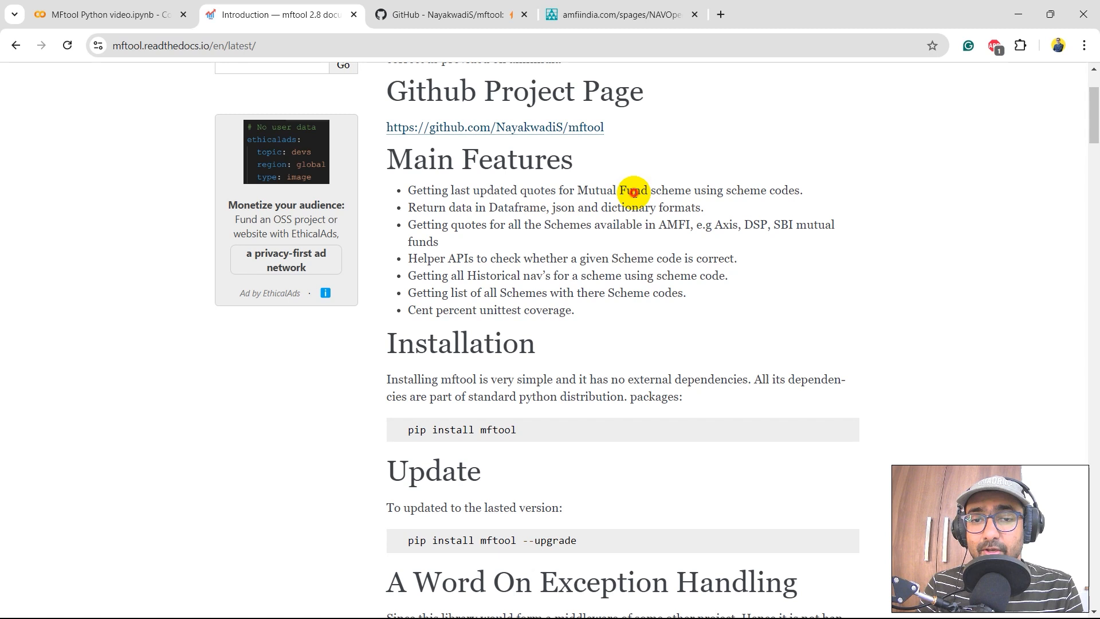
pyautogui.doubleClick(510, 207)
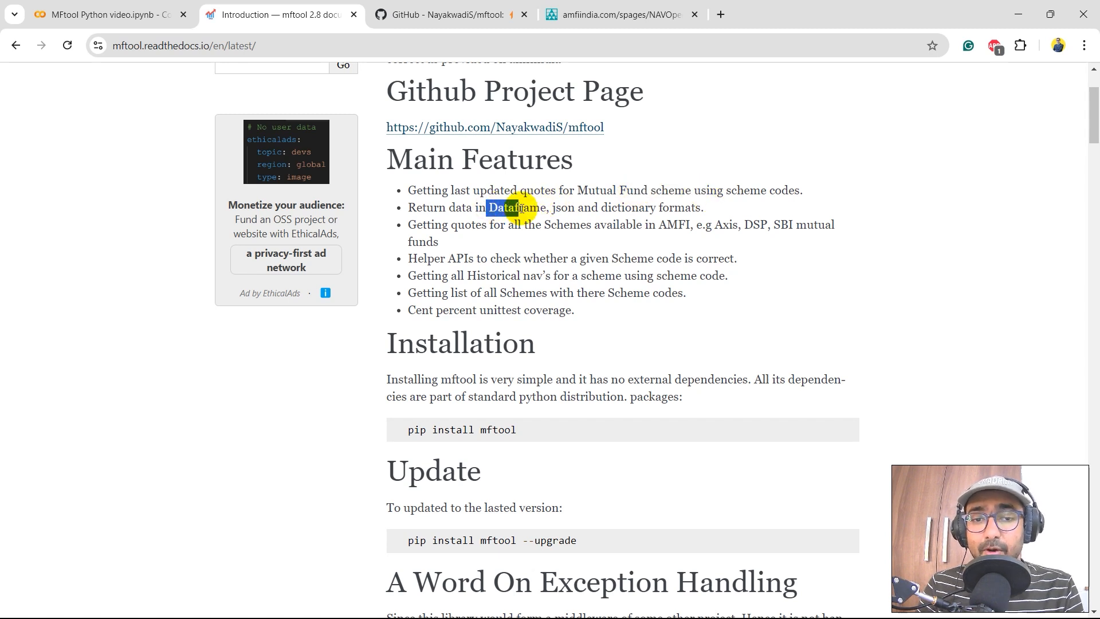
pyautogui.moveTo(515, 207); pyautogui.dragTo(656, 207)
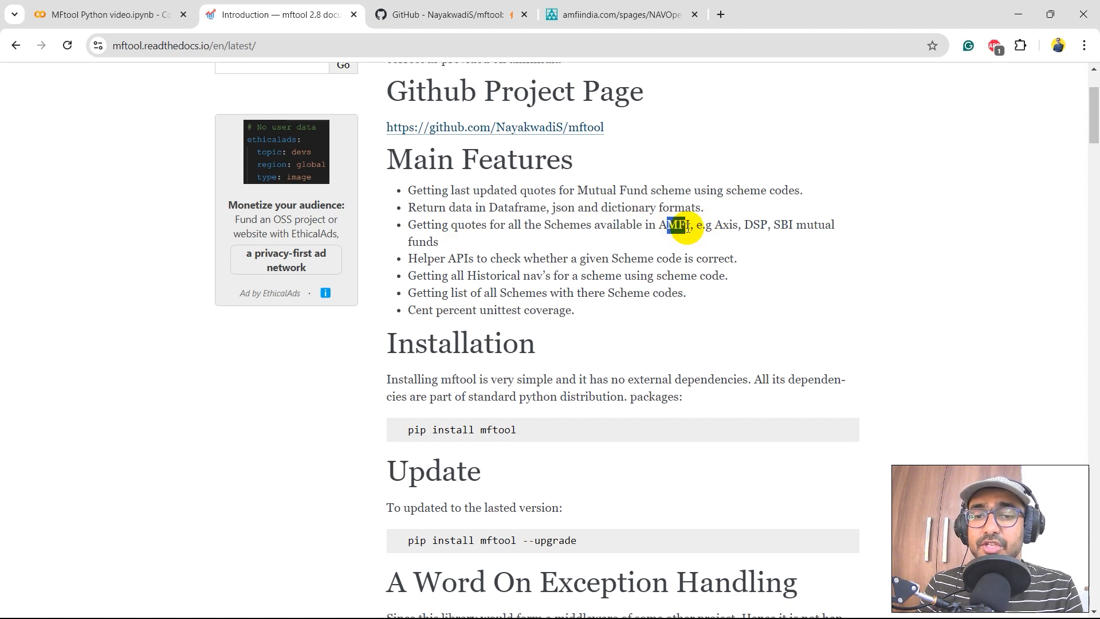
pyautogui.scroll(-3)
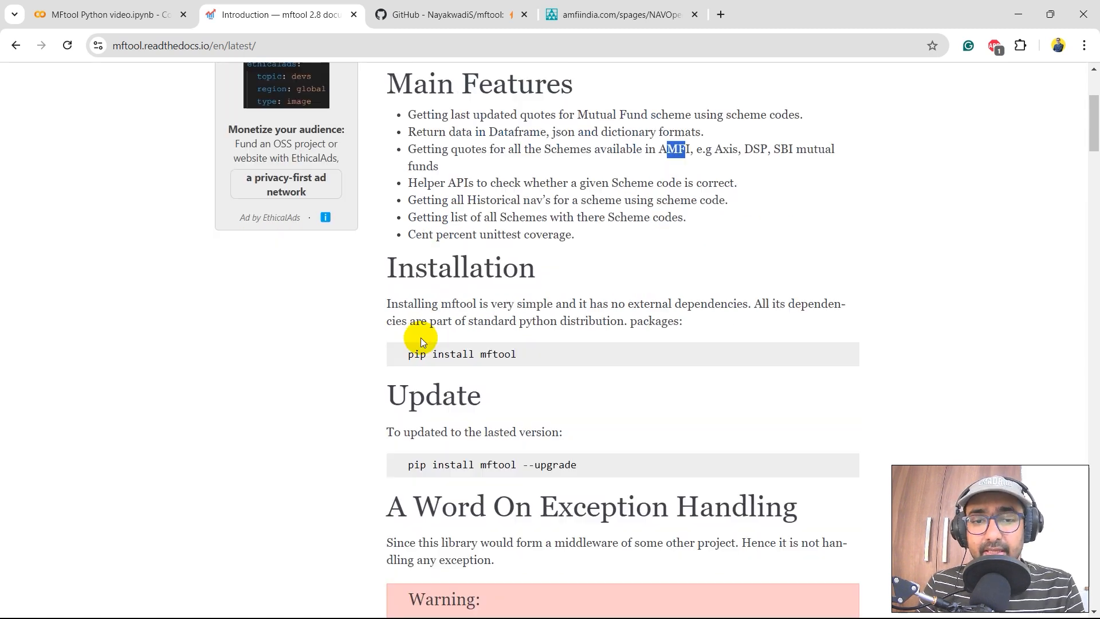
# Select 'pip install mftool', browse the scheme APIs, and open the GitHub repository page
pyautogui.moveTo(411, 353); pyautogui.dragTo(518, 354)
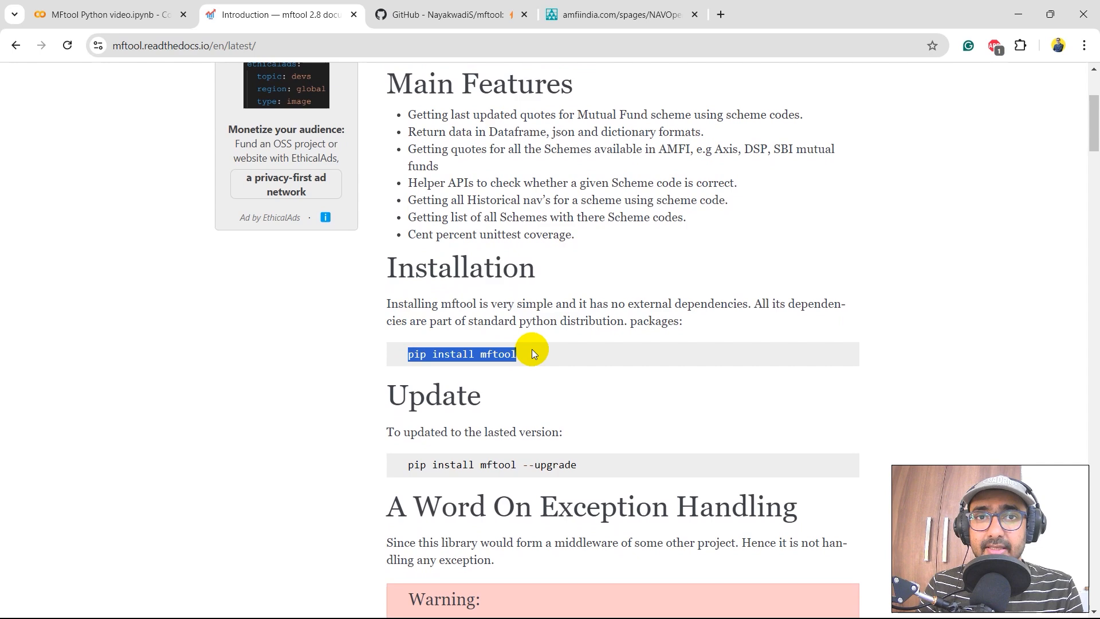
pyautogui.scroll(-3)
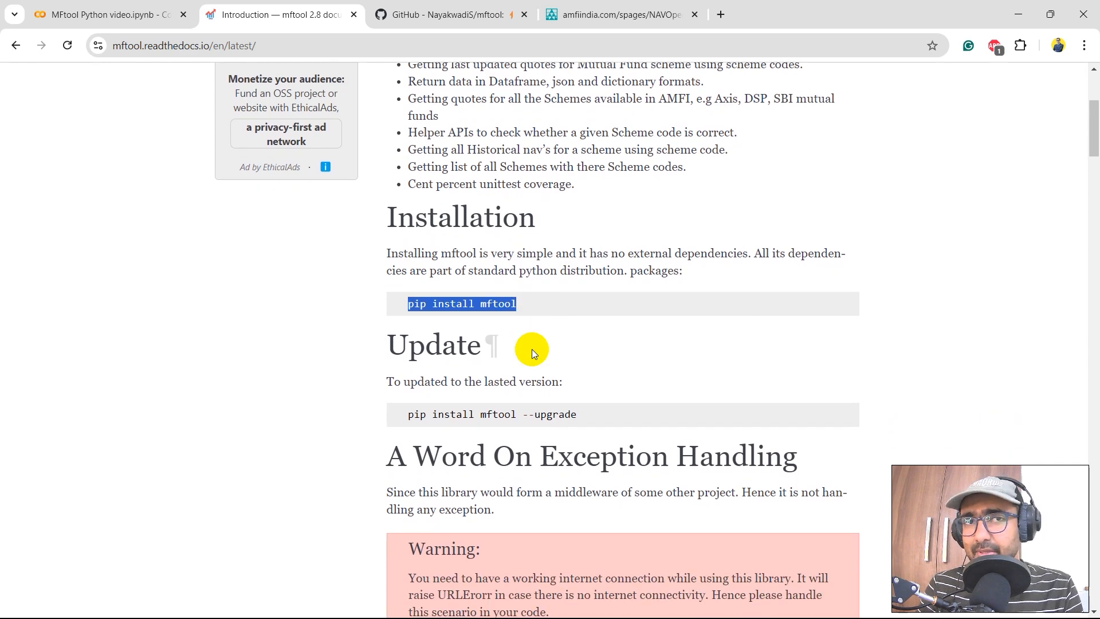
pyautogui.scroll(-3)
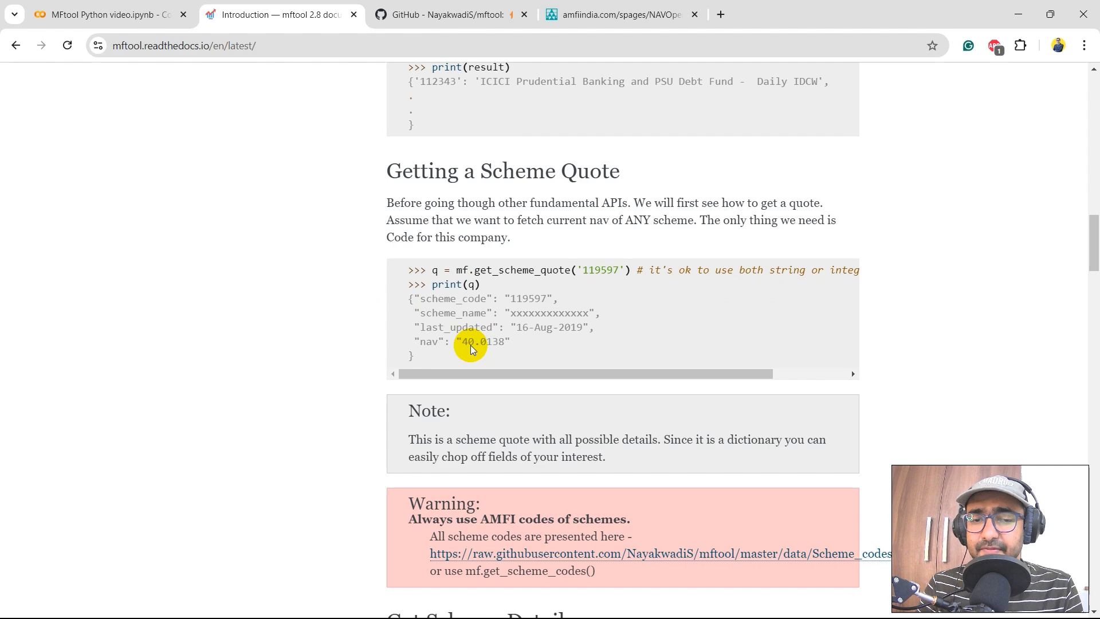
pyautogui.scroll(-3)
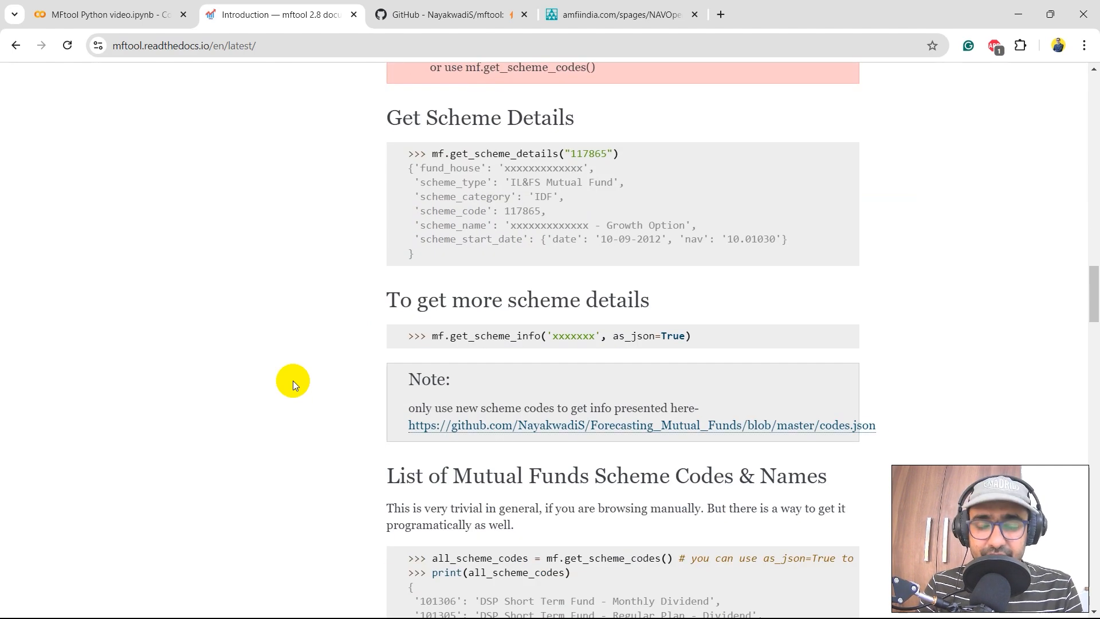
pyautogui.scroll(3)
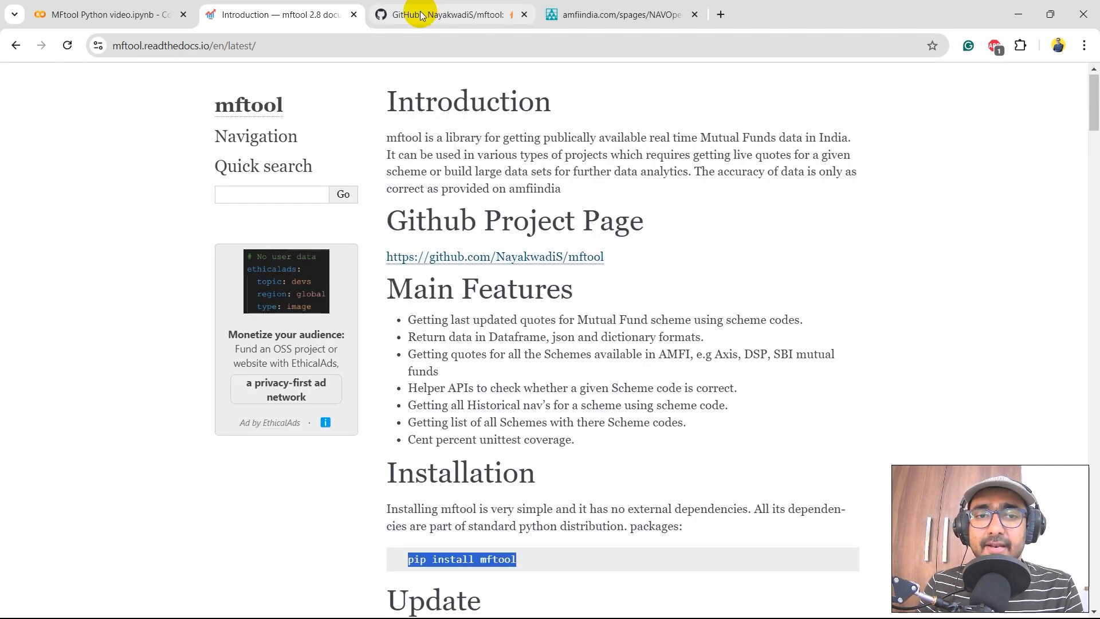
pyautogui.click(450, 14)
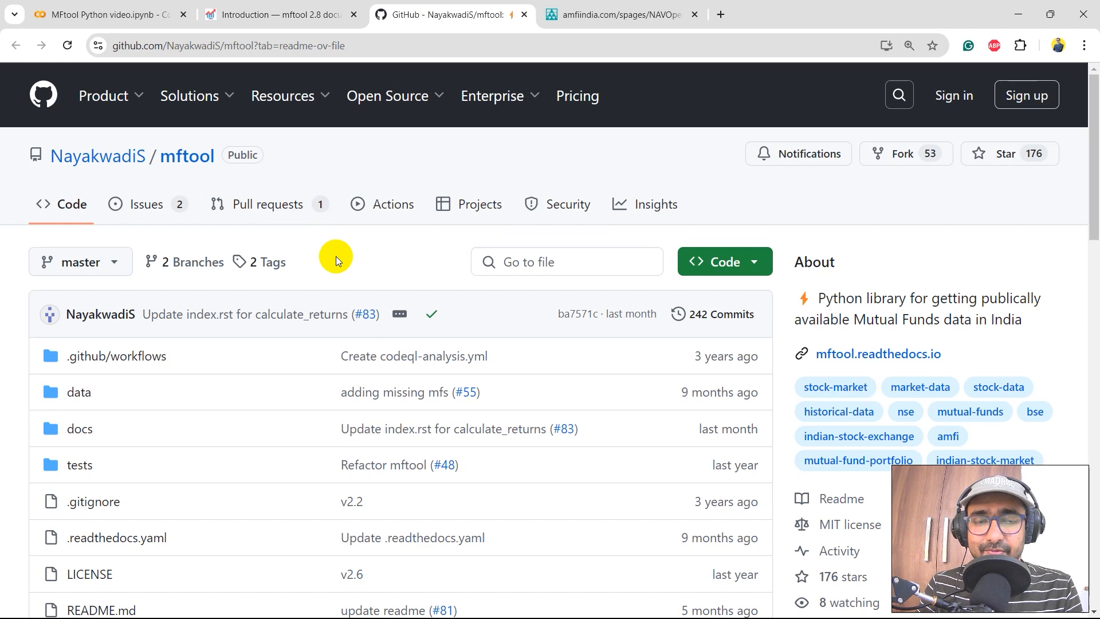
pyautogui.scroll(-3)
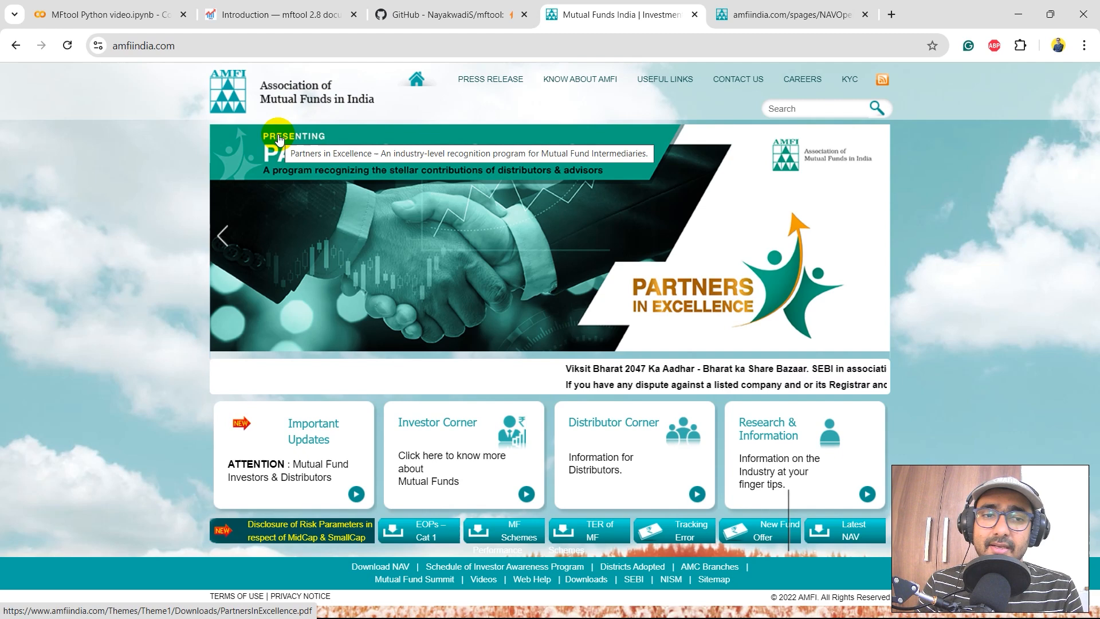
pyautogui.moveTo(100, 180)
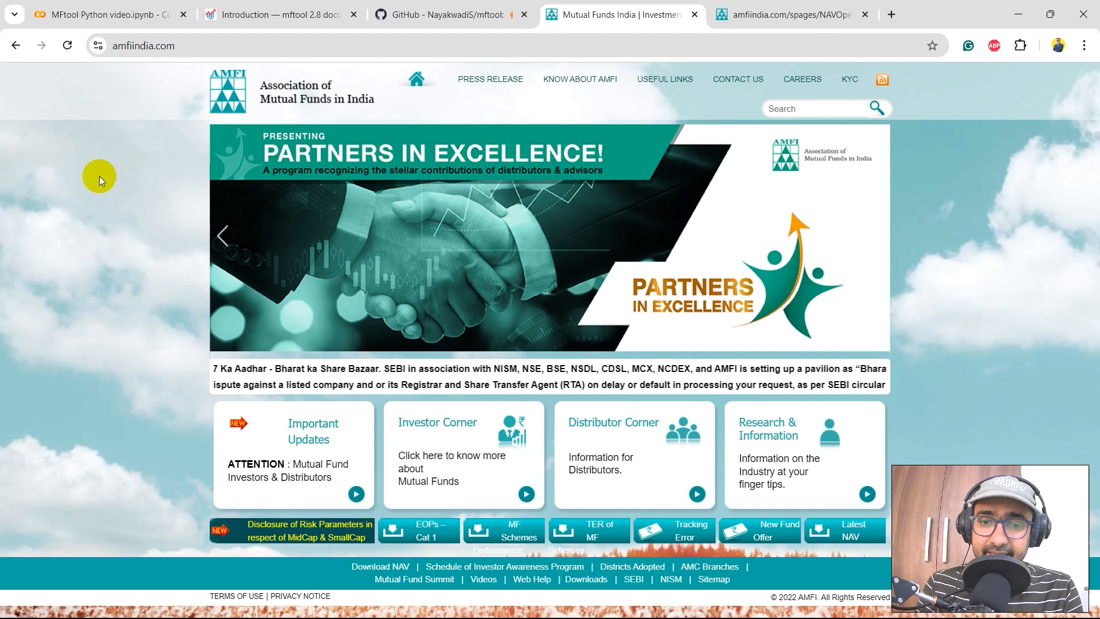
# Select the Aditya Birla Sun Life scheme rows in AMFI's NAV file, then return to Colab
pyautogui.click(792, 13)
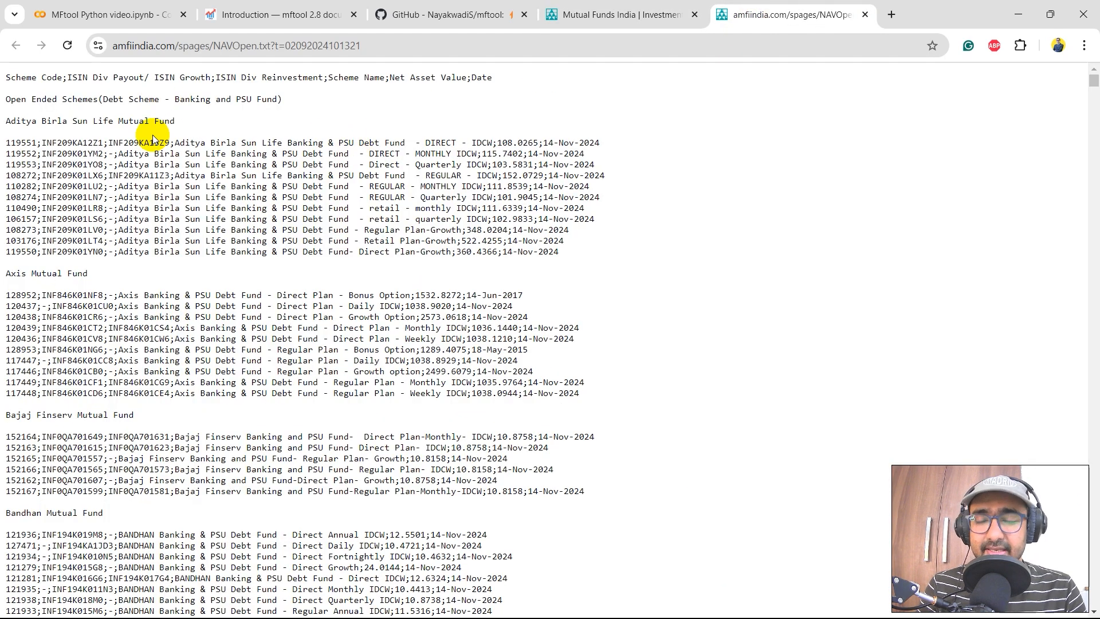
pyautogui.scroll(-3)
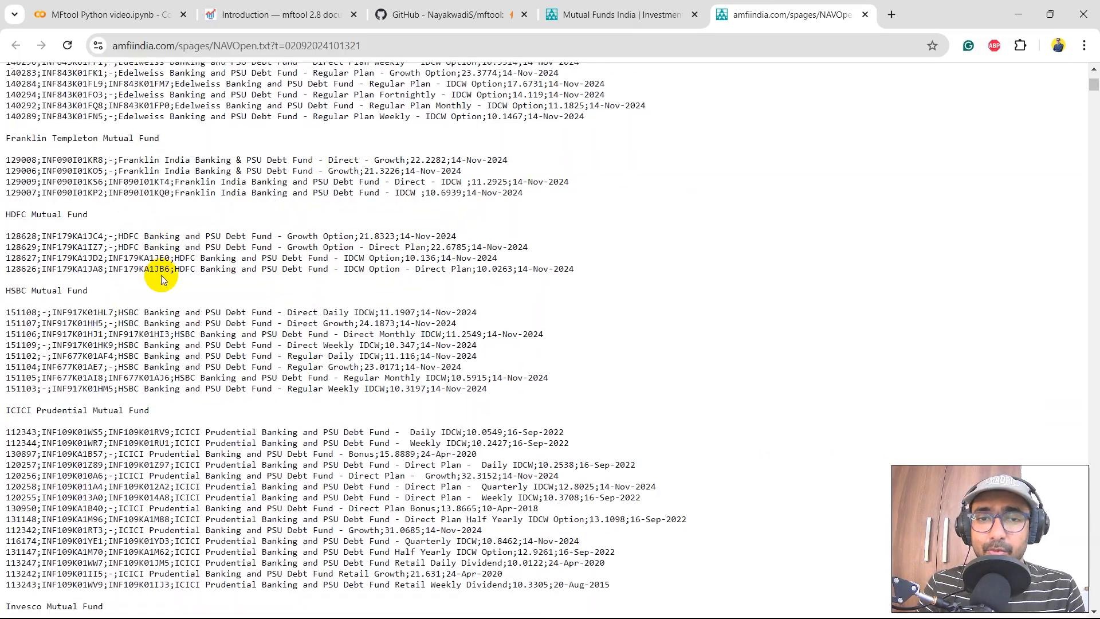
pyautogui.scroll(-3)
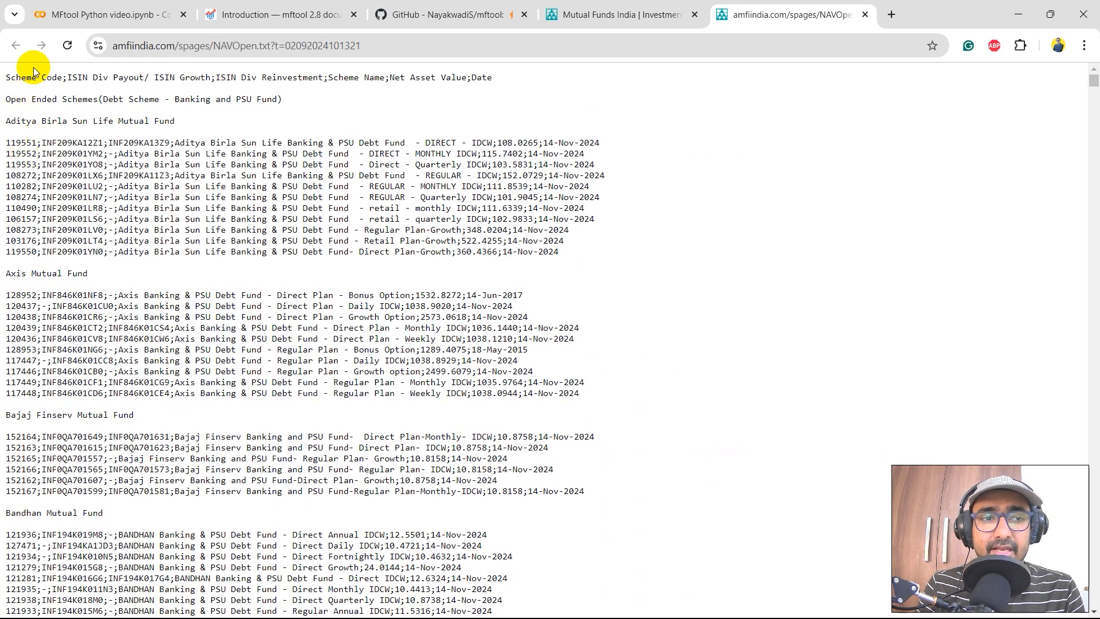
pyautogui.doubleClick(198, 78)
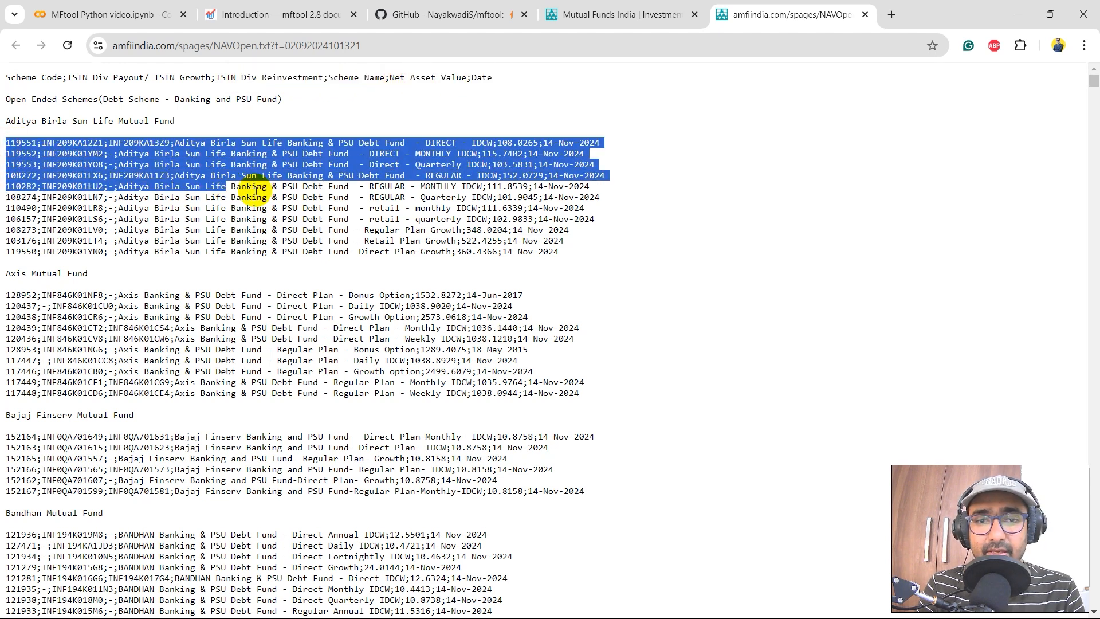
pyautogui.moveTo(253, 181); pyautogui.dragTo(588, 251)
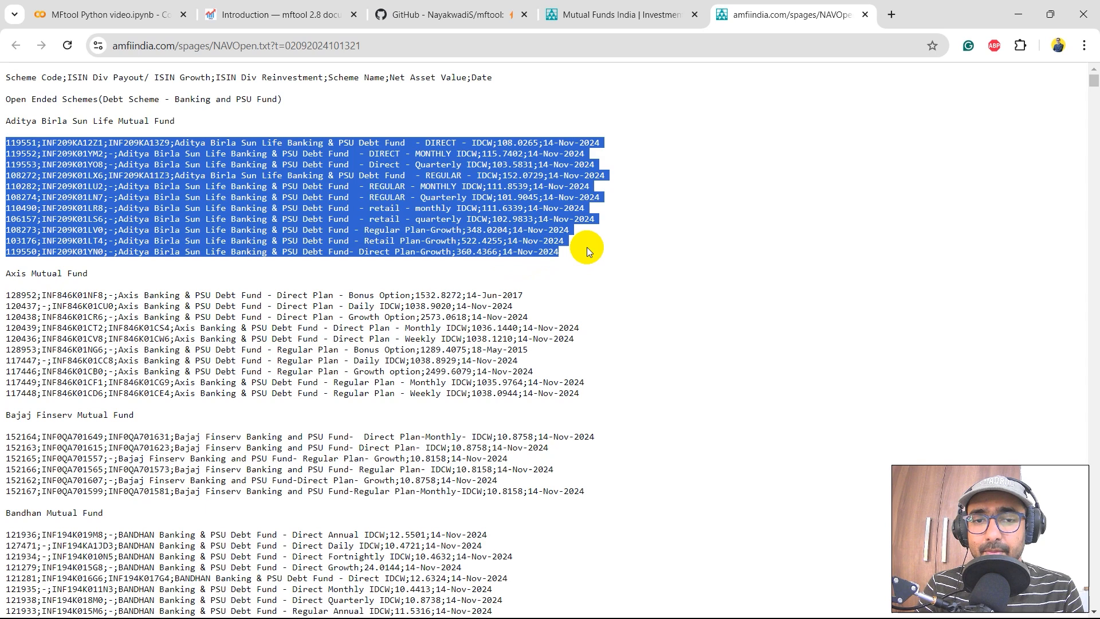
pyautogui.click(558, 256)
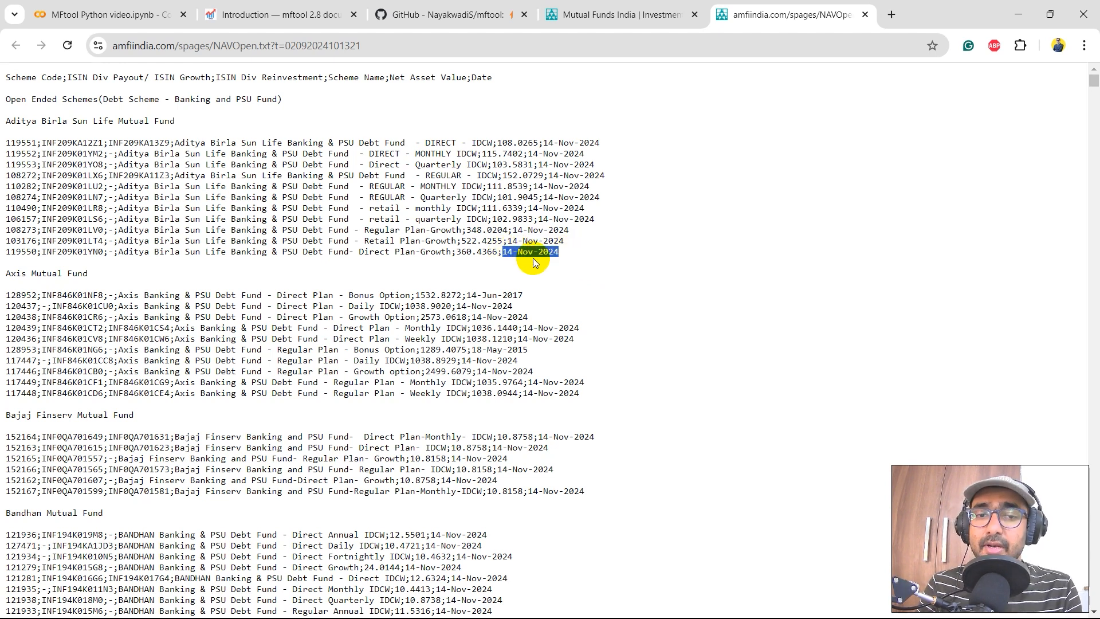
pyautogui.click(105, 14)
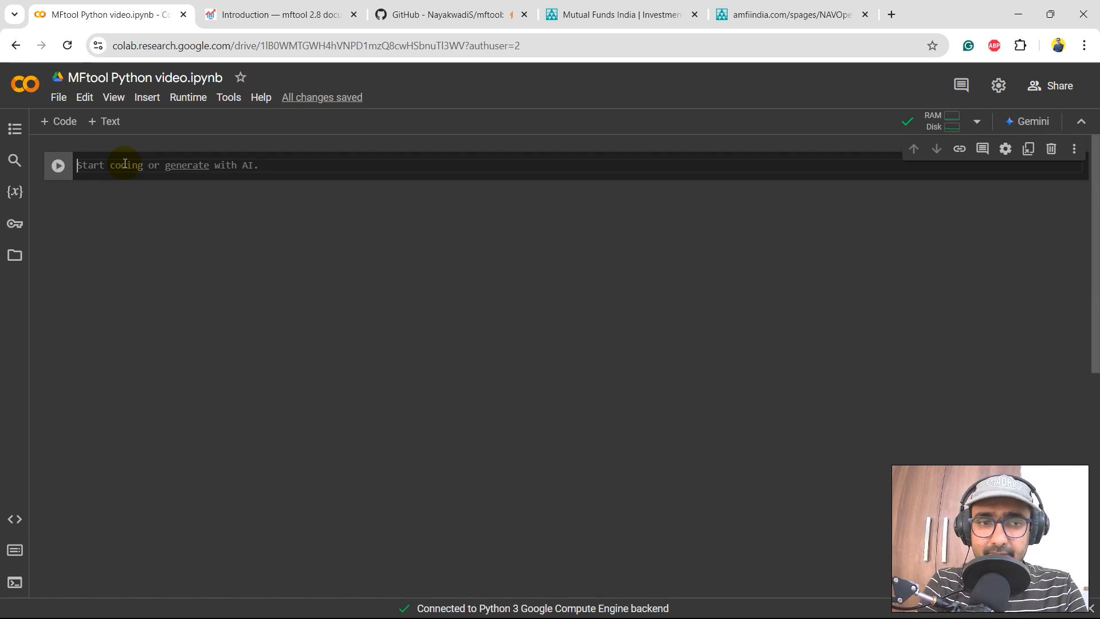
# Run 'pip install mftool', then add 'from mftool import Mftool' in a second cell
pyautogui.write('pip iinstall mftool')
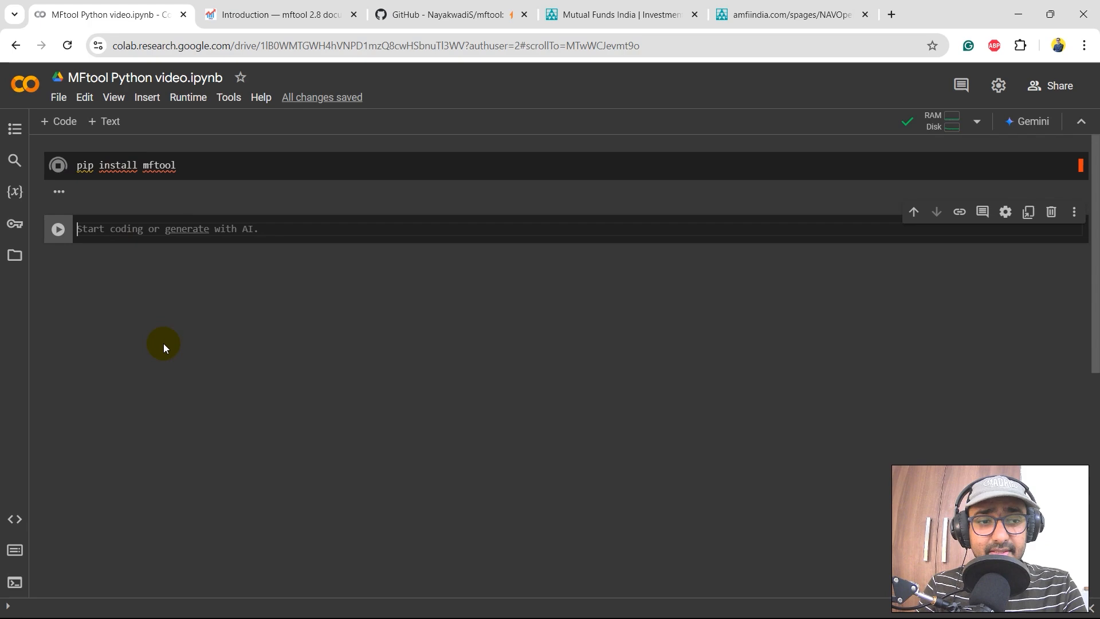
pyautogui.click(57, 165)
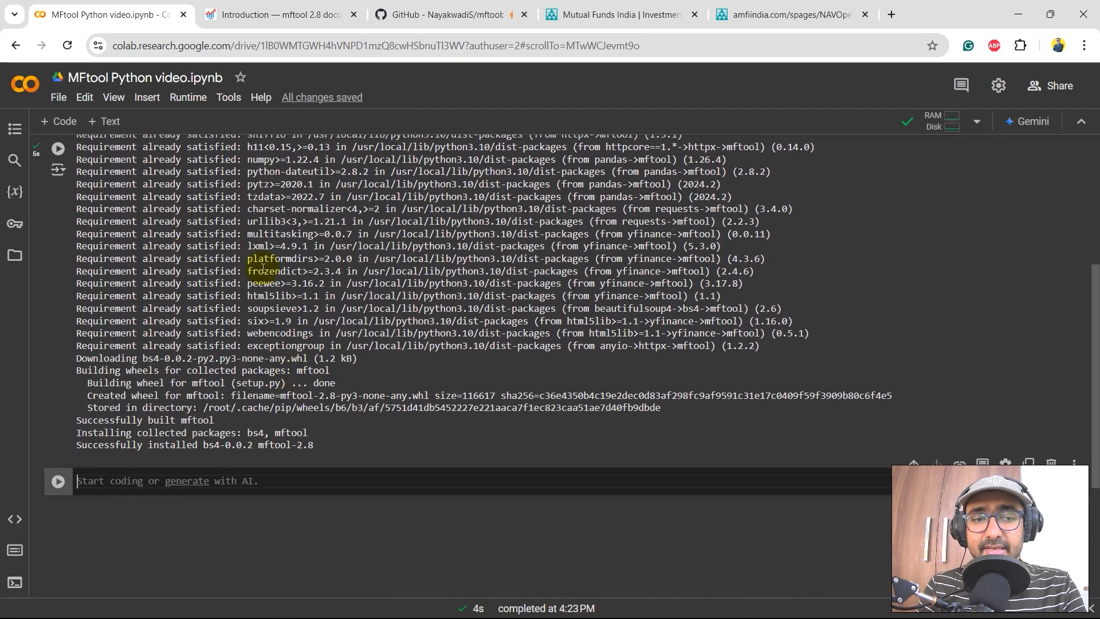
pyautogui.scroll(-3)
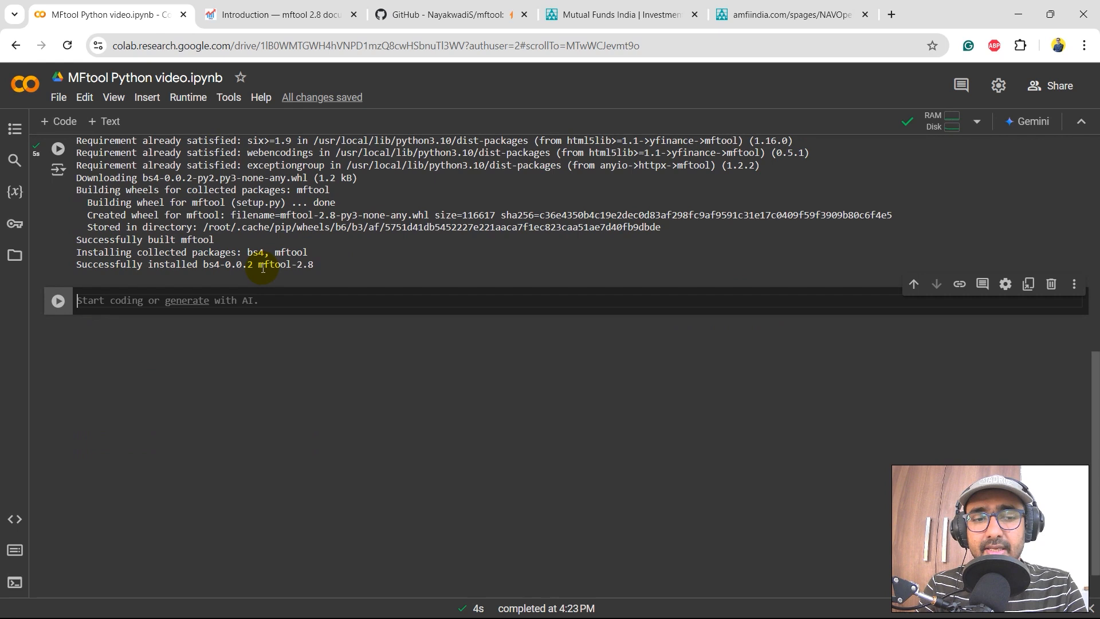
pyautogui.write('from mftool import Mftool')
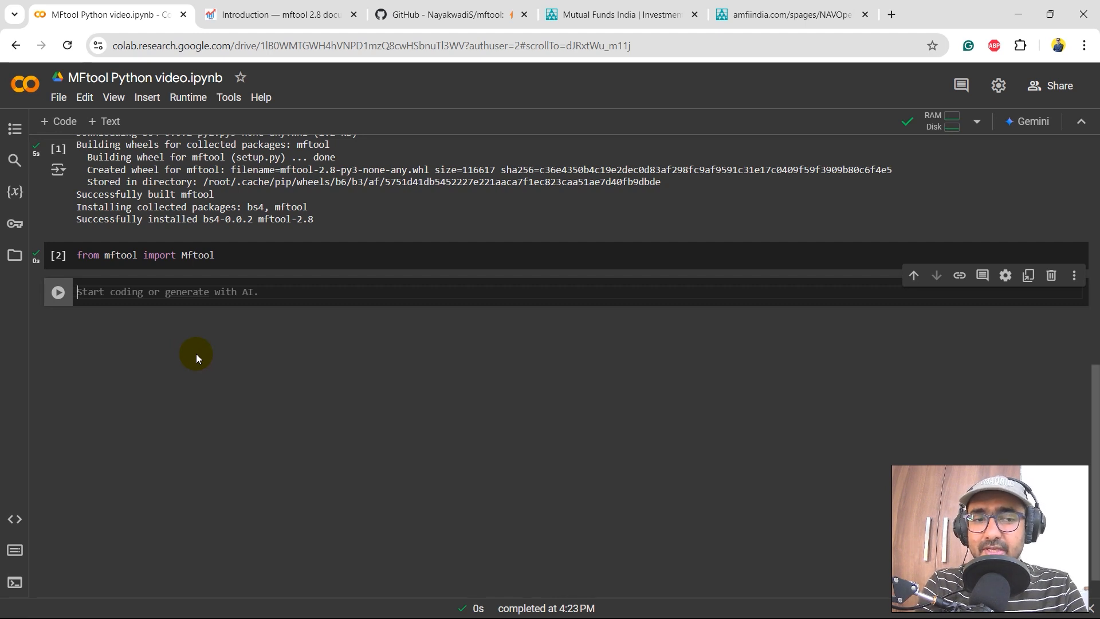
# Run help(Mftool) and scroll through the printed method documentation
pyautogui.write('help(')
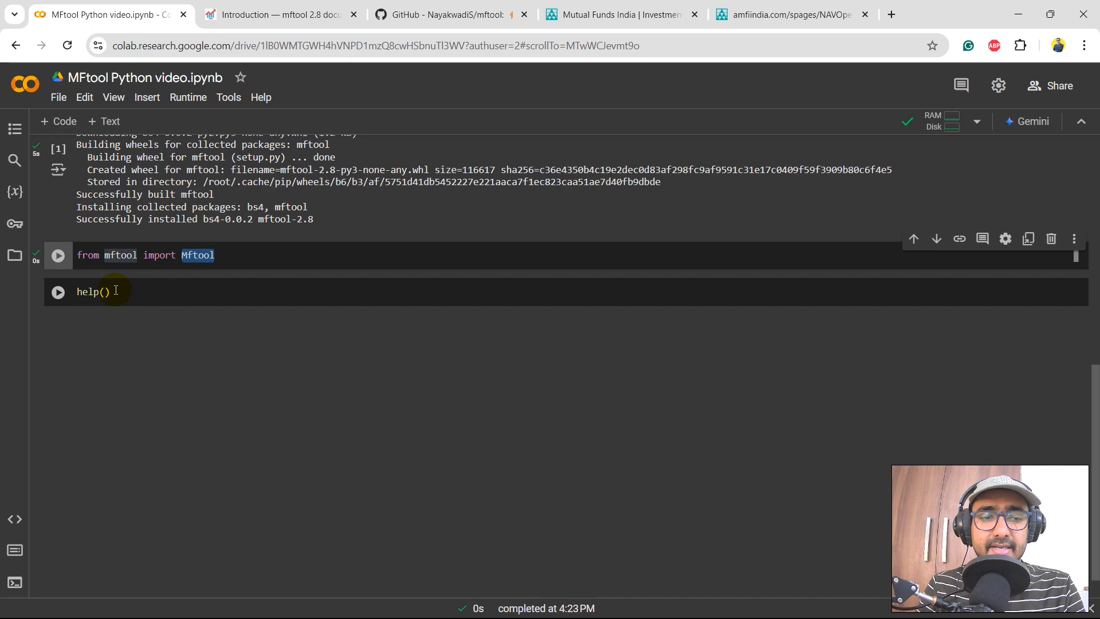
pyautogui.write('Mftool')
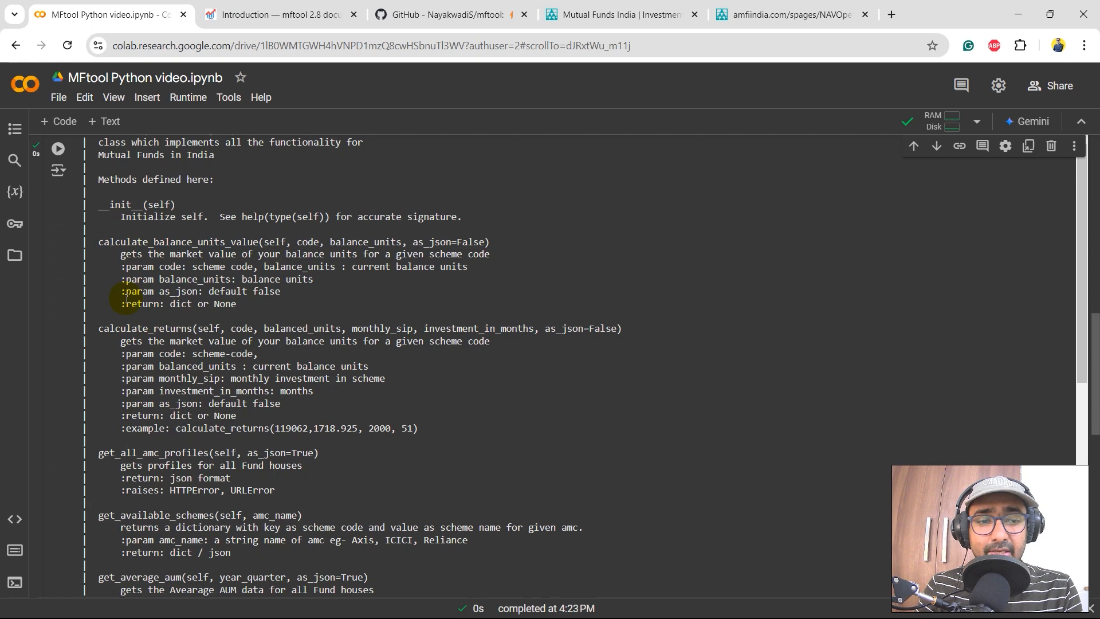
pyautogui.scroll(-3)
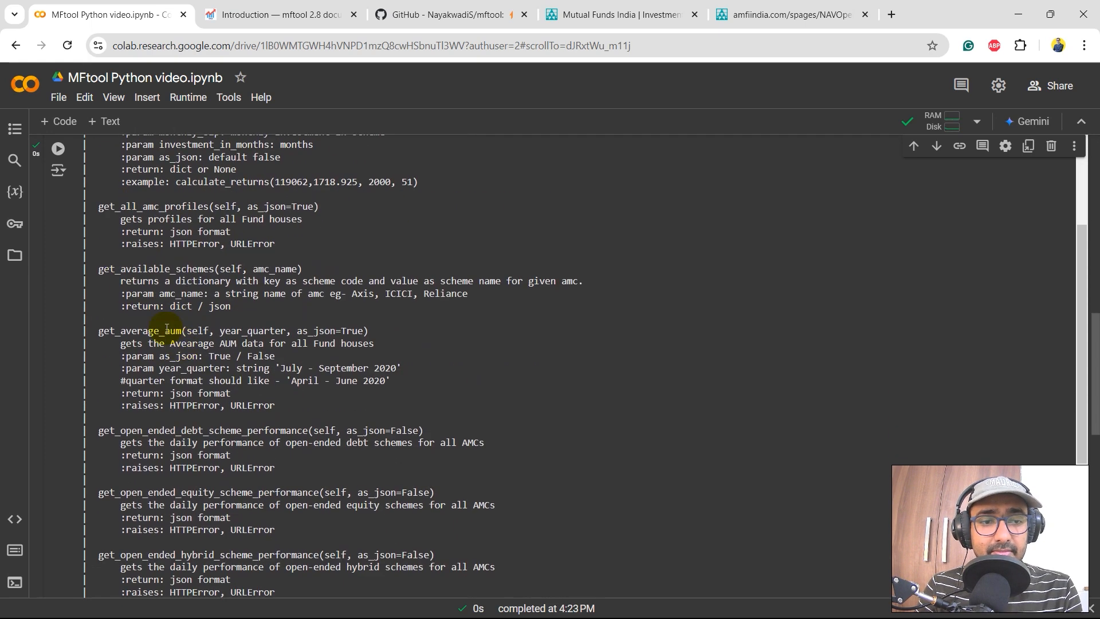
pyautogui.scroll(-3)
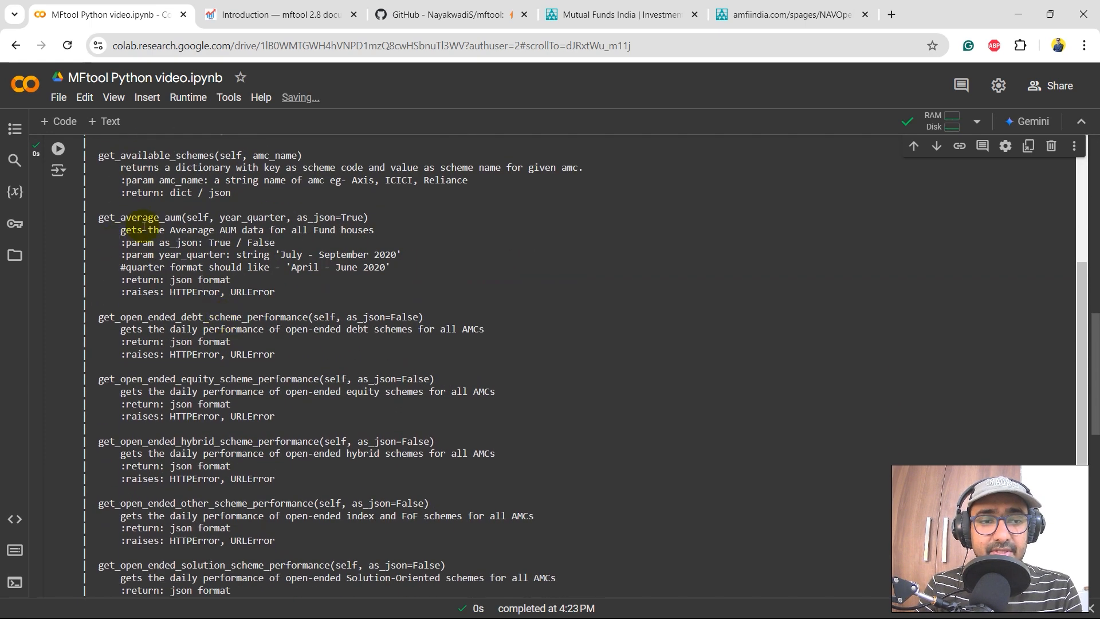
pyautogui.scroll(-3)
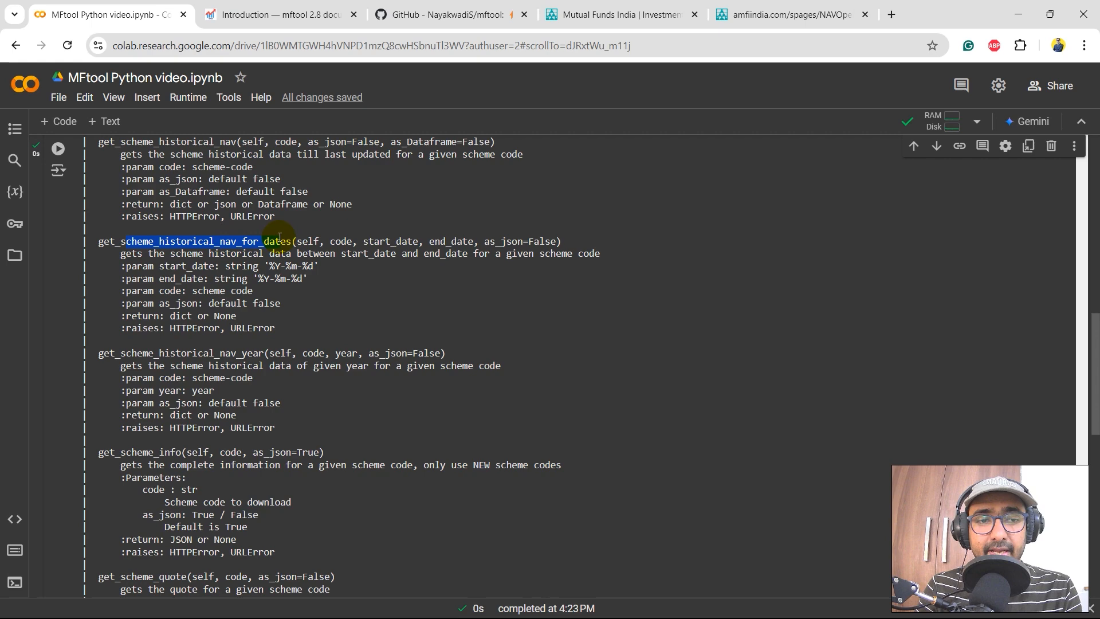
pyautogui.scroll(-3)
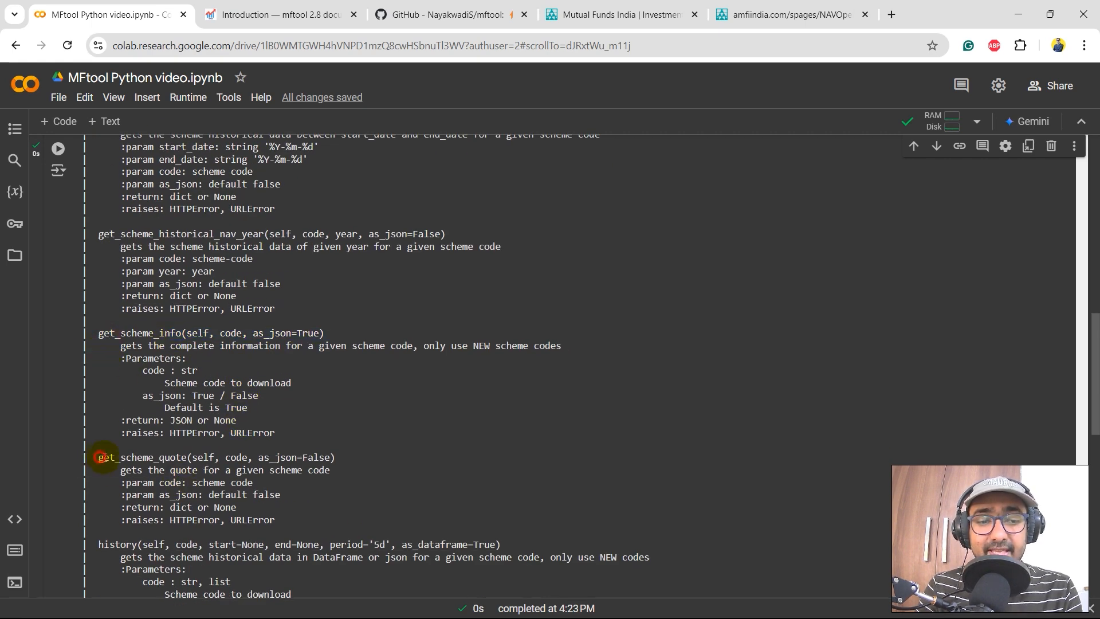
pyautogui.scroll(-3)
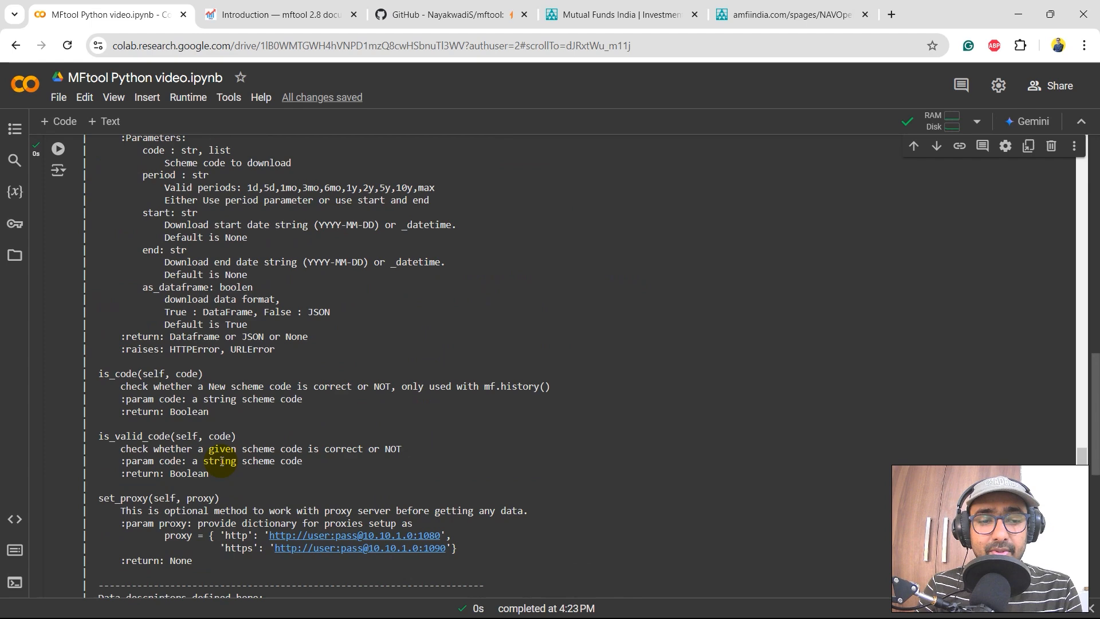
pyautogui.scroll(-3)
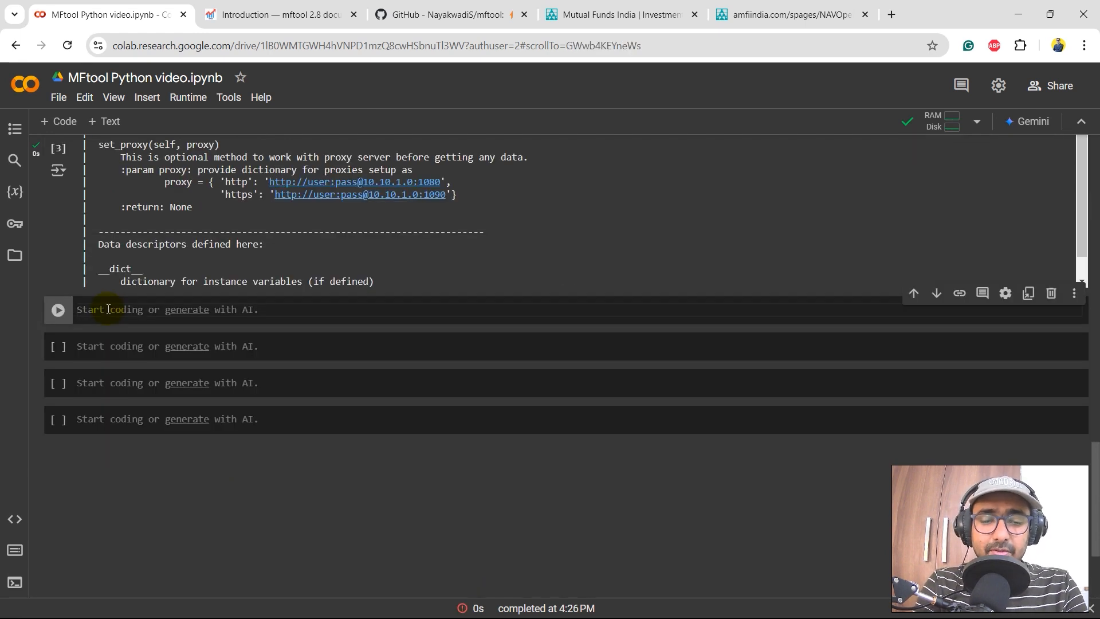
# Run a cell with mf = Mftool() and print(mf)
pyautogui.write('mf = Mftool(')
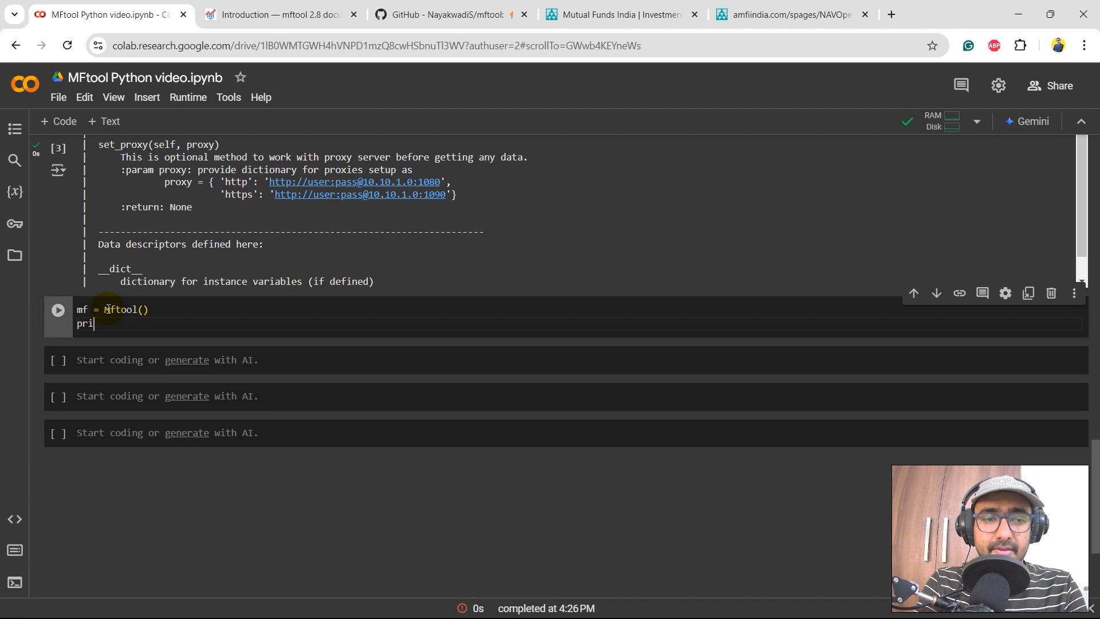
pyautogui.write('nt(mf)')
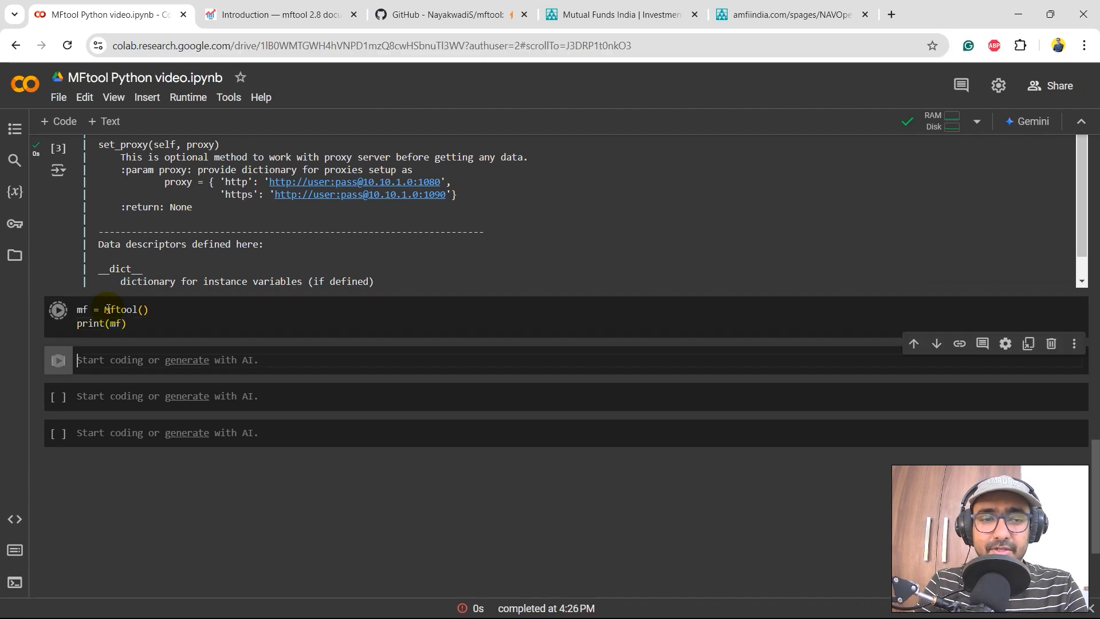
pyautogui.click(59, 310)
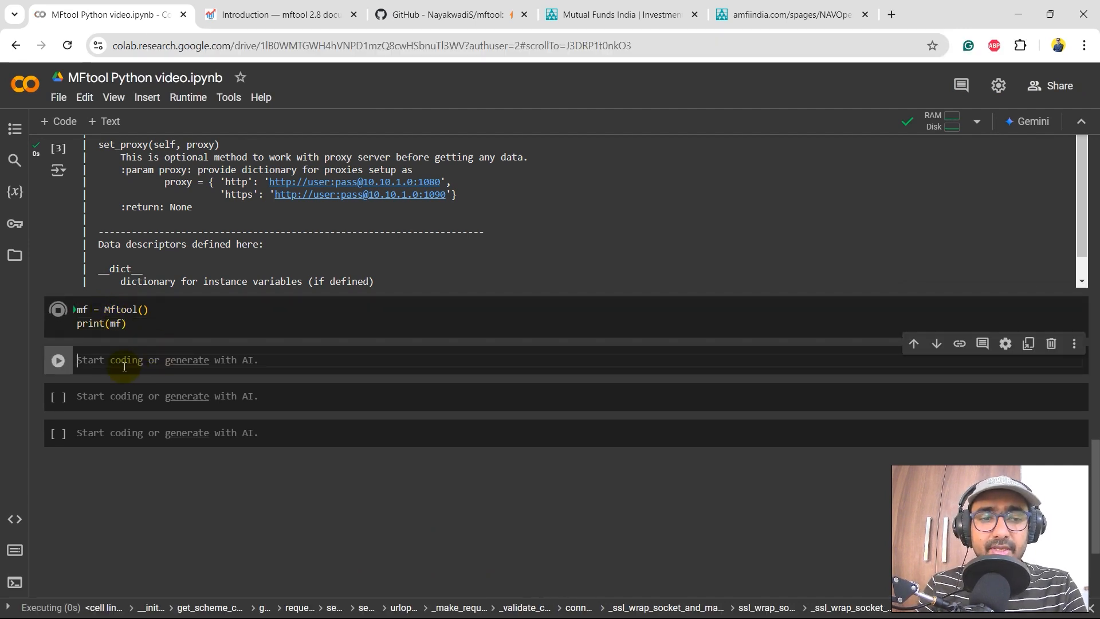
pyautogui.click(57, 309)
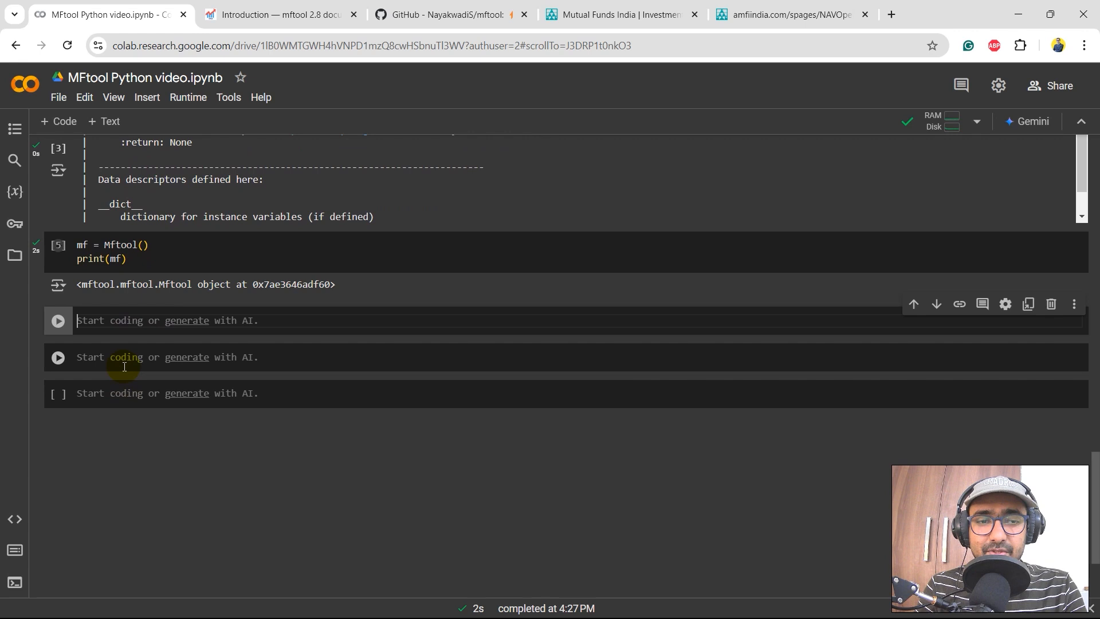
pyautogui.scroll(-3)
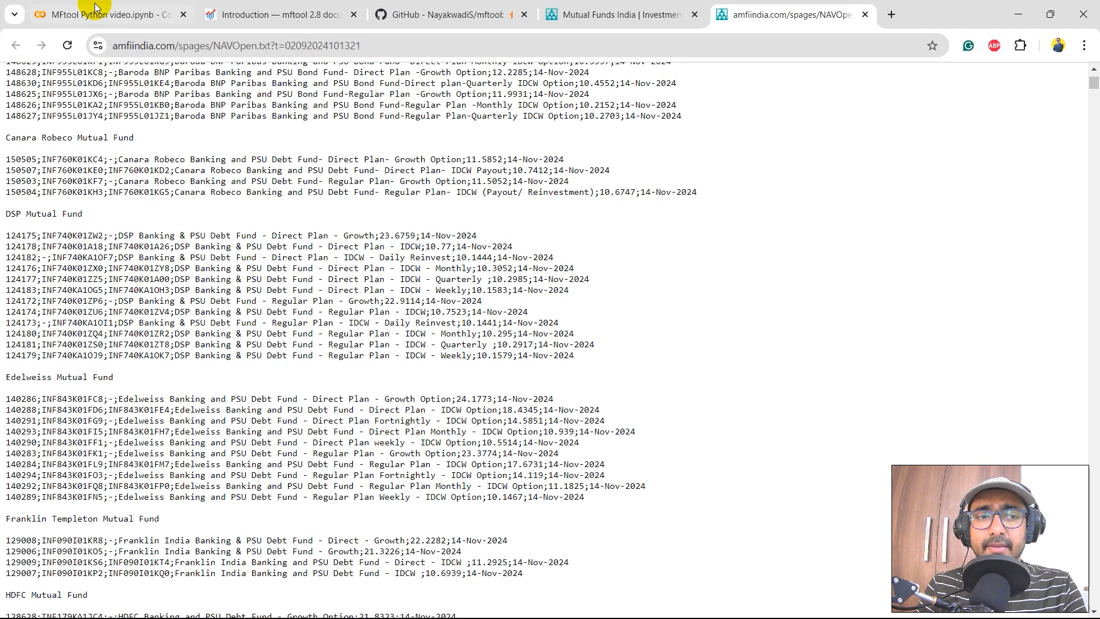
# Run all_scheme_codes = mf.get_scheme_codes() and scroll through the resulting code-to-name dictionary
pyautogui.click(106, 14)
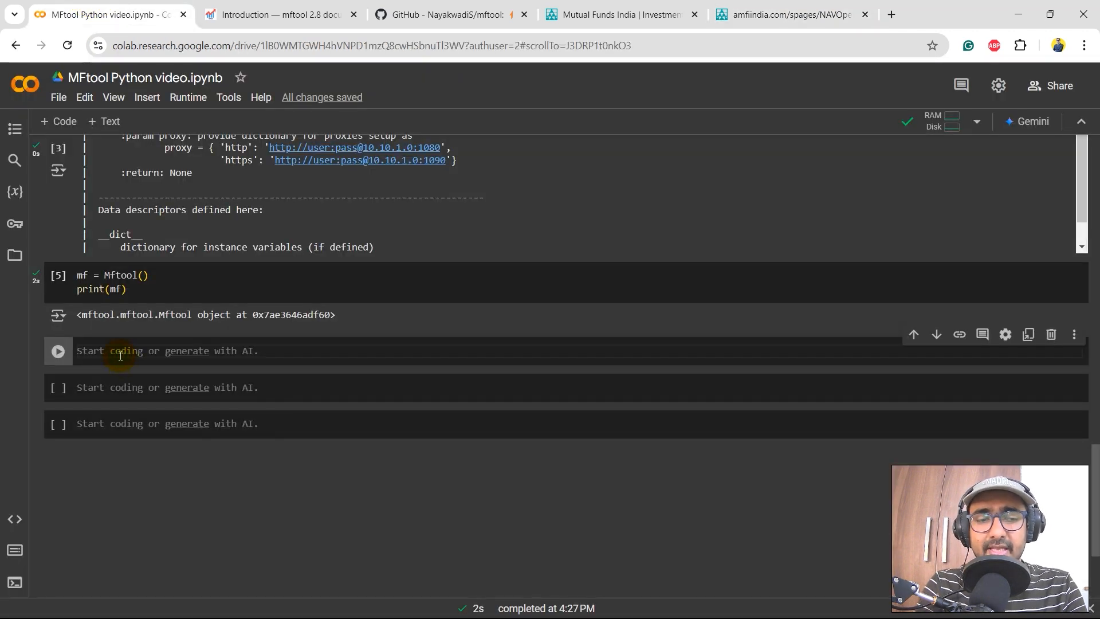
pyautogui.write('all_scheme_codes = mf.')
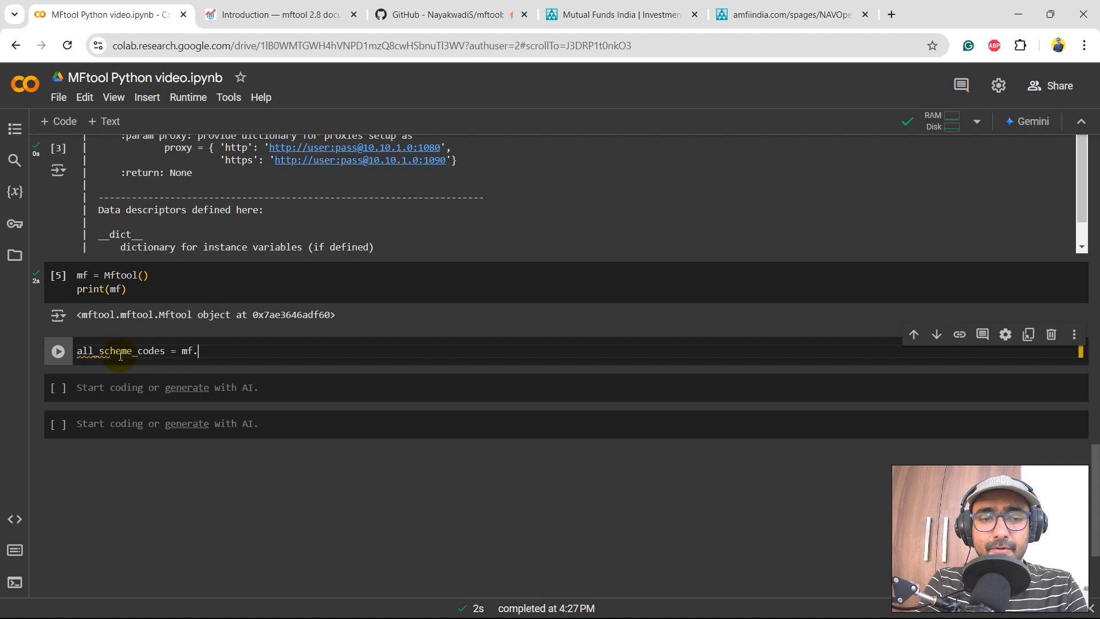
pyautogui.write('get_scheme_codes')
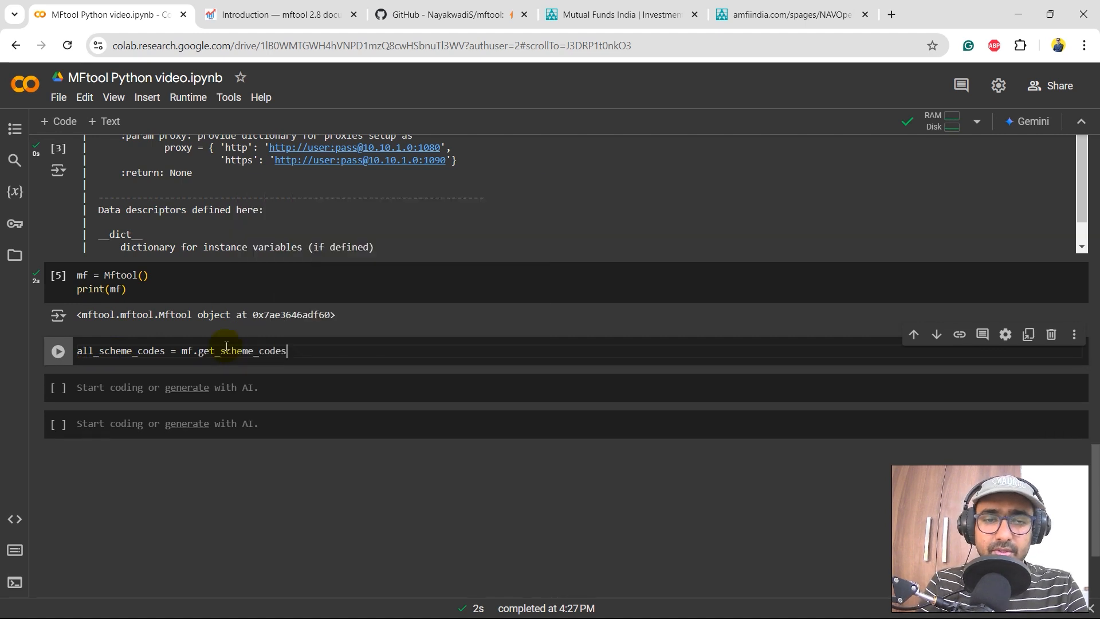
pyautogui.write('()')
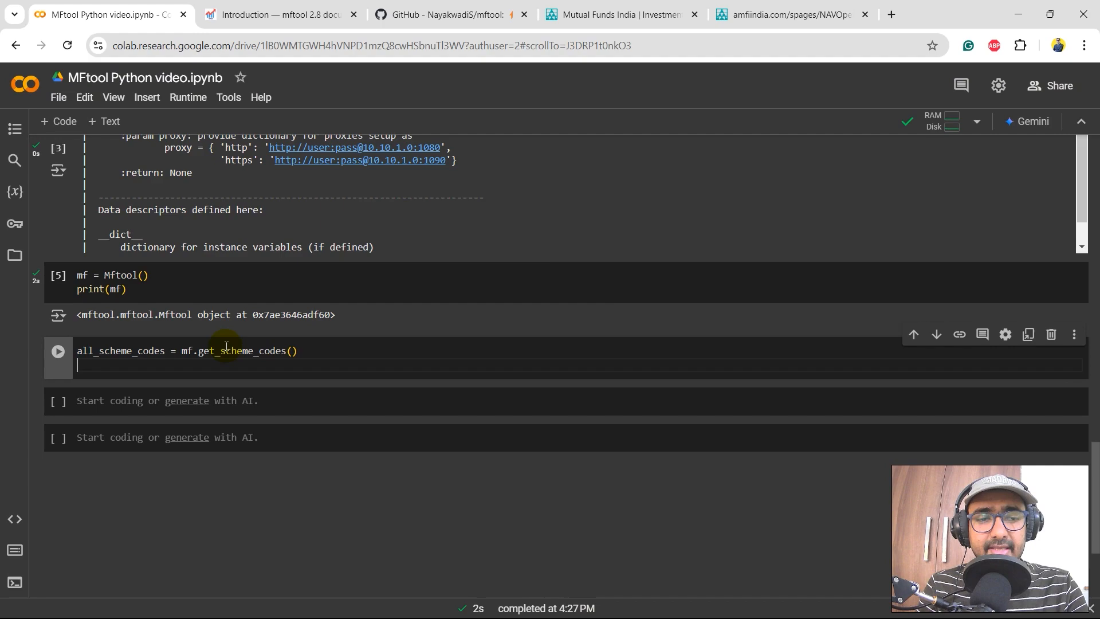
pyautogui.click(57, 350)
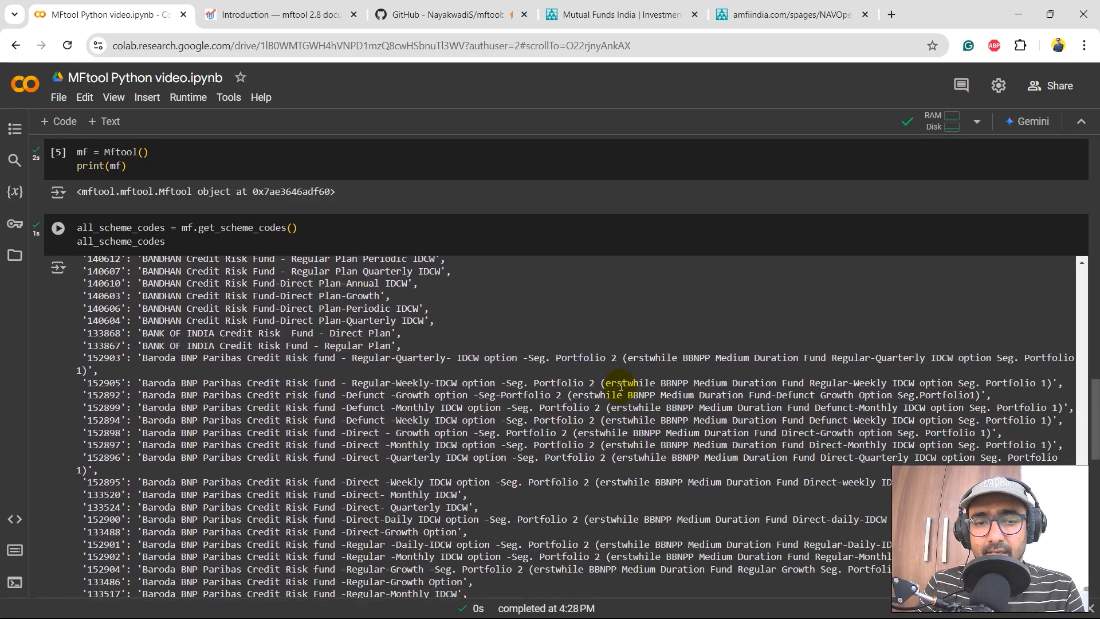
pyautogui.scroll(-3)
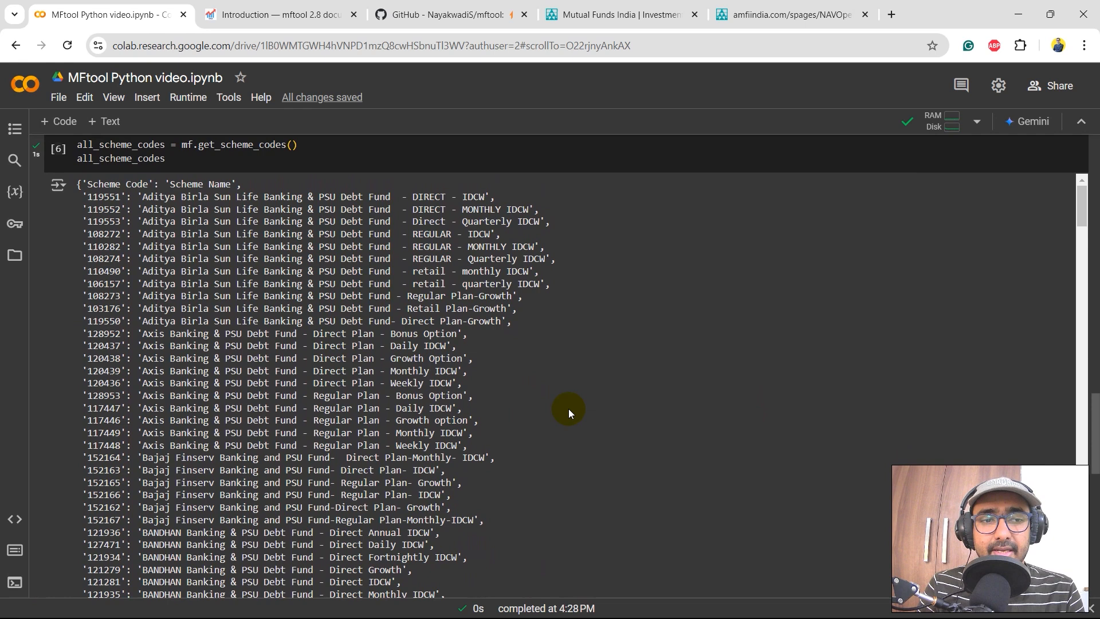
pyautogui.click(90, 184)
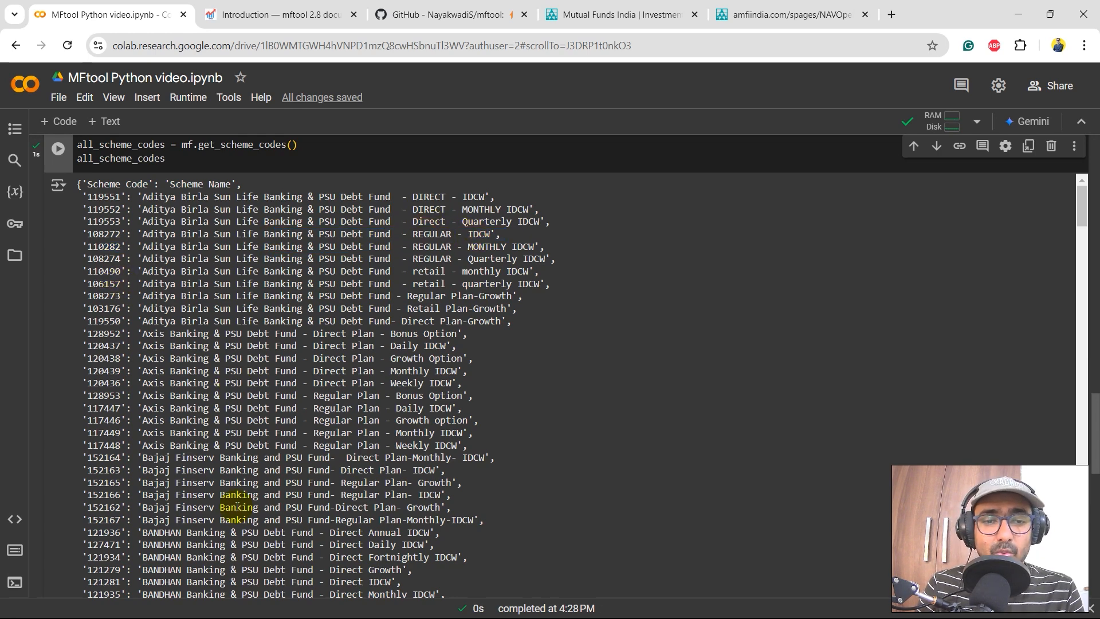
pyautogui.scroll(-3)
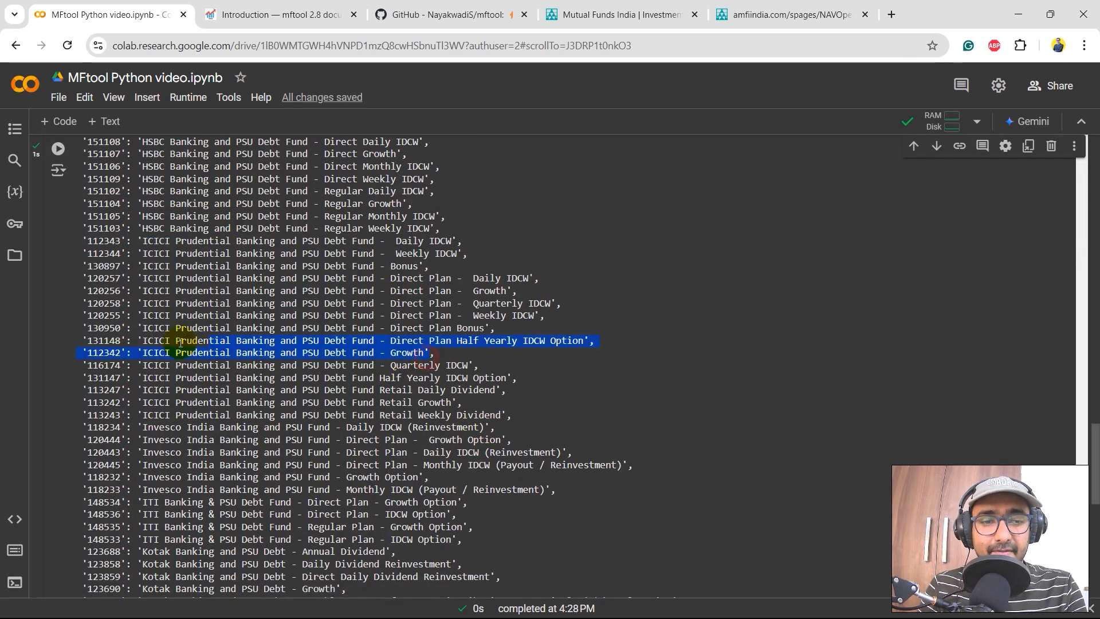
pyautogui.scroll(-3)
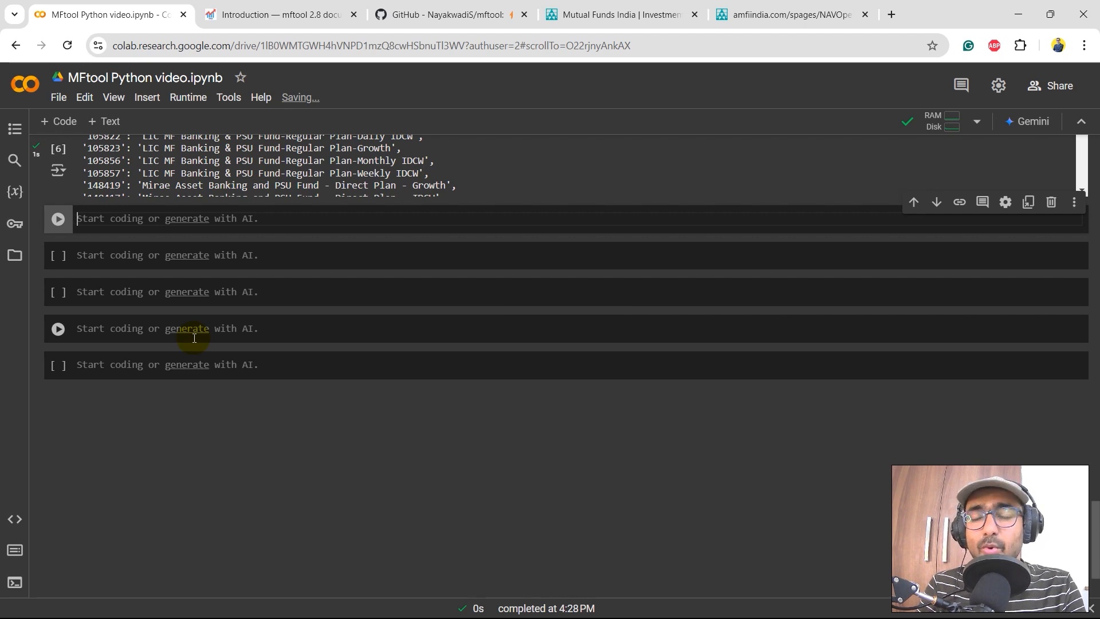
# Run result = mf.get_available_schemes('ICICI') to list ICICI Prudential scheme codes and names
pyautogui.write("result = mf.get_available_schemes('ICICI')")
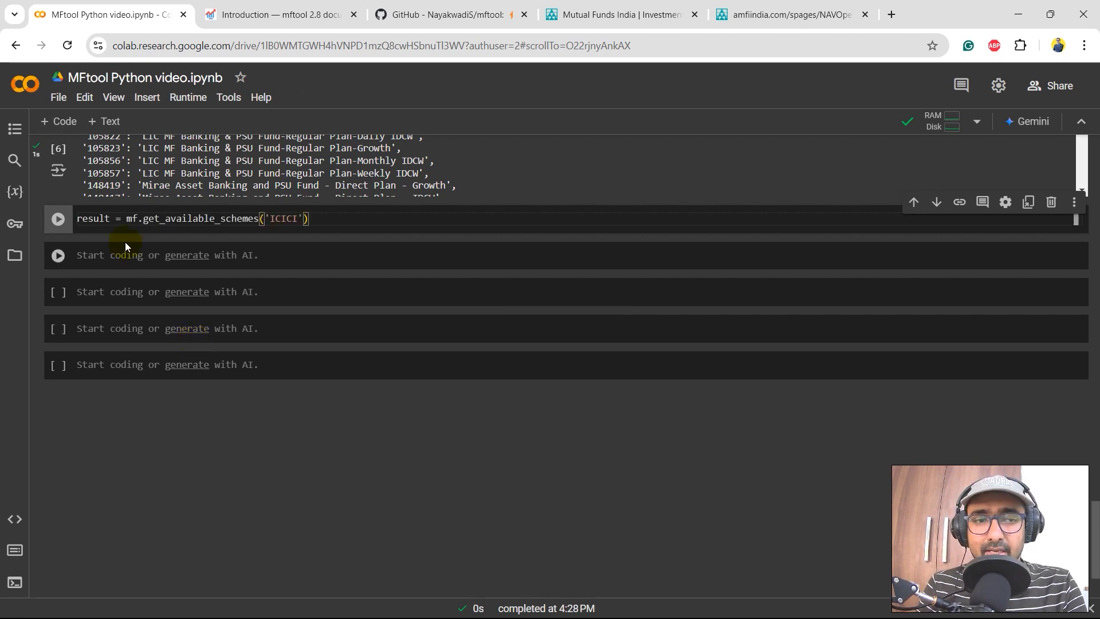
pyautogui.click(214, 218)
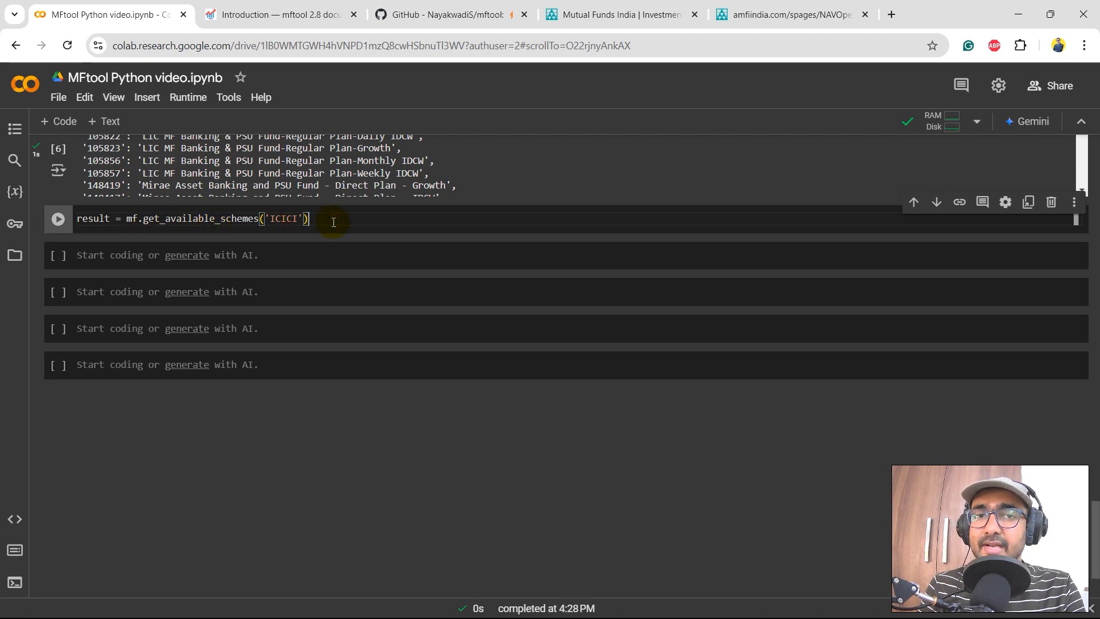
pyautogui.write('result')
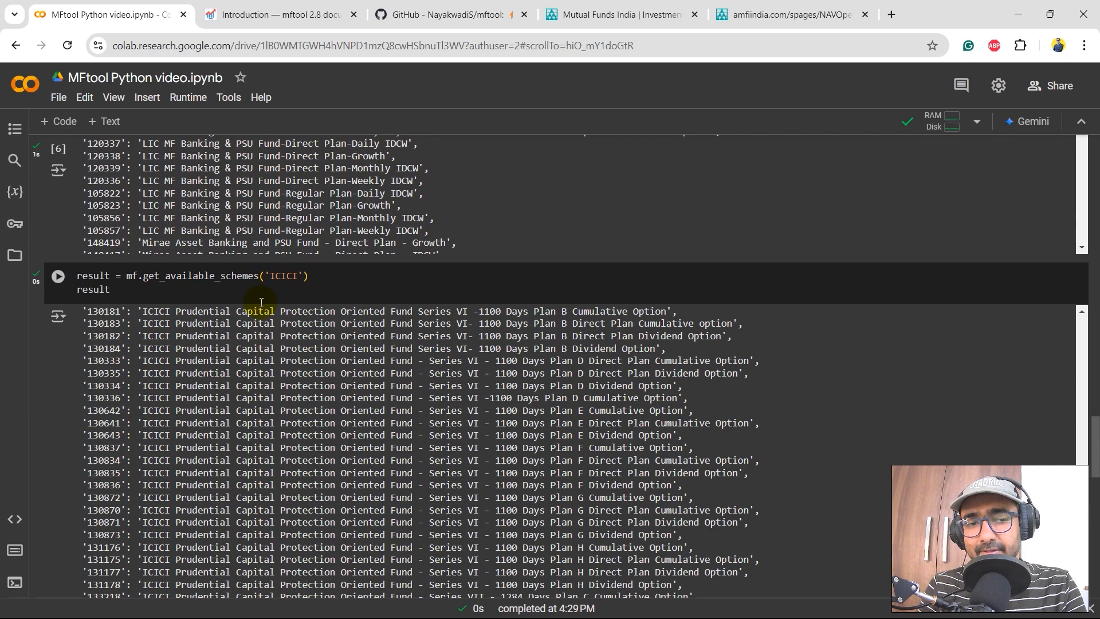
pyautogui.scroll(-3)
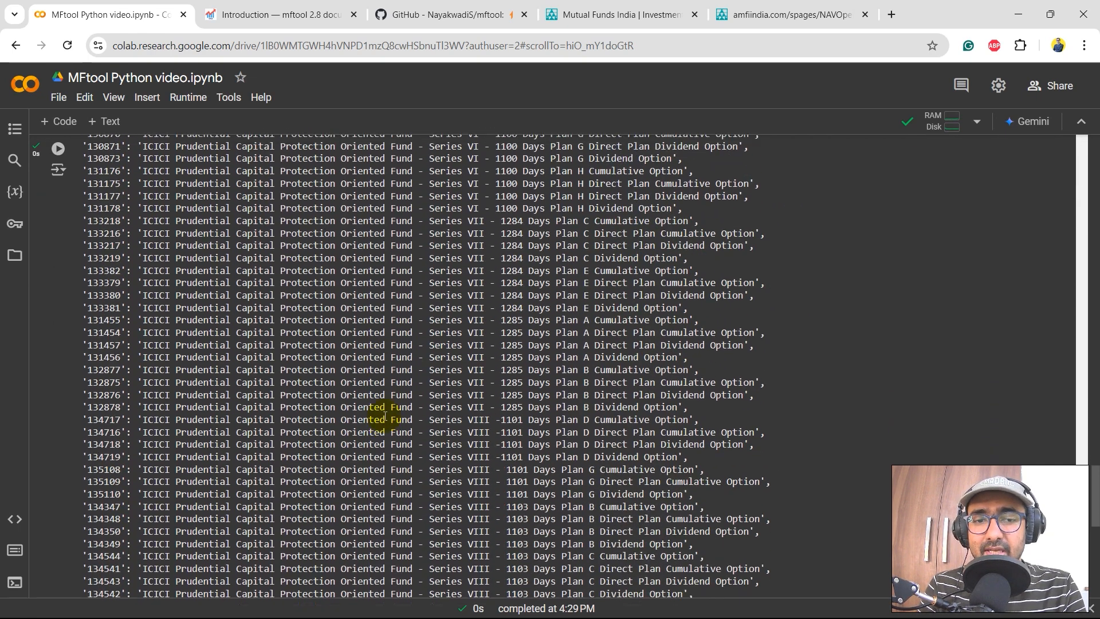
pyautogui.scroll(-3)
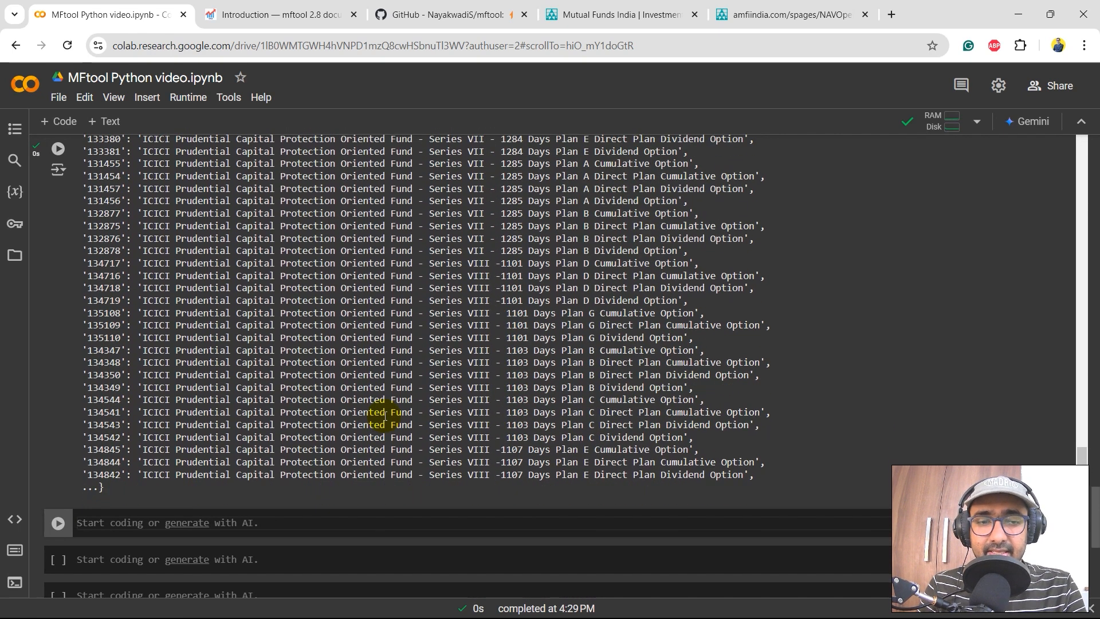
pyautogui.write('scheme_code')
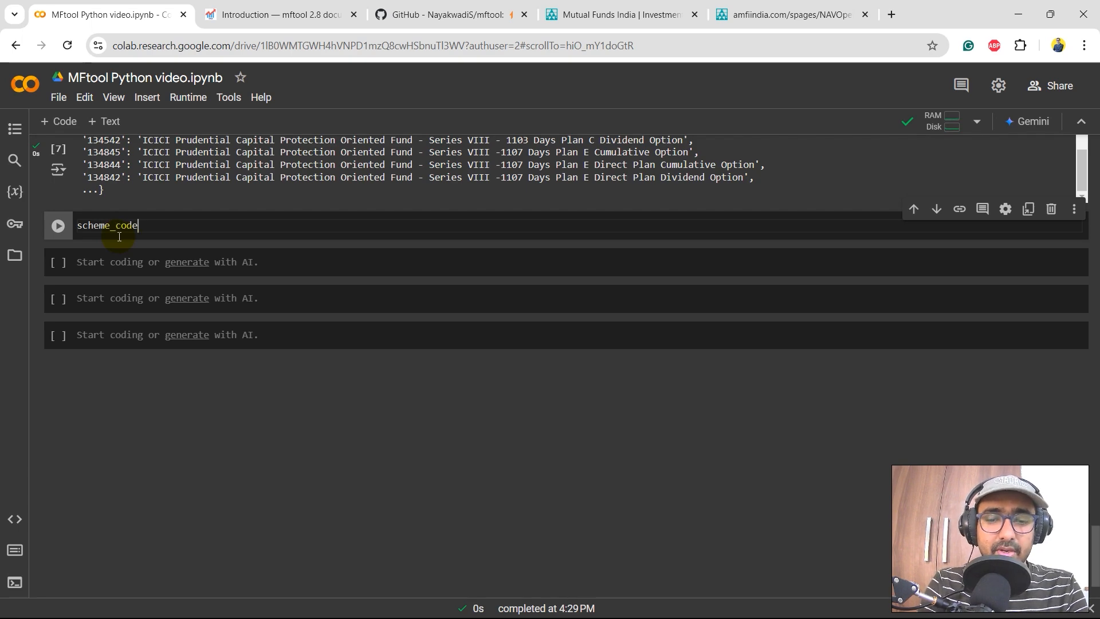
# Set scheme_code = '149389' and run mf.get_scheme_details(scheme_code)
pyautogui.write("= '149389'")
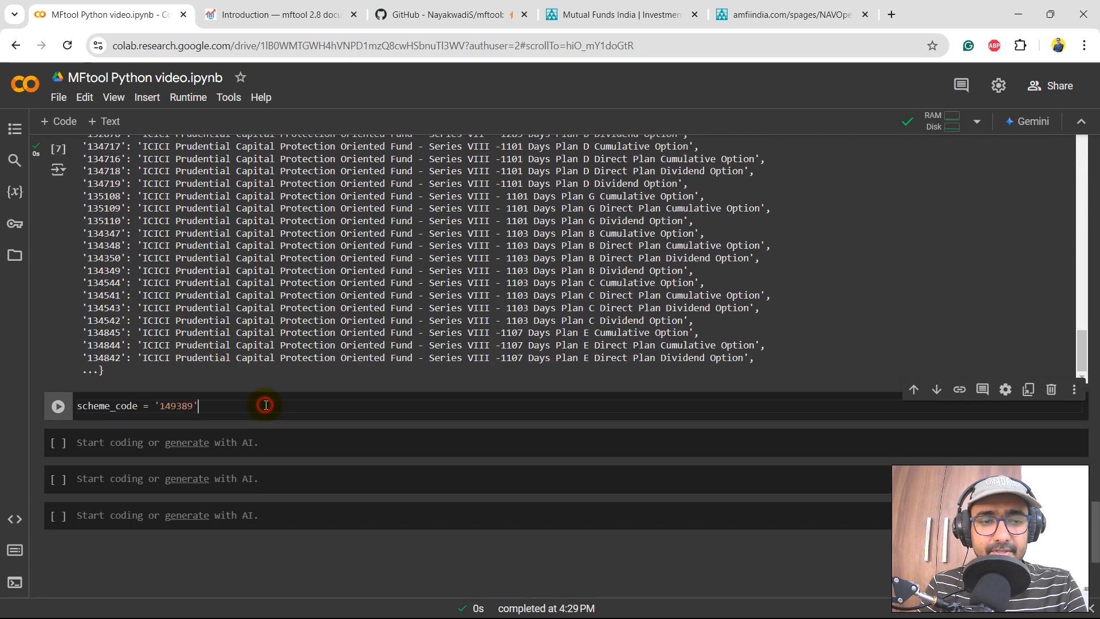
pyautogui.scroll(-3)
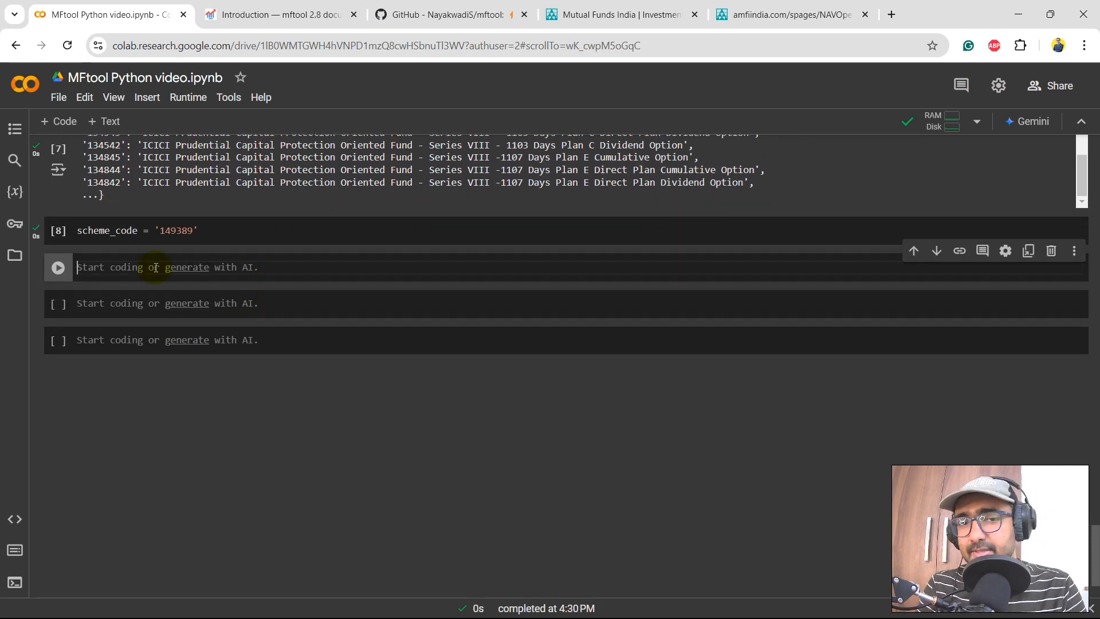
pyautogui.write('details = mf.get_scheme_details(scheme_code)')
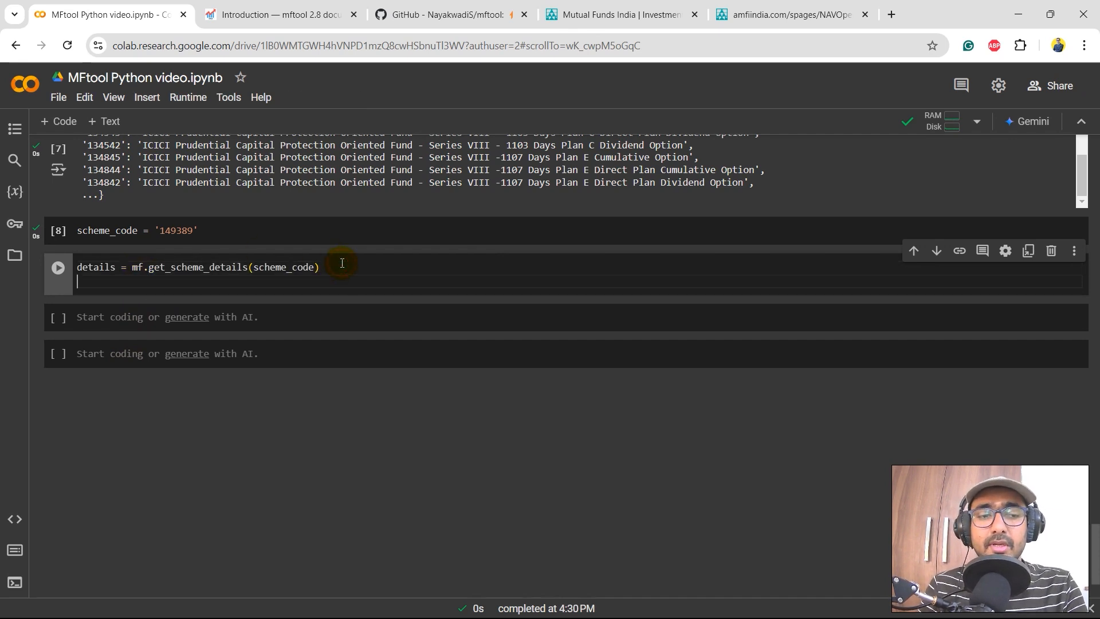
pyautogui.write('details')
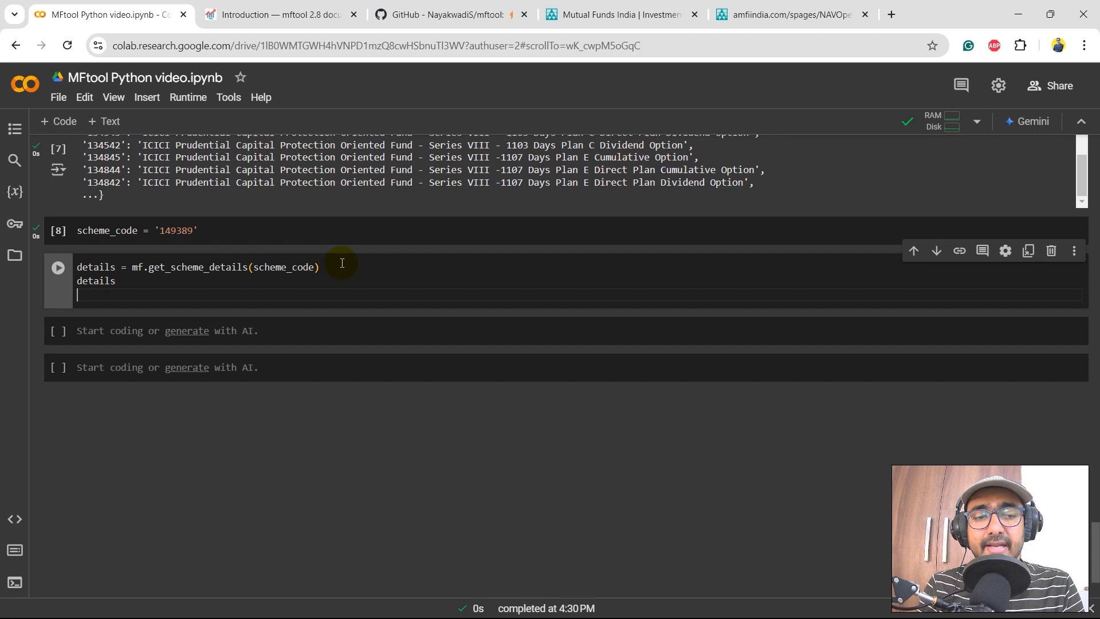
pyautogui.click(59, 268)
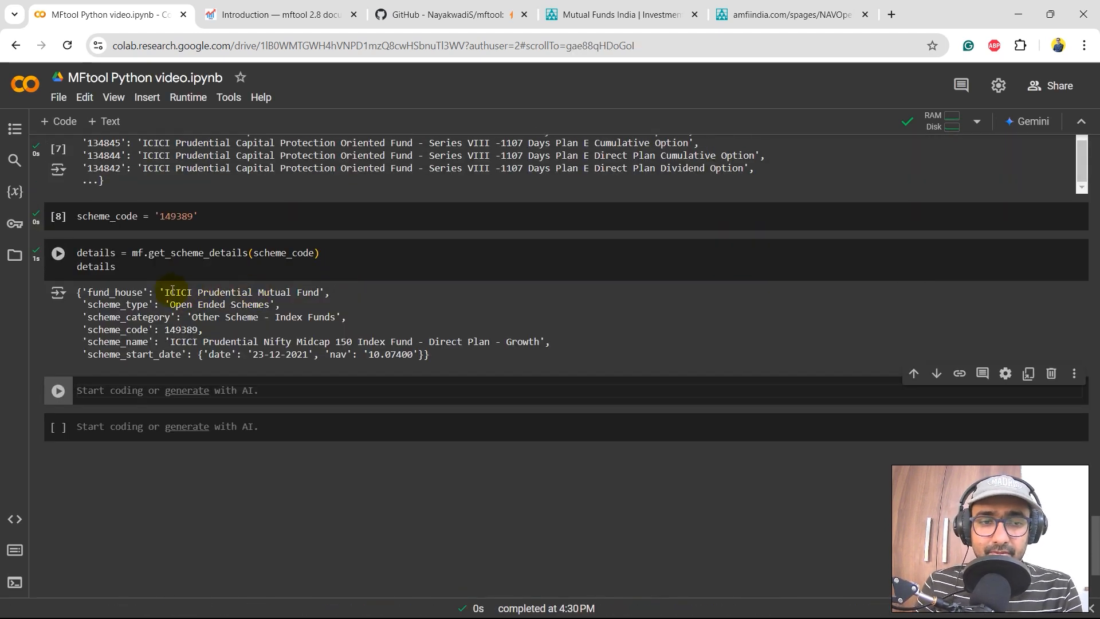
# Mark the fund house, scheme_start_date and starting NAV 10.07400 in the details output
pyautogui.doubleClick(275, 292)
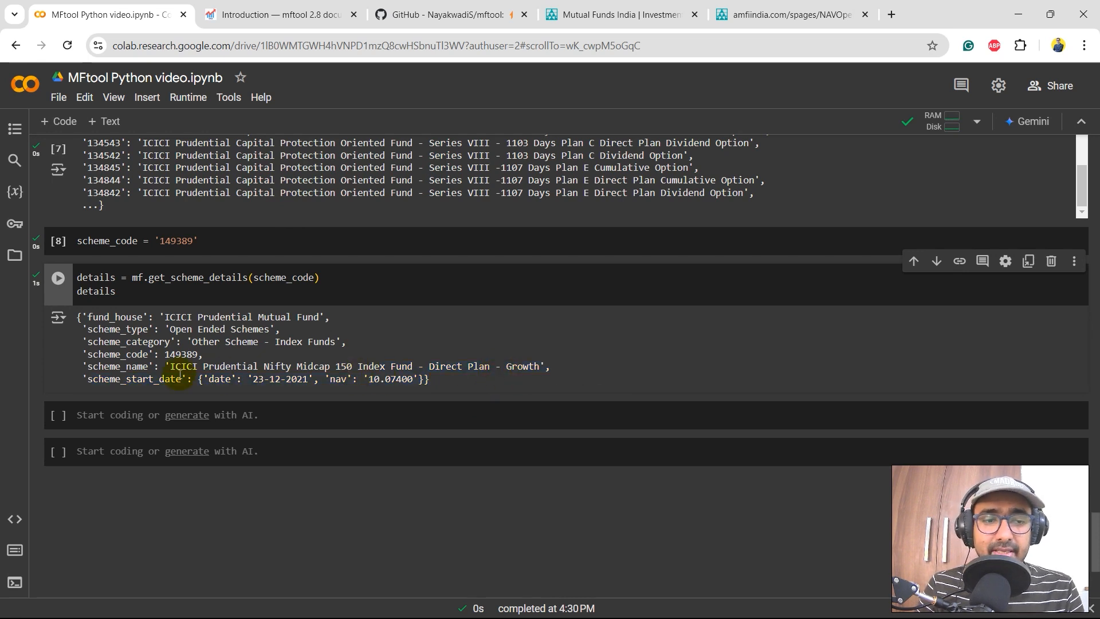
pyautogui.doubleClick(113, 379)
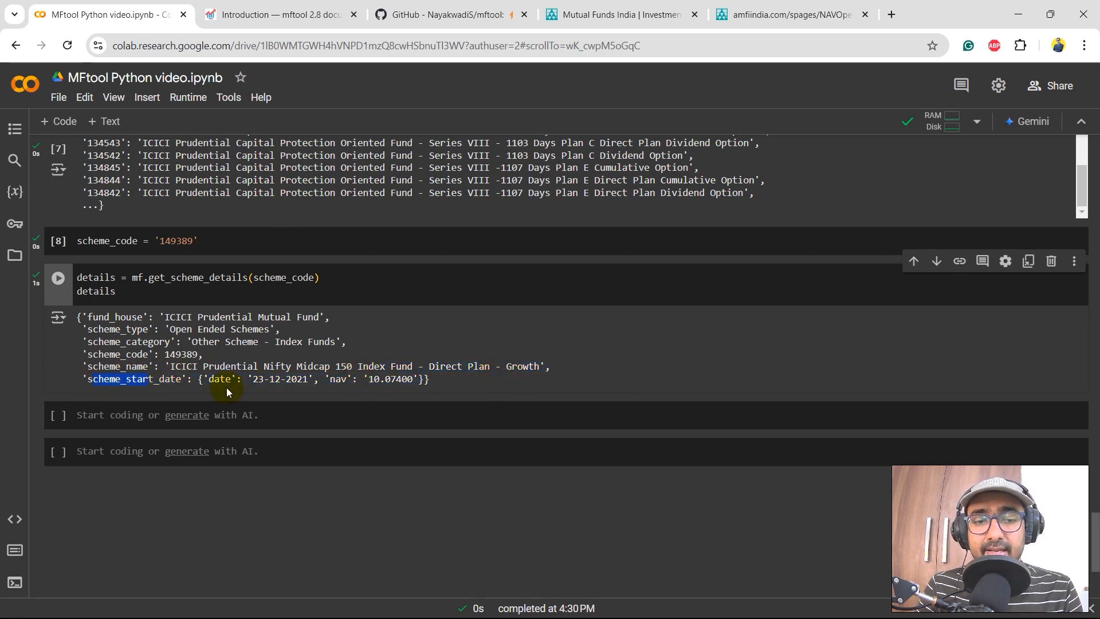
pyautogui.doubleClick(278, 379)
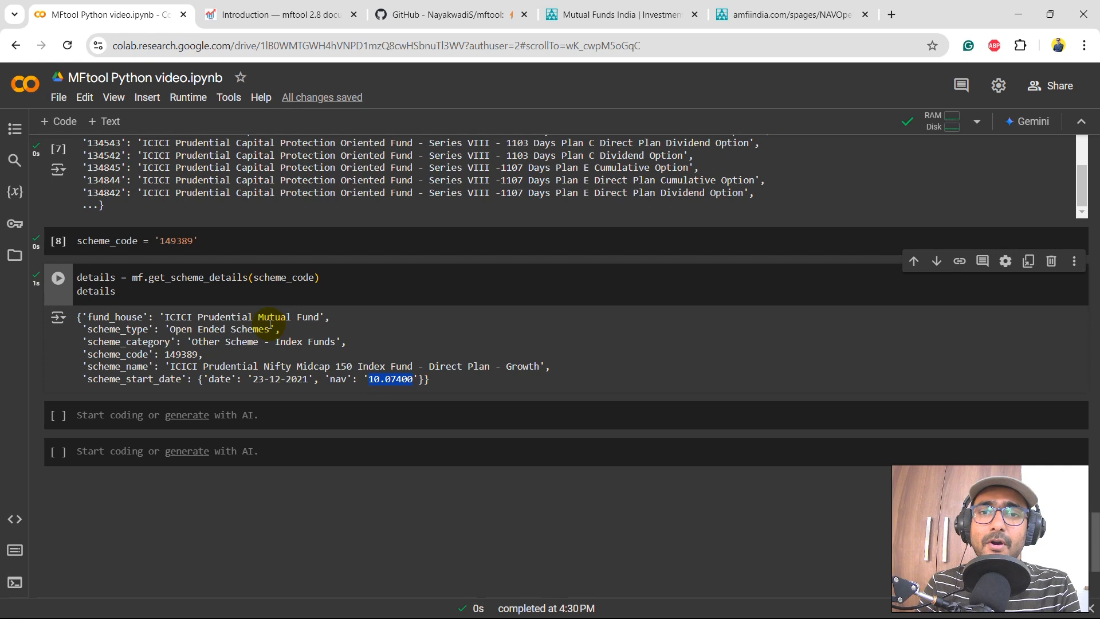
pyautogui.moveTo(237, 294)
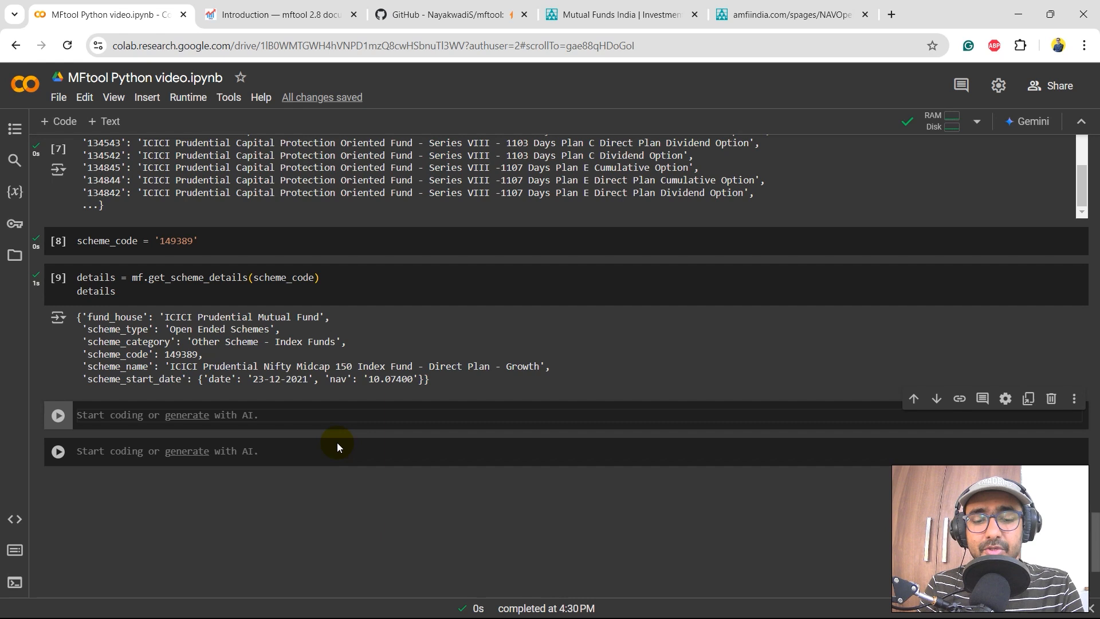
# Run q = mf.get_scheme_quote(scheme_code) and mark the scheme code in the quote
pyautogui.write('q = mf.get_scheme_quote(scheme_code)')
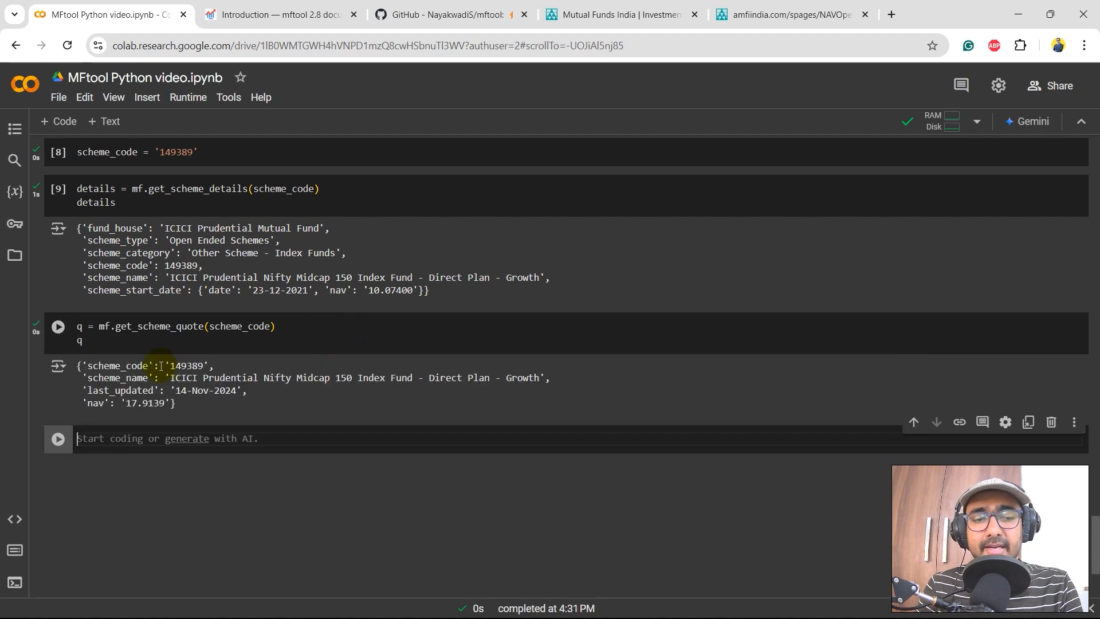
pyautogui.doubleClick(187, 365)
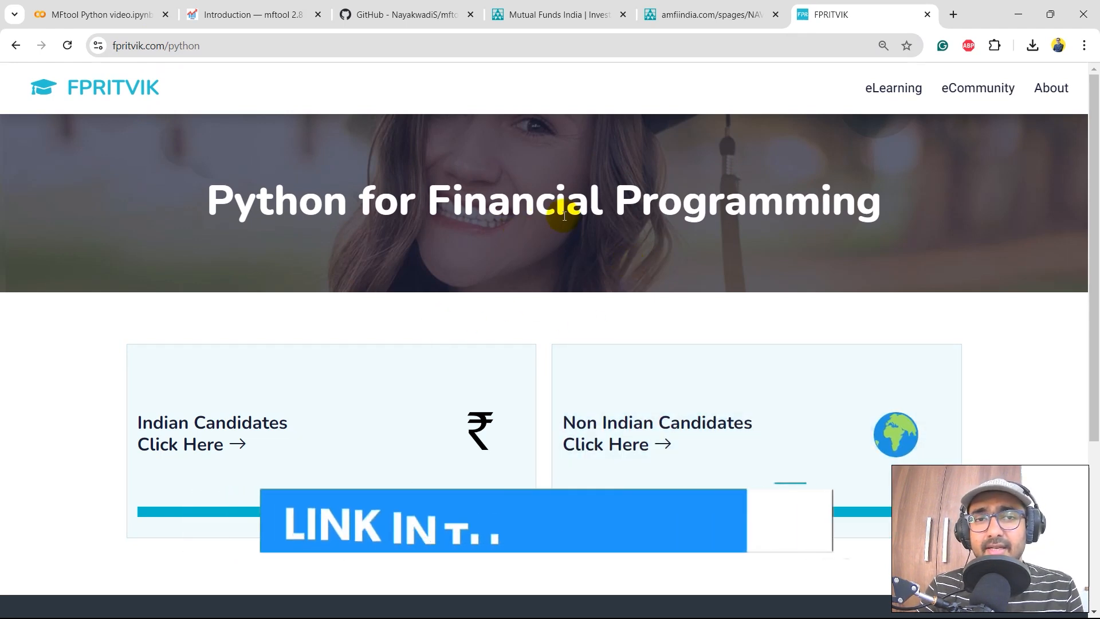
# Scroll the fpritvik.com course page through its features and live projects, then return to Colab
pyautogui.click(212, 433)
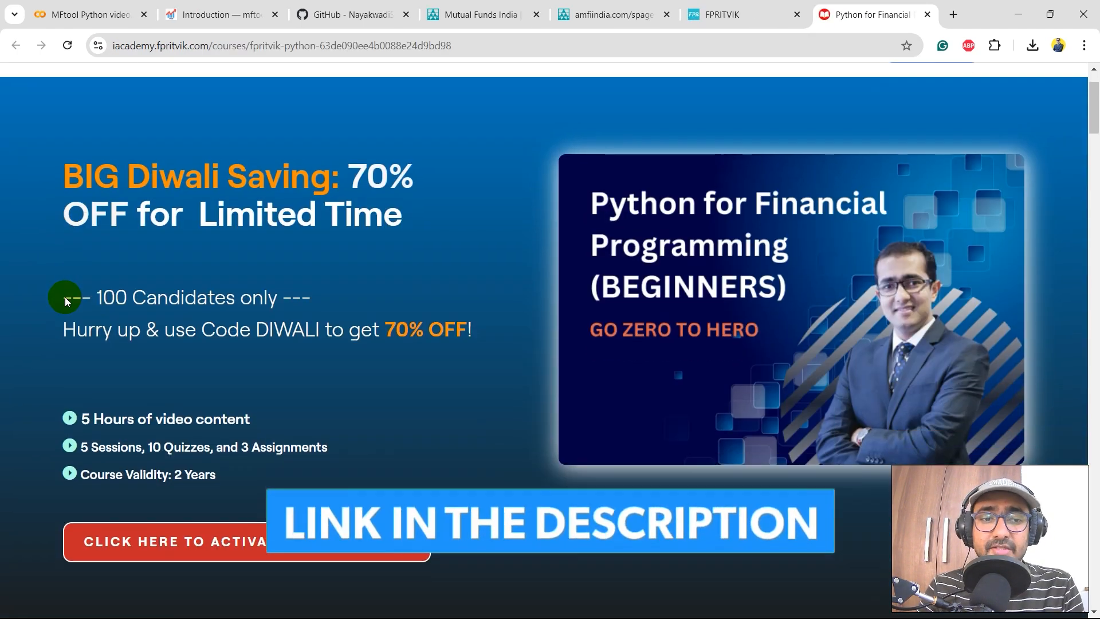
pyautogui.scroll(-3)
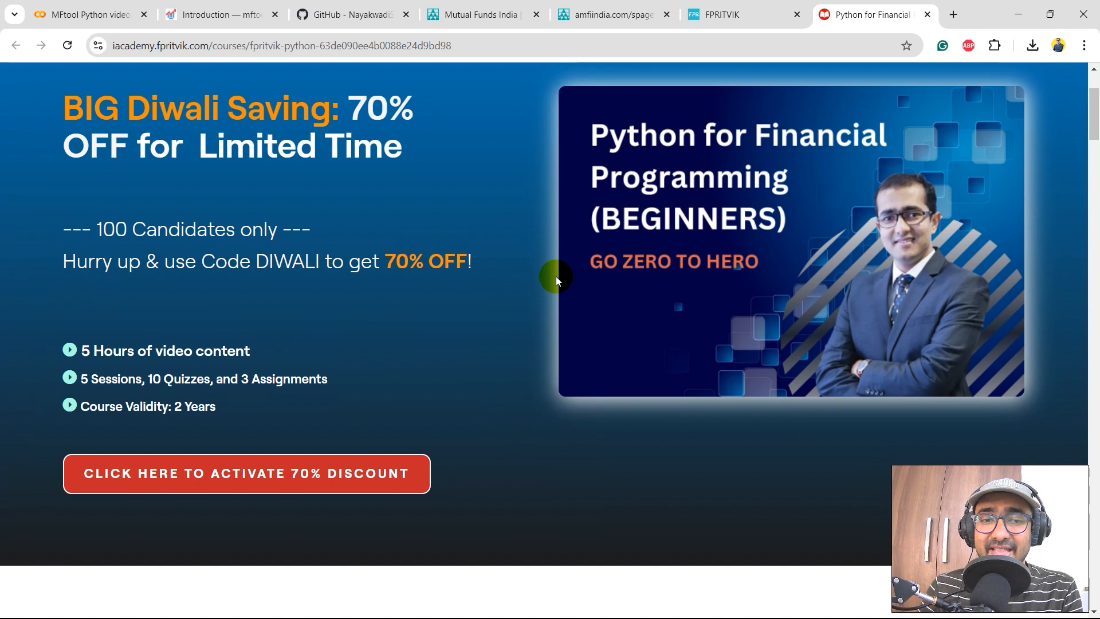
pyautogui.moveTo(463, 146)
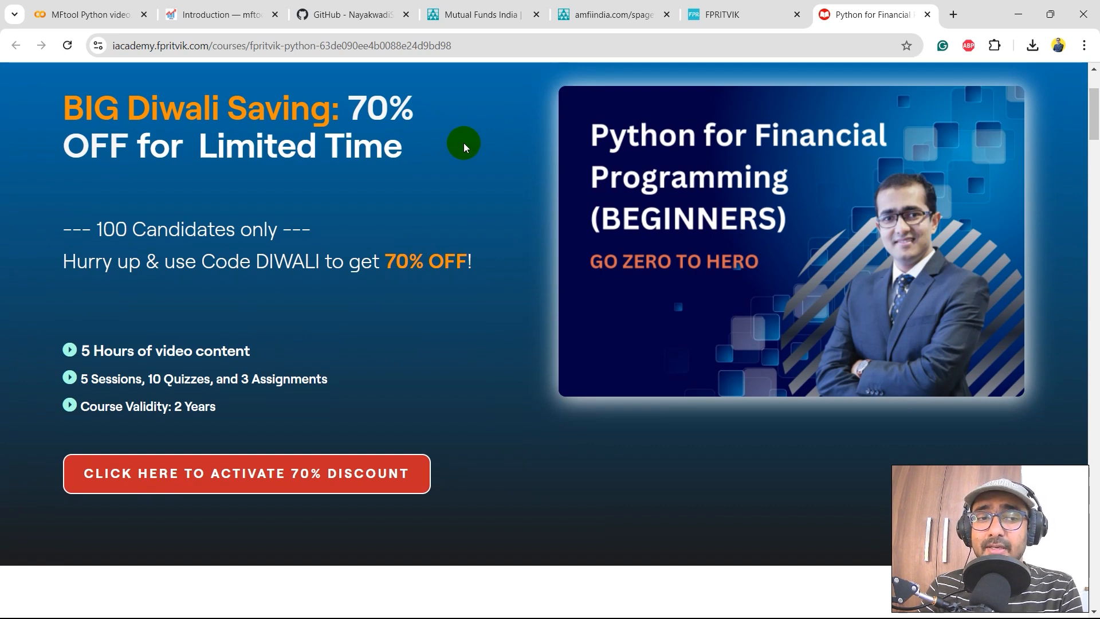
pyautogui.moveTo(471, 242)
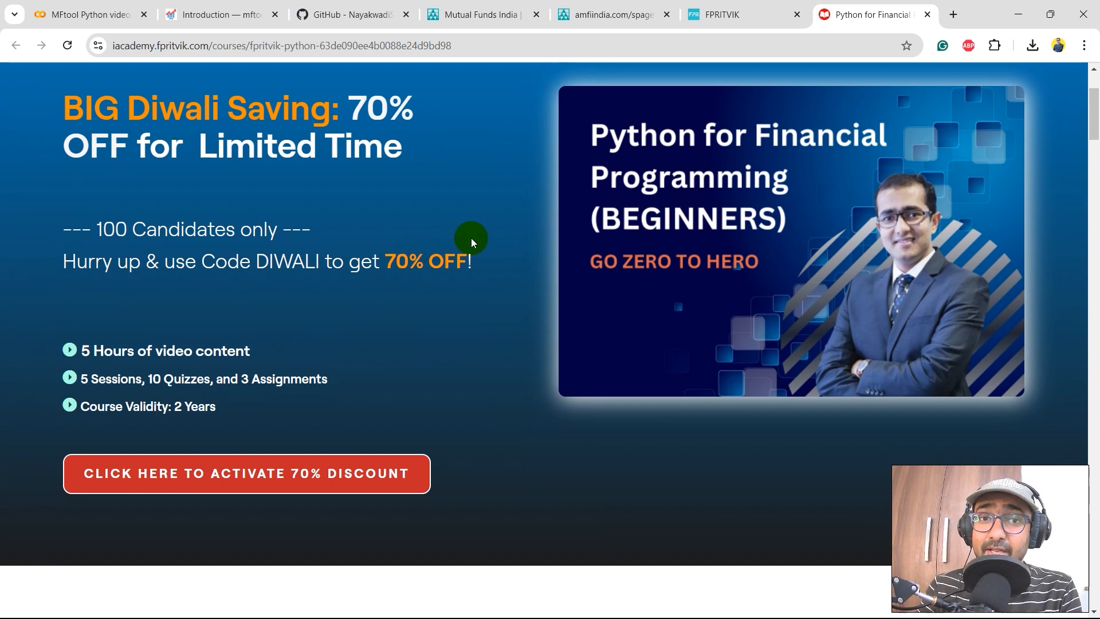
pyautogui.moveTo(523, 302)
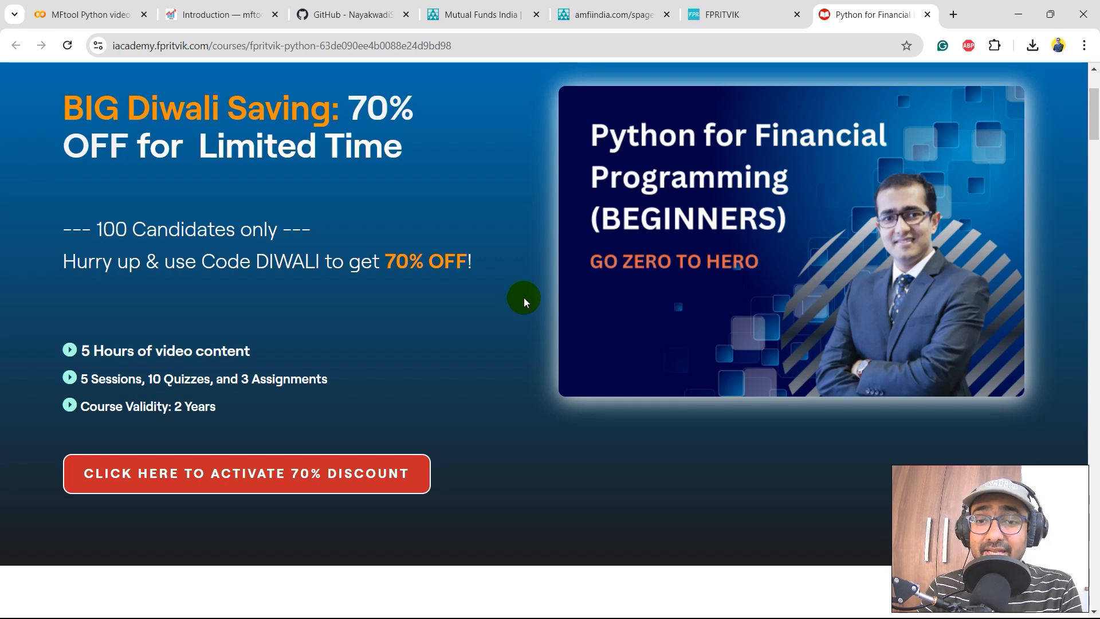
pyautogui.scroll(-3)
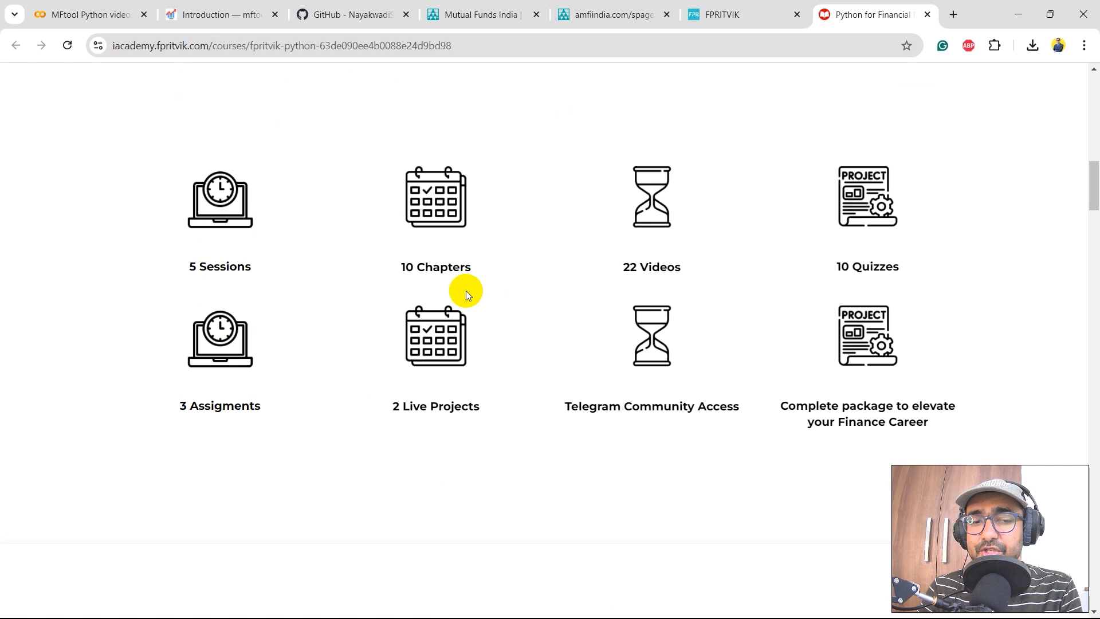
pyautogui.scroll(-3)
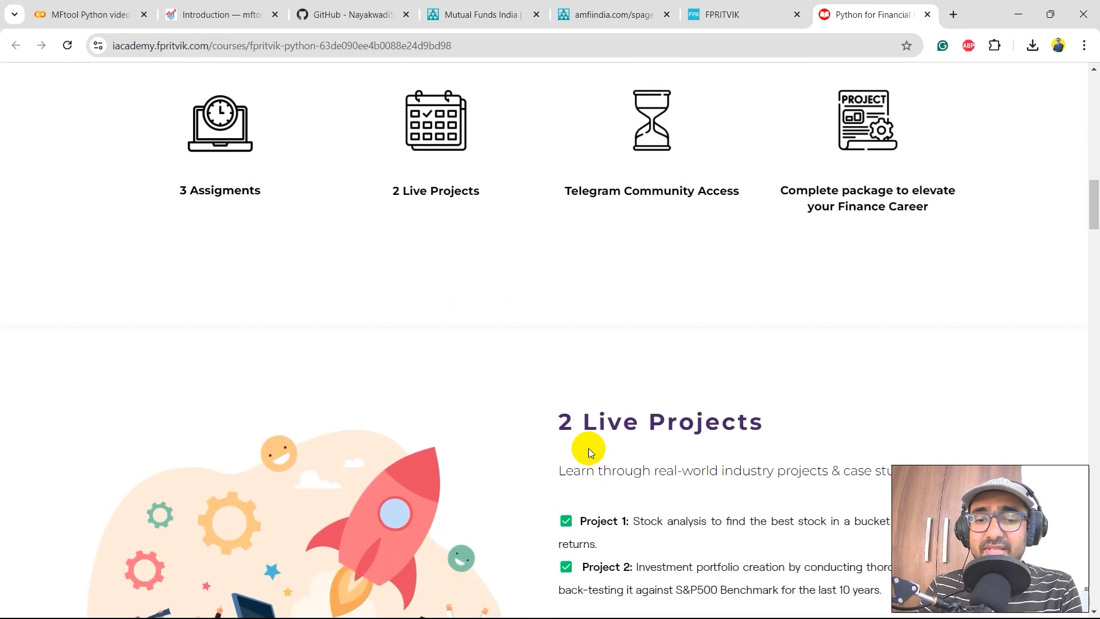
pyautogui.scroll(-3)
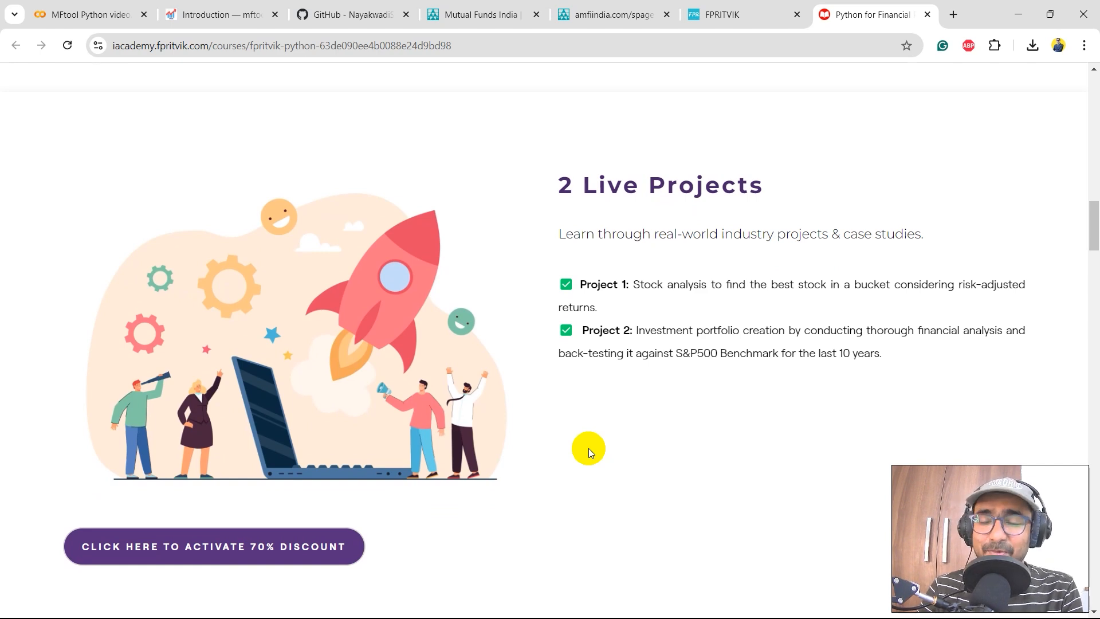
pyautogui.scroll(-3)
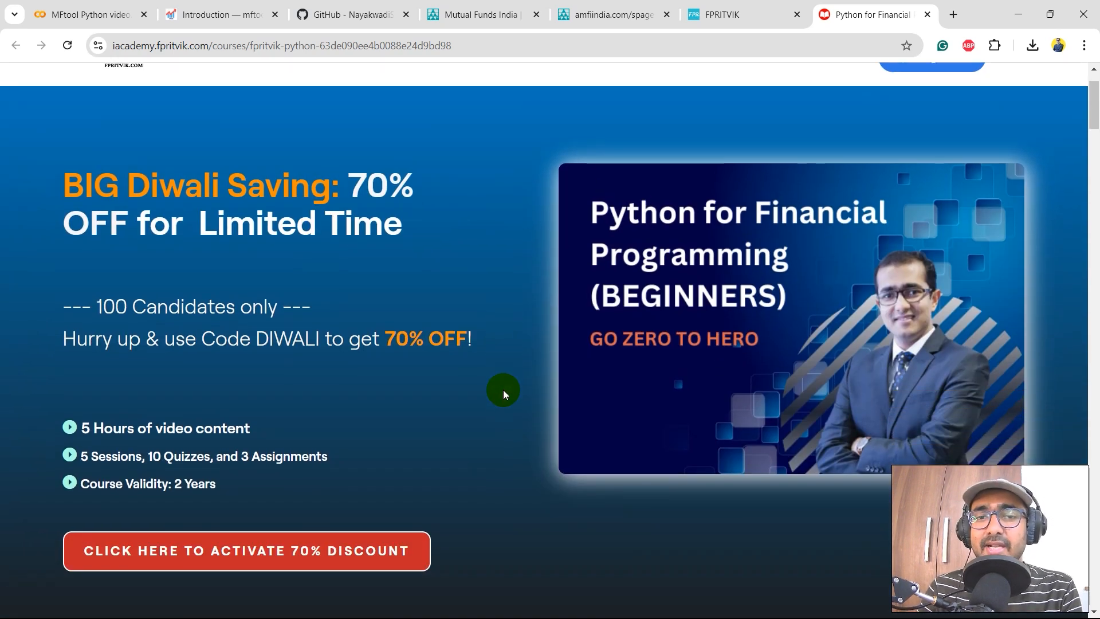
pyautogui.scroll(-3)
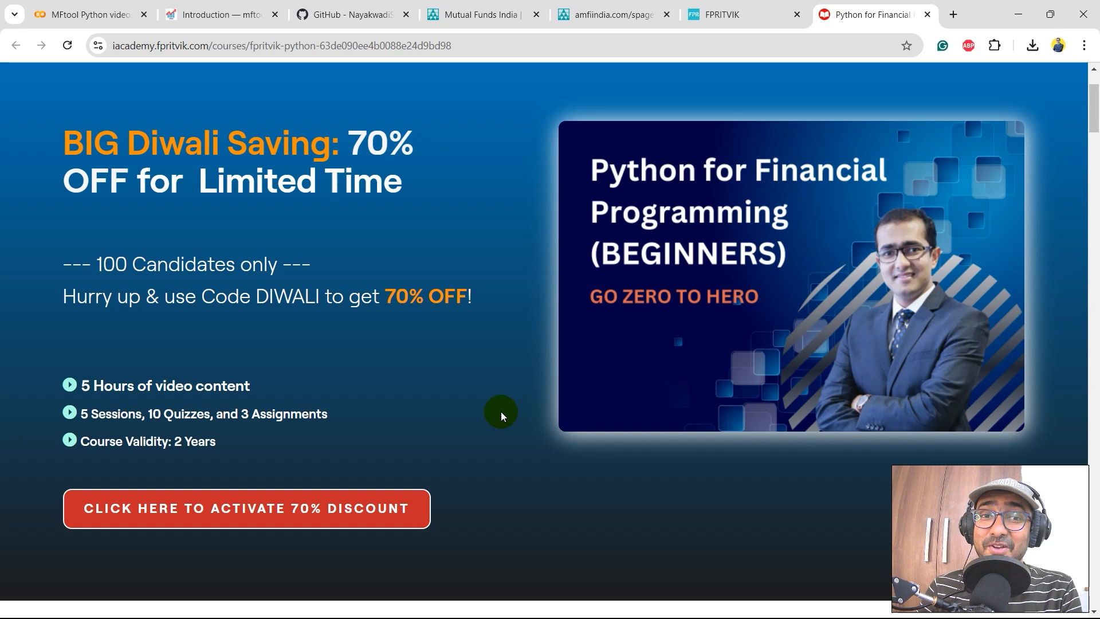
pyautogui.click(84, 14)
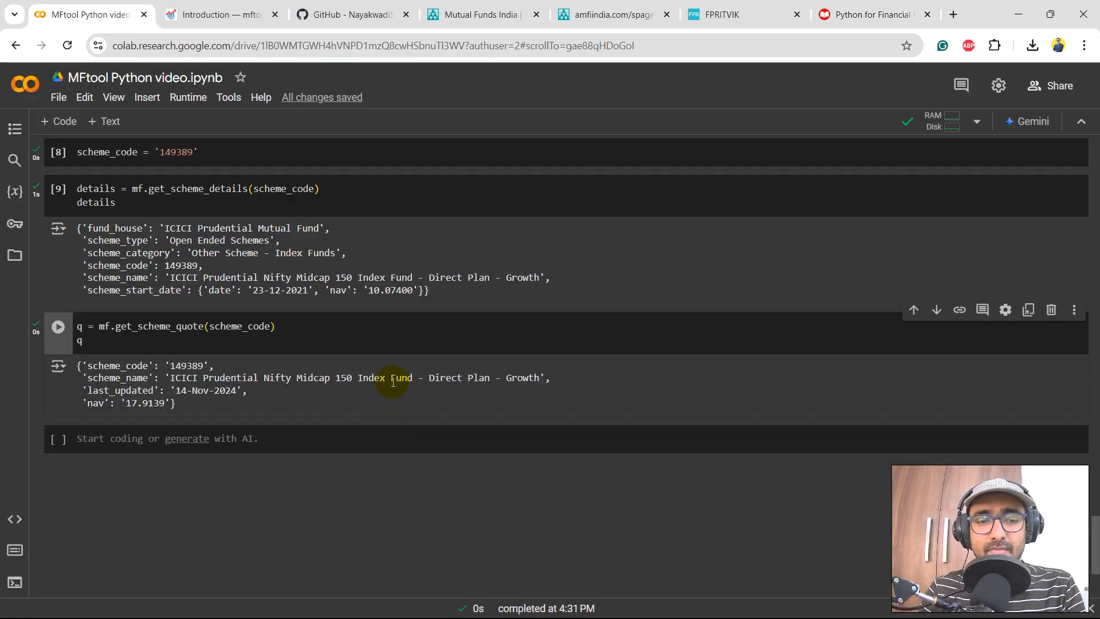
# Fetch historical_data via get_scheme_historical_nav(scheme_code, as_Dataframe=True) and show its 714 rows
pyautogui.click(58, 326)
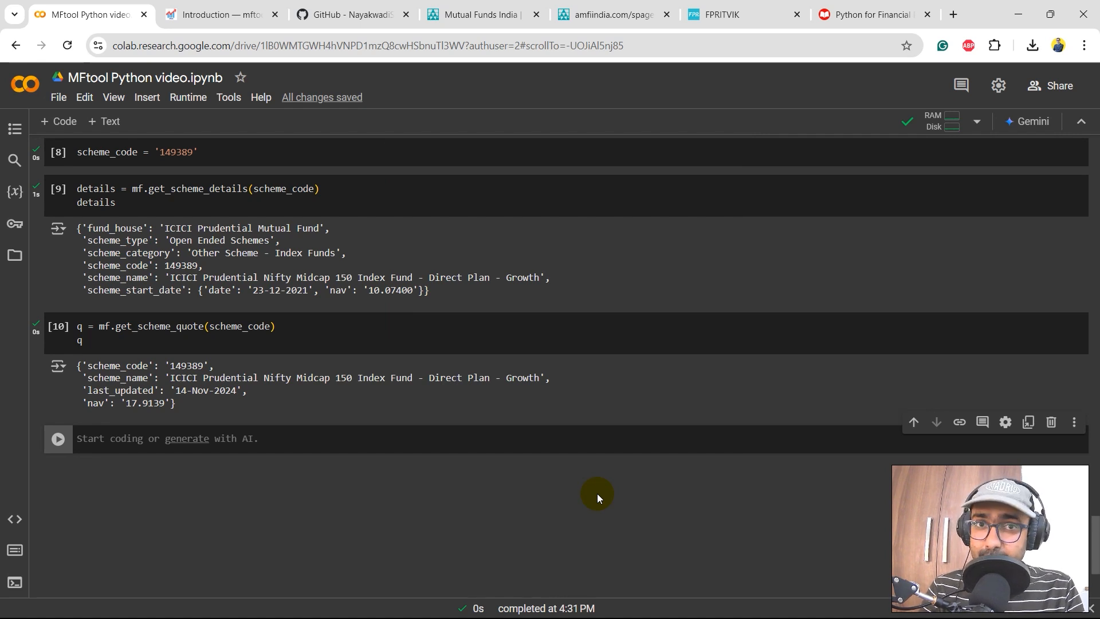
pyautogui.write('historical_data = mf.get_scheme_historical_nav(scheme_code,as_Dataframe=True)')
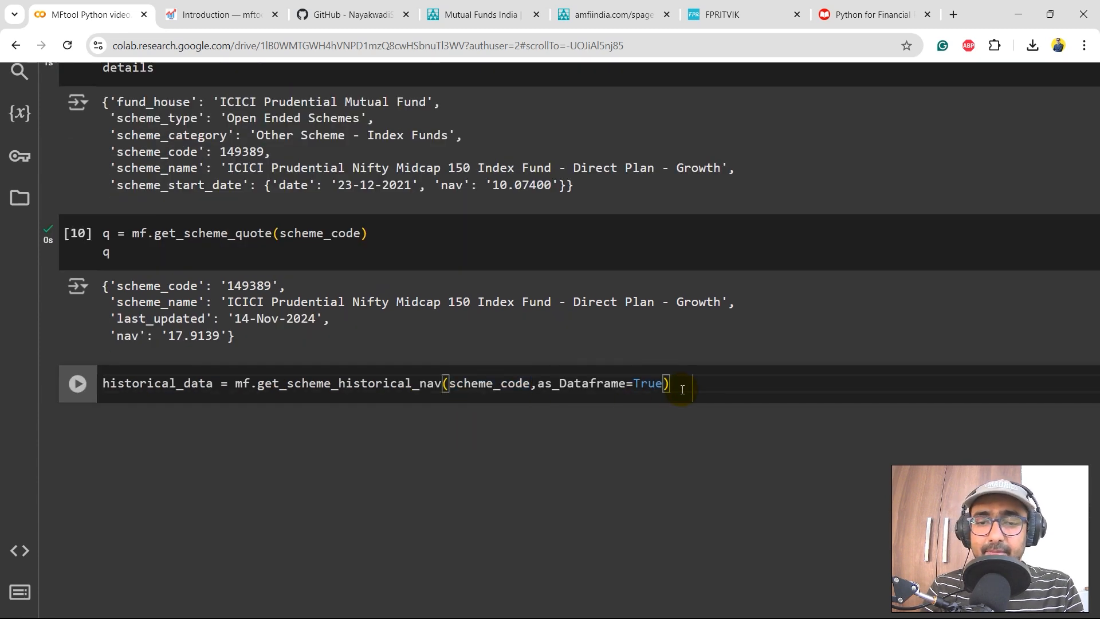
pyautogui.write('historical_data')
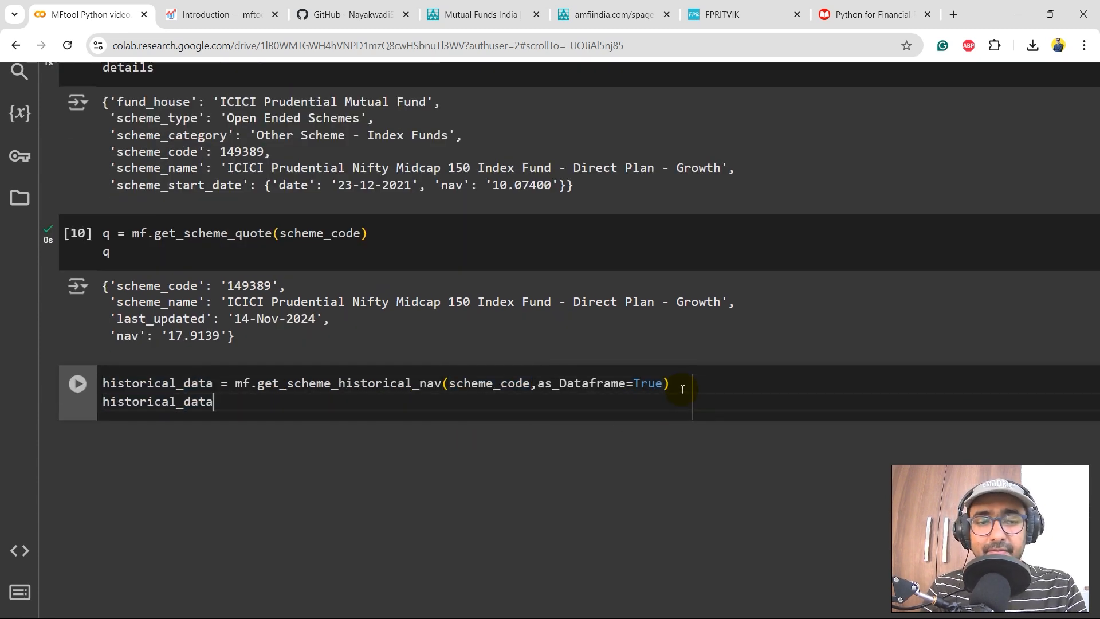
pyautogui.click(77, 384)
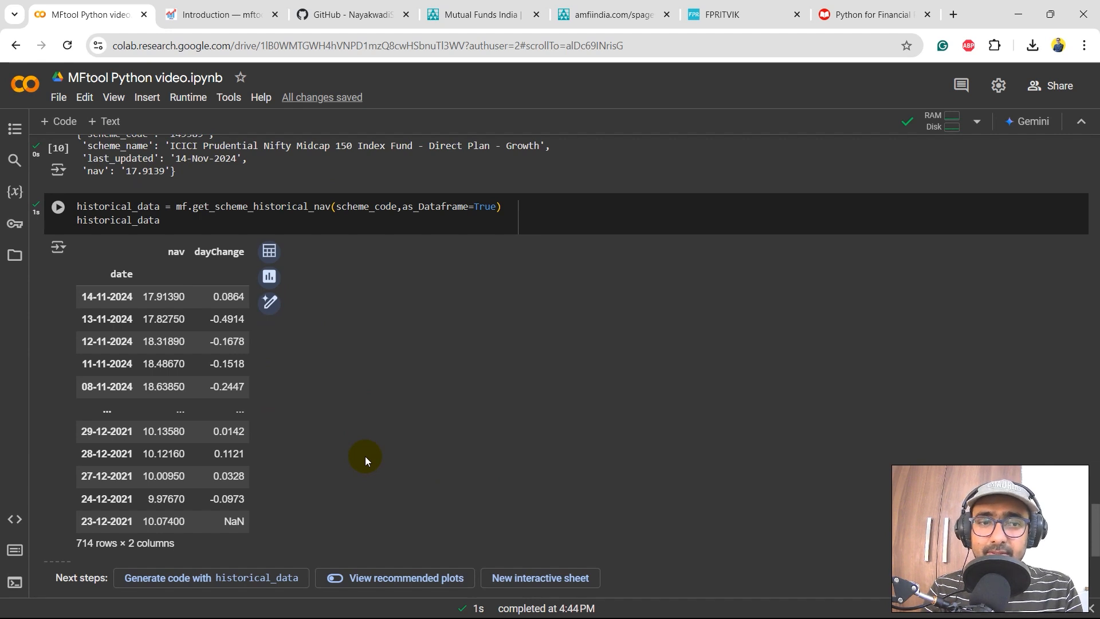
pyautogui.scroll(-3)
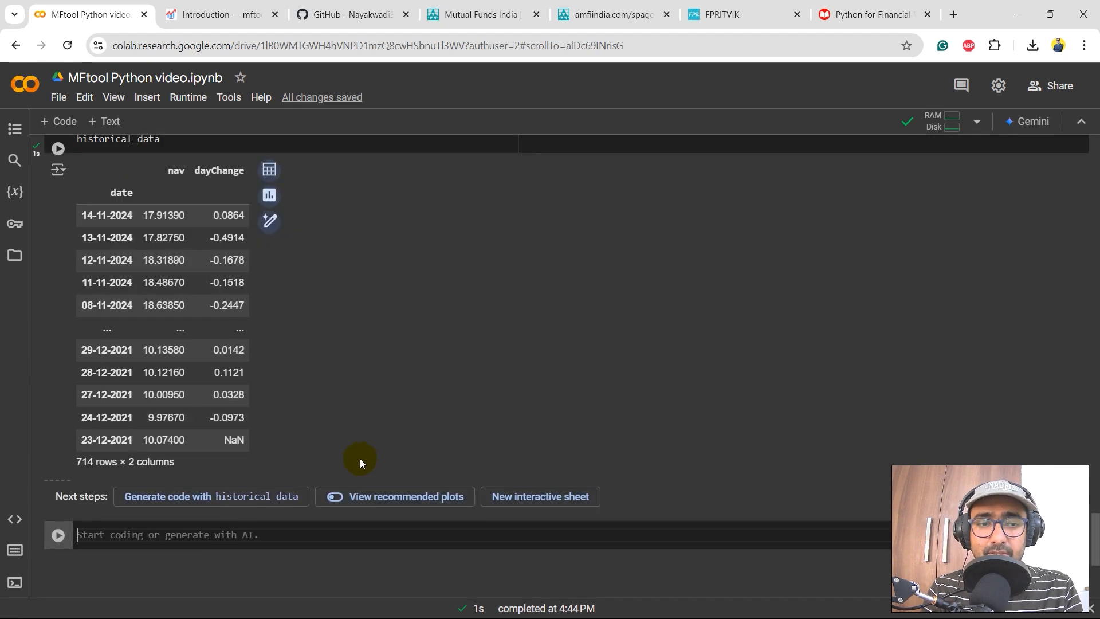
# Start a new cell defining list1 for the scheme codes
pyautogui.write('for')
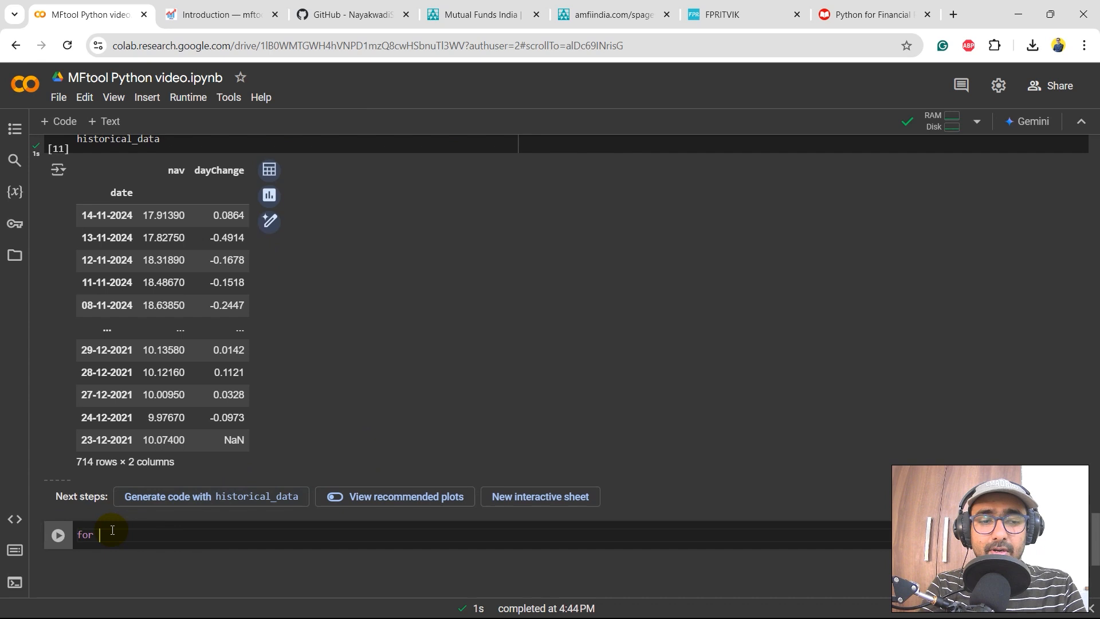
pyautogui.write('list')
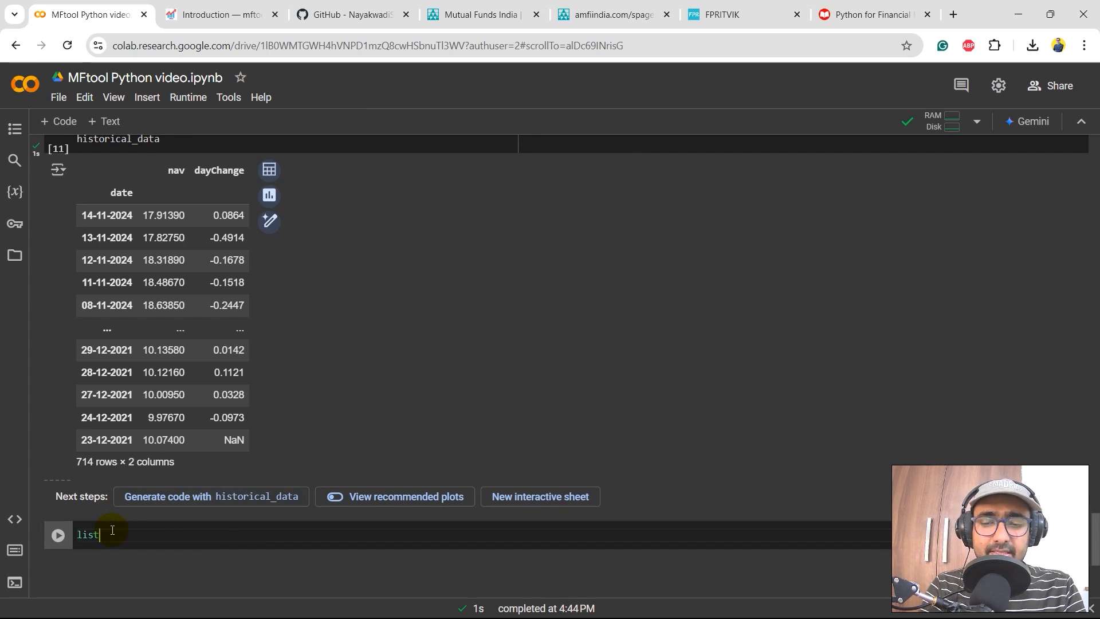
pyautogui.write('1 = []')
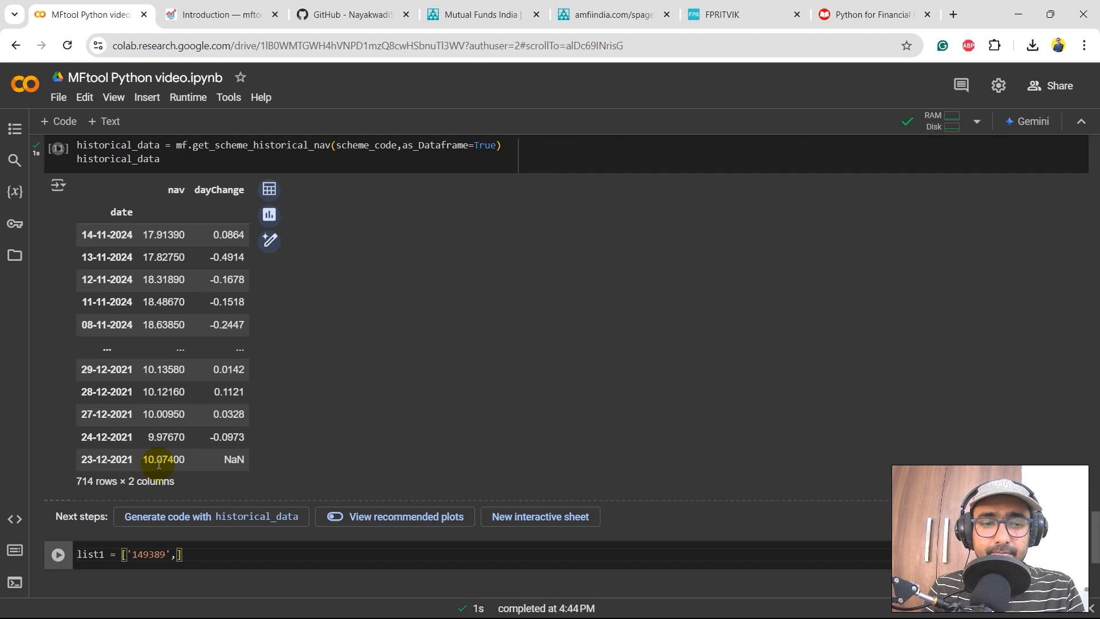
pyautogui.scroll(-3)
pyautogui.write("'149072','149463','143247','128627")
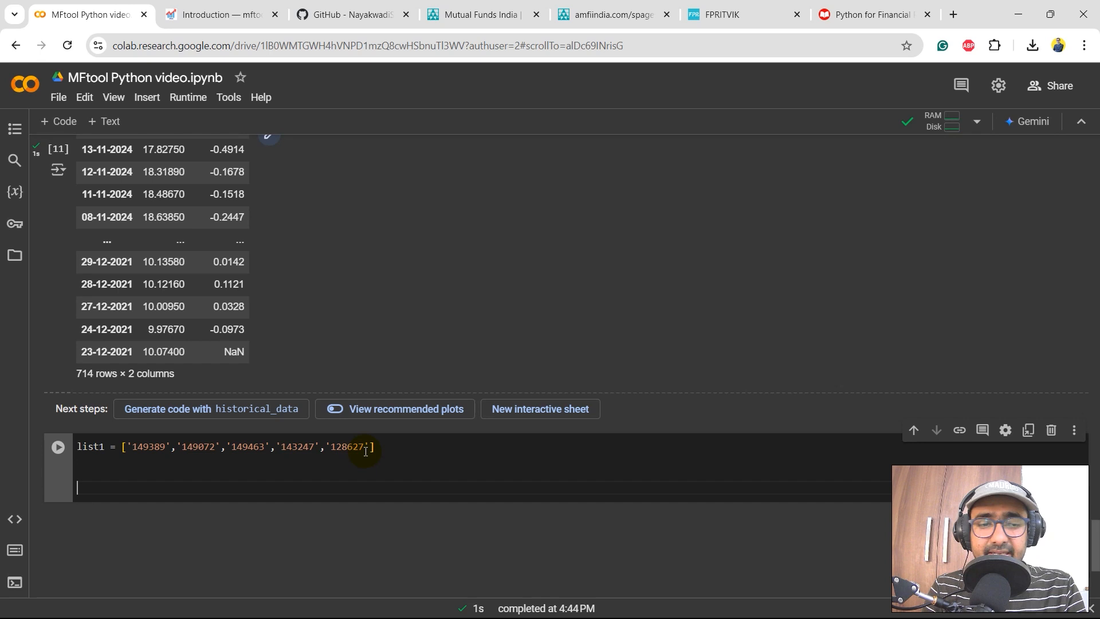
# Add a for loop over list1, using i instead of scheme_code in the NAV call
pyautogui.write('for i')
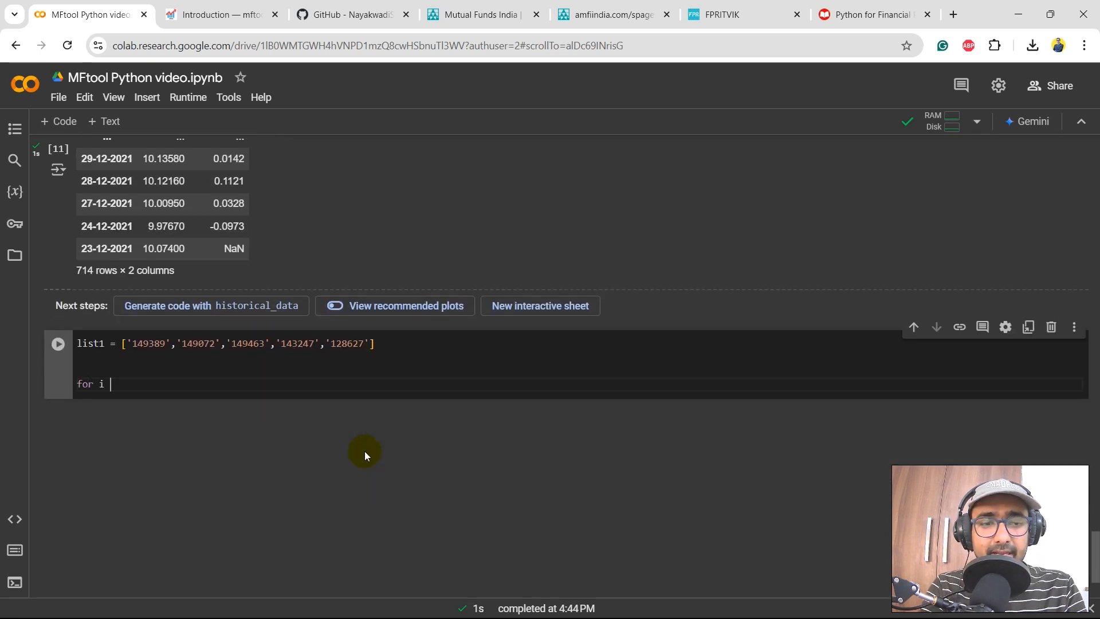
pyautogui.write('in range(list1):')
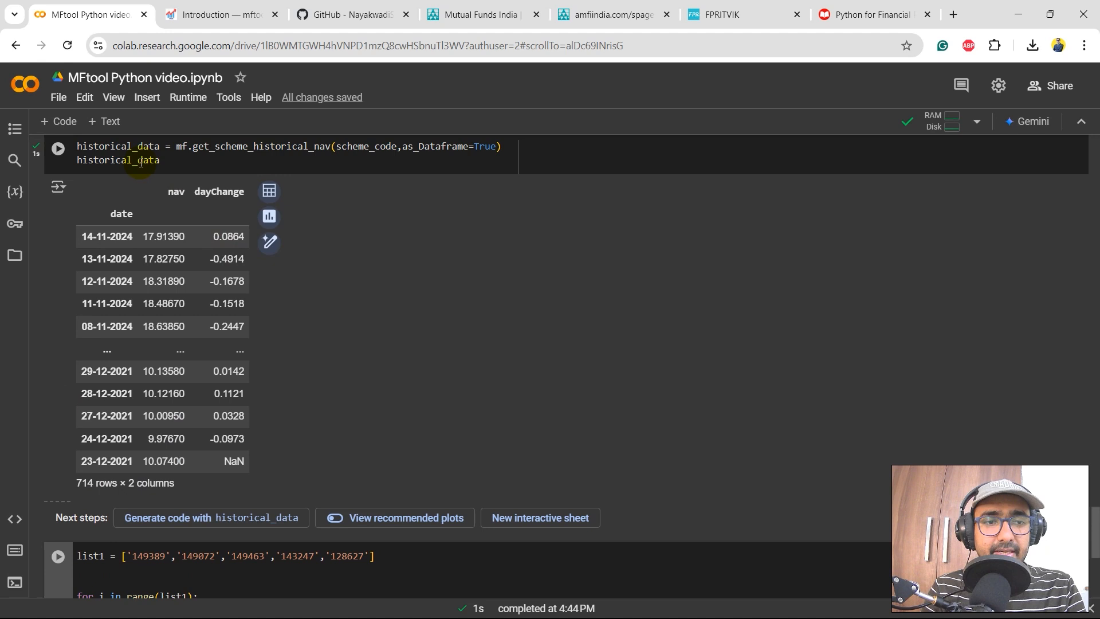
pyautogui.scroll(-3)
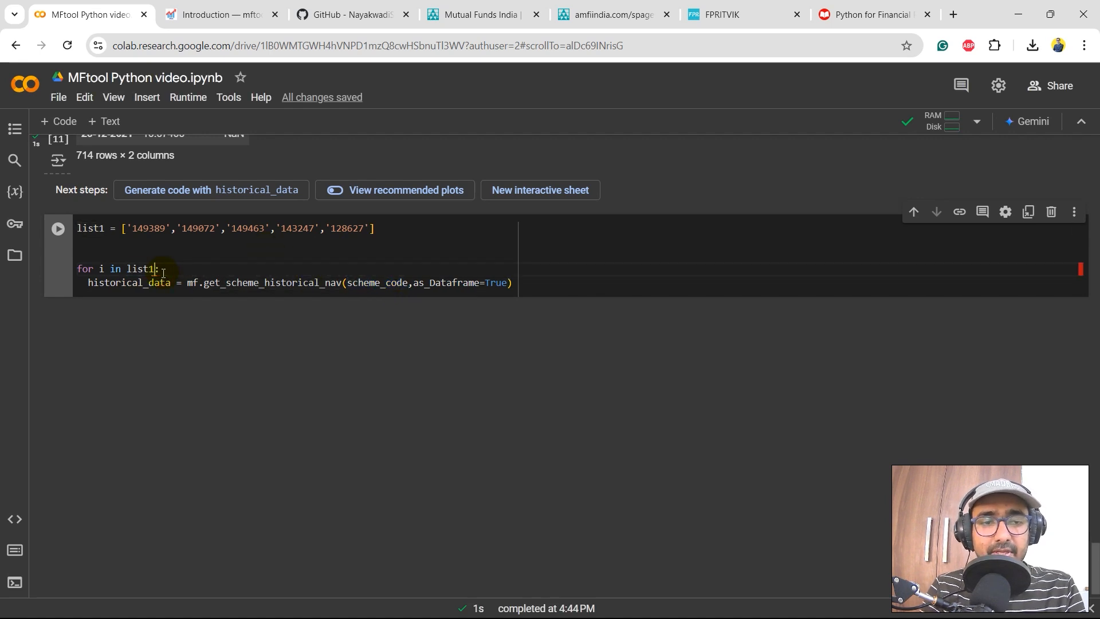
pyautogui.doubleClick(377, 283)
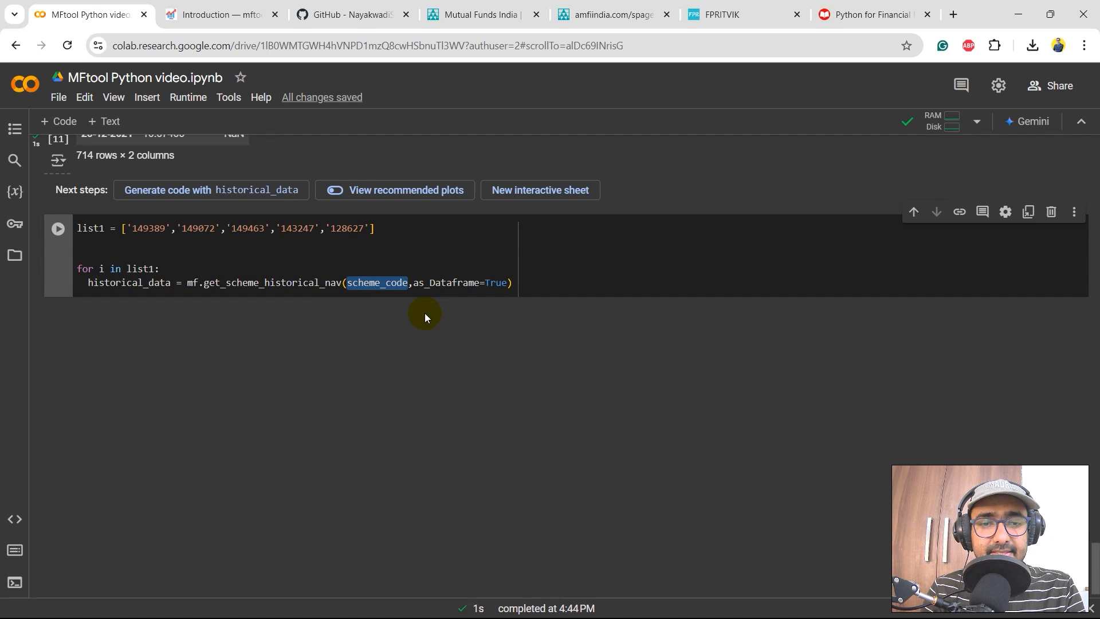
pyautogui.write('i')
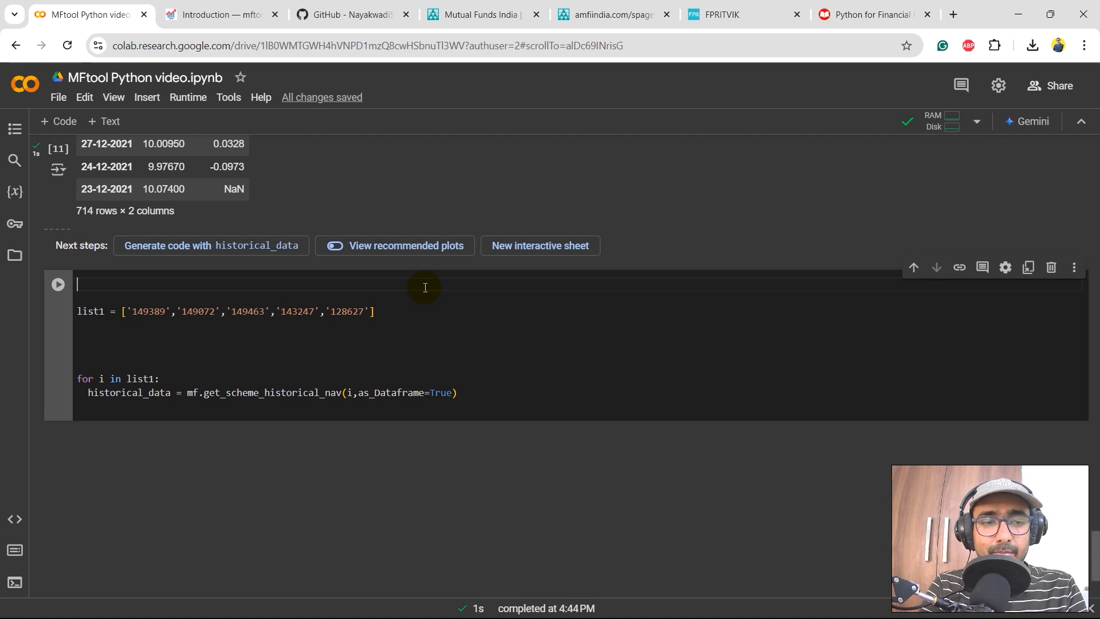
# Import pandas as pd and create an empty df1 DataFrame
pyautogui.write('import pandas as pd')
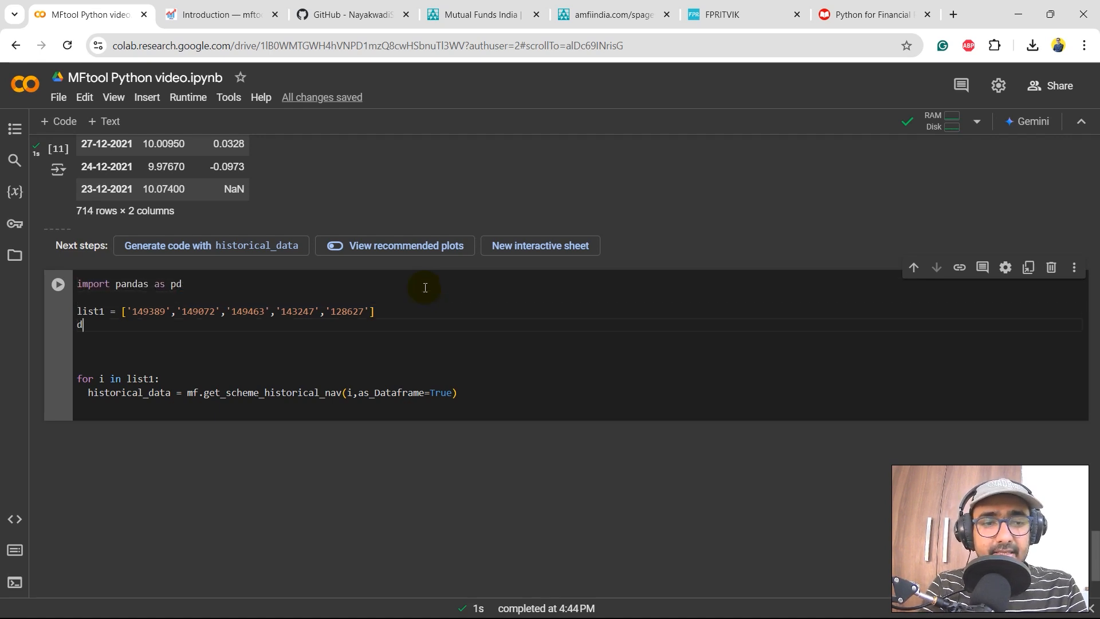
pyautogui.write('f1 = pd.')
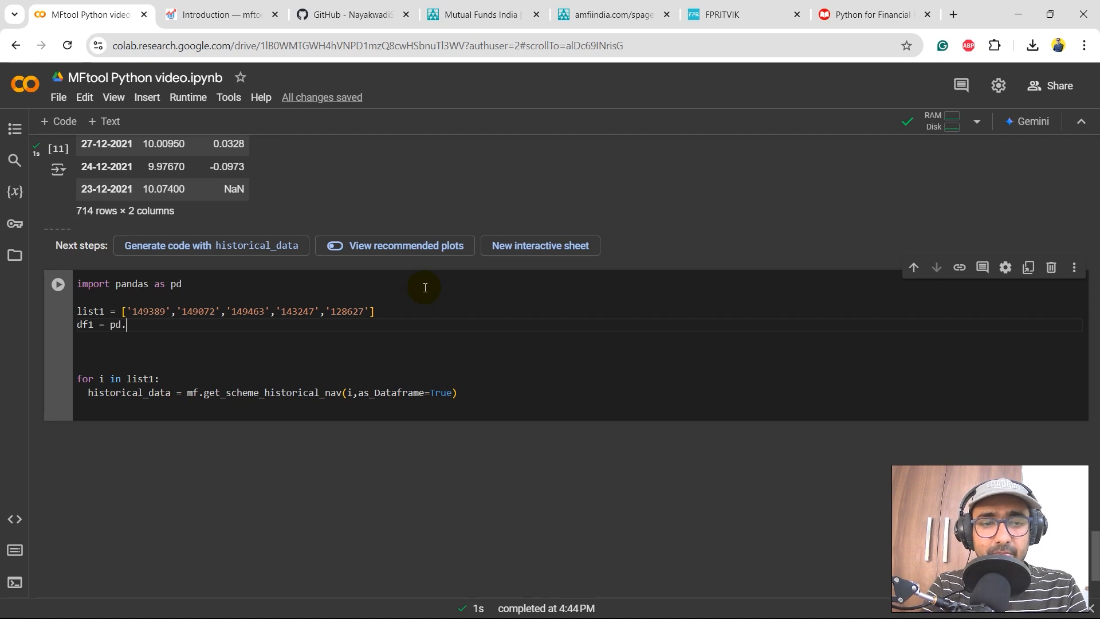
pyautogui.write('DataFrame()')
pyautogui.write('df1[')
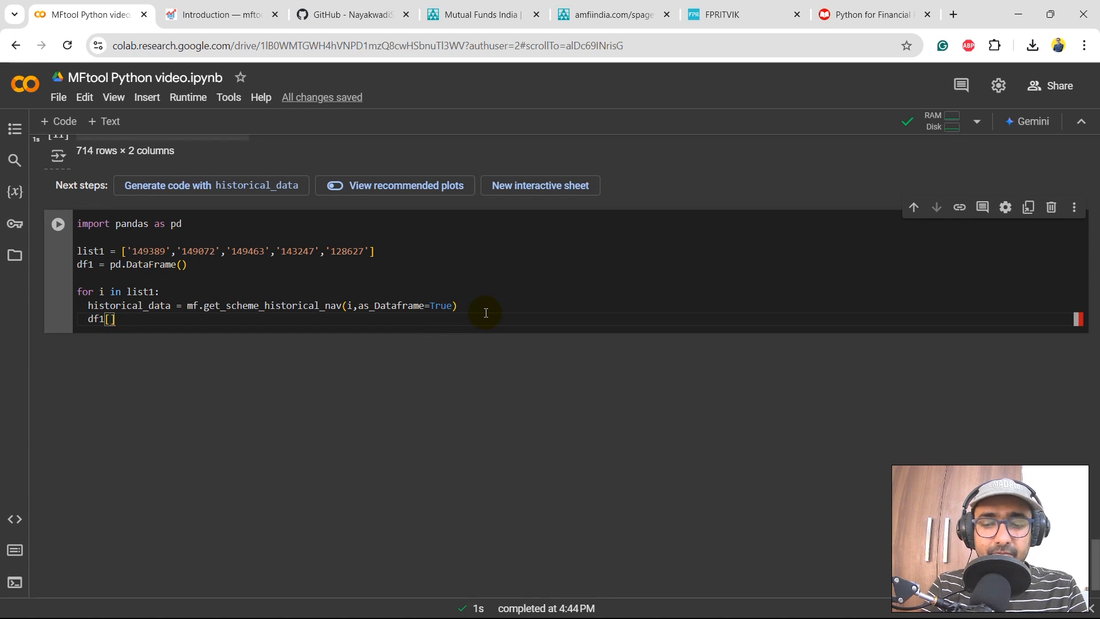
pyautogui.write("'1'")
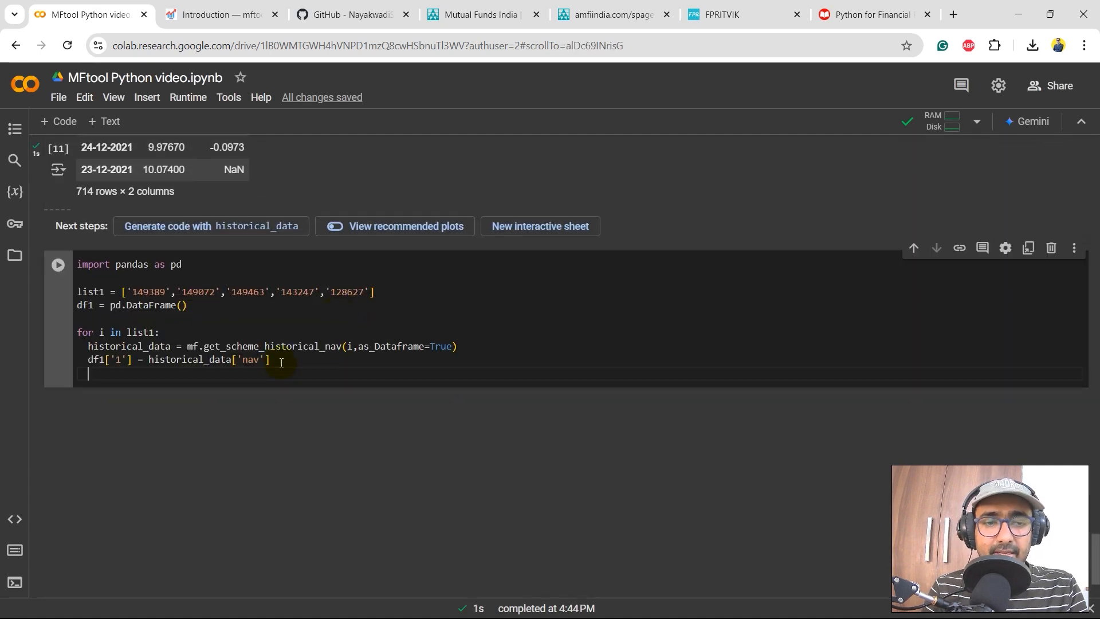
# Store each scheme's nav in df1 under its scheme name, run the cell, and type df1
pyautogui.scroll(3)
pyautogui.write('name')
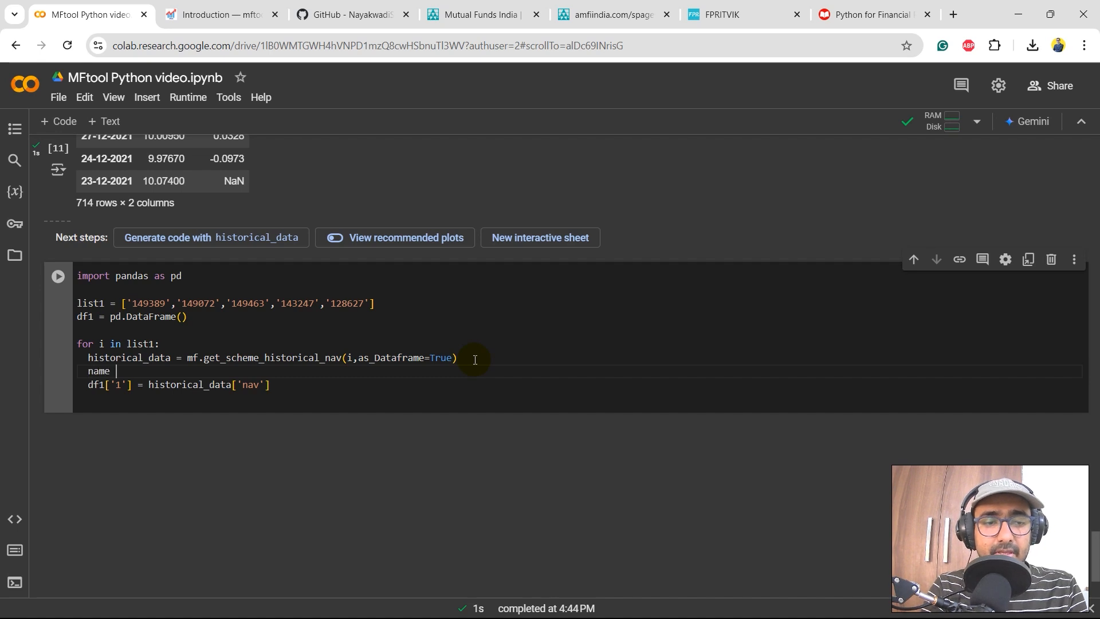
pyautogui.write("mf.get_scheme_details(scheme_code)['scheme_name']")
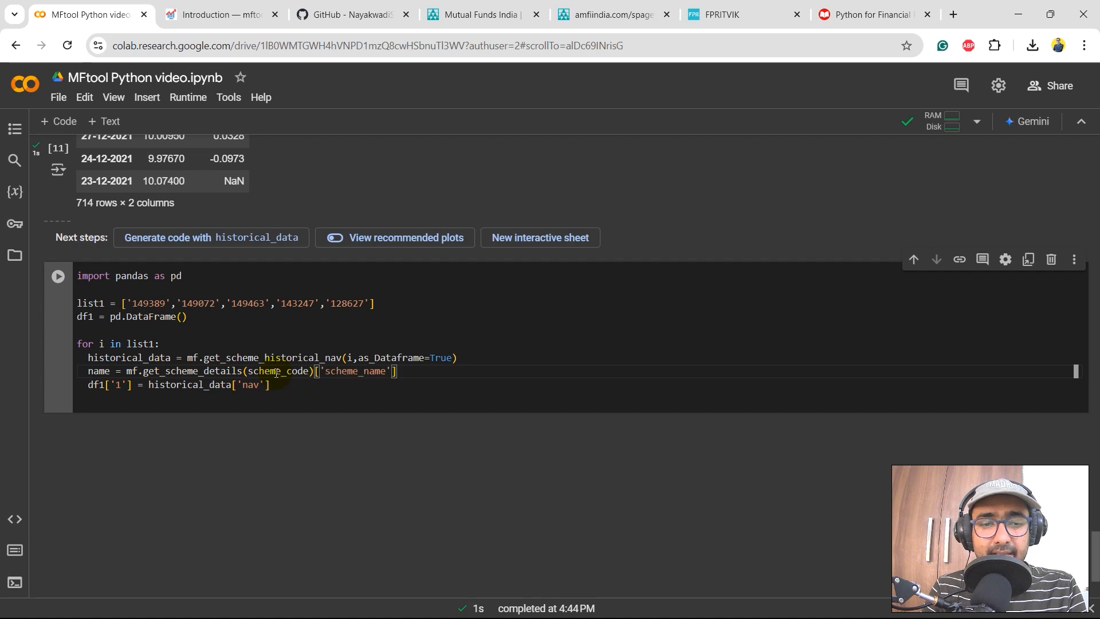
pyautogui.write('i')
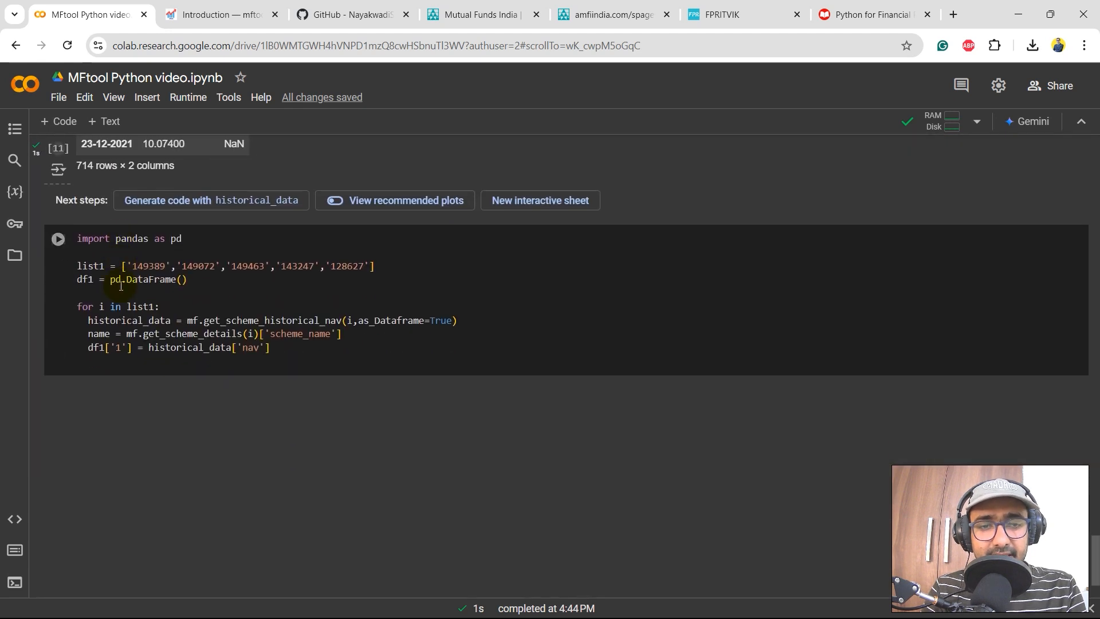
pyautogui.click(90, 334)
pyautogui.write('name')
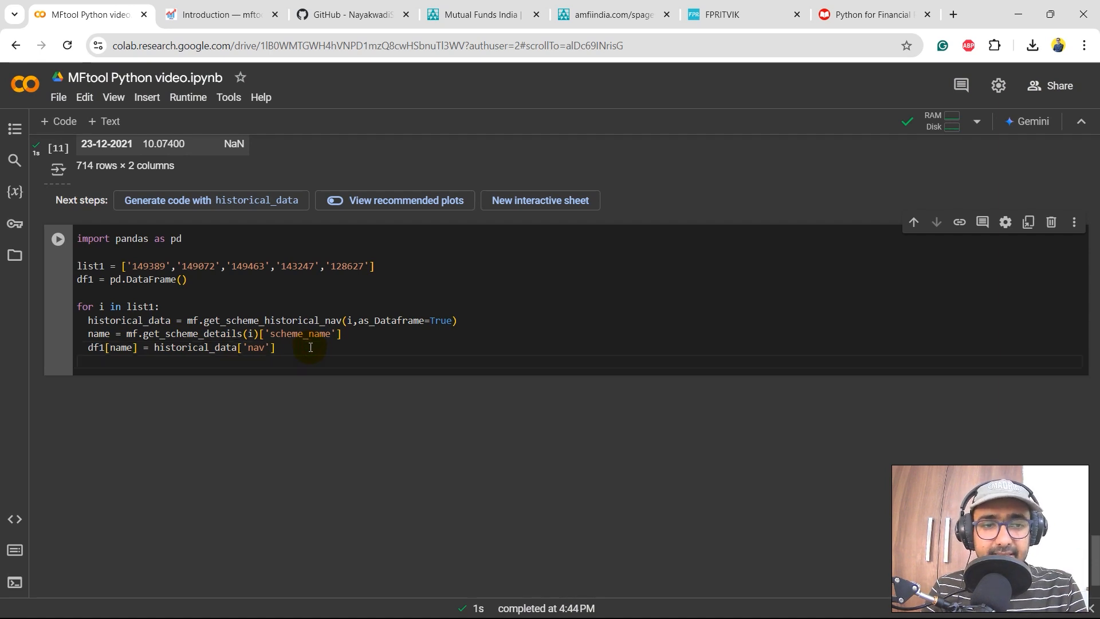
pyautogui.write('df1')
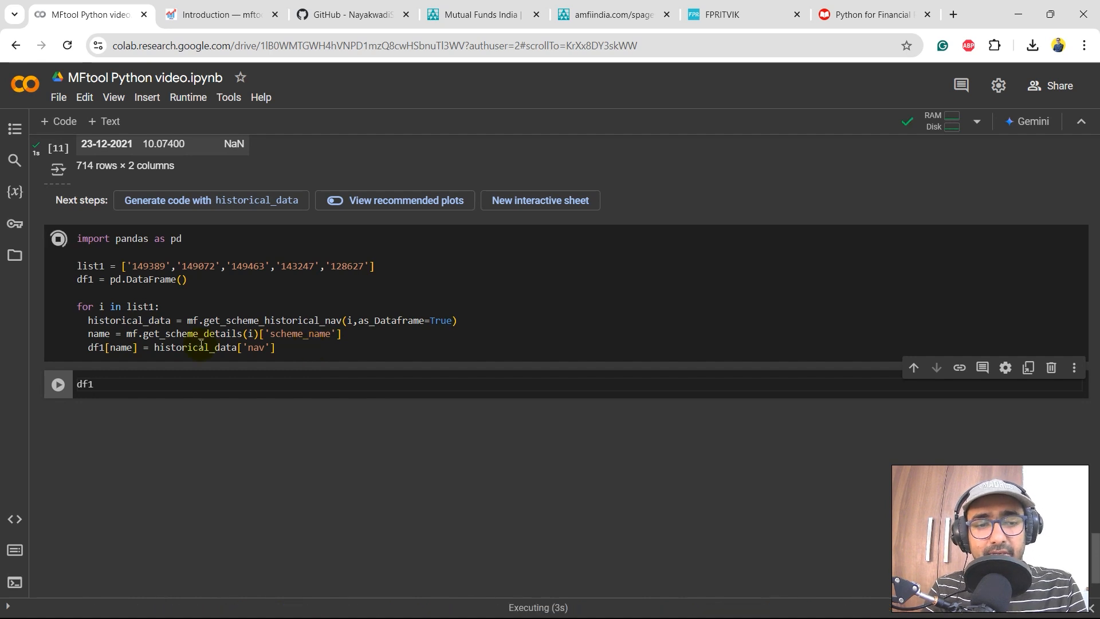
# Display df1 as 714 rows × 5 NAV columns, briefly view the course tab, then return
pyautogui.click(58, 384)
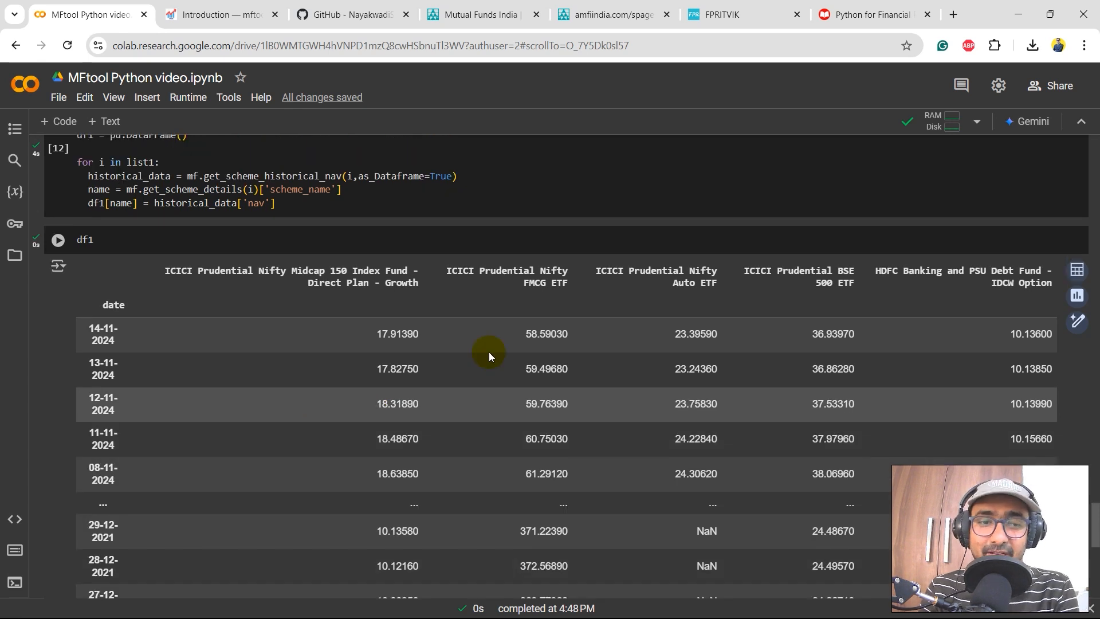
pyautogui.scroll(-3)
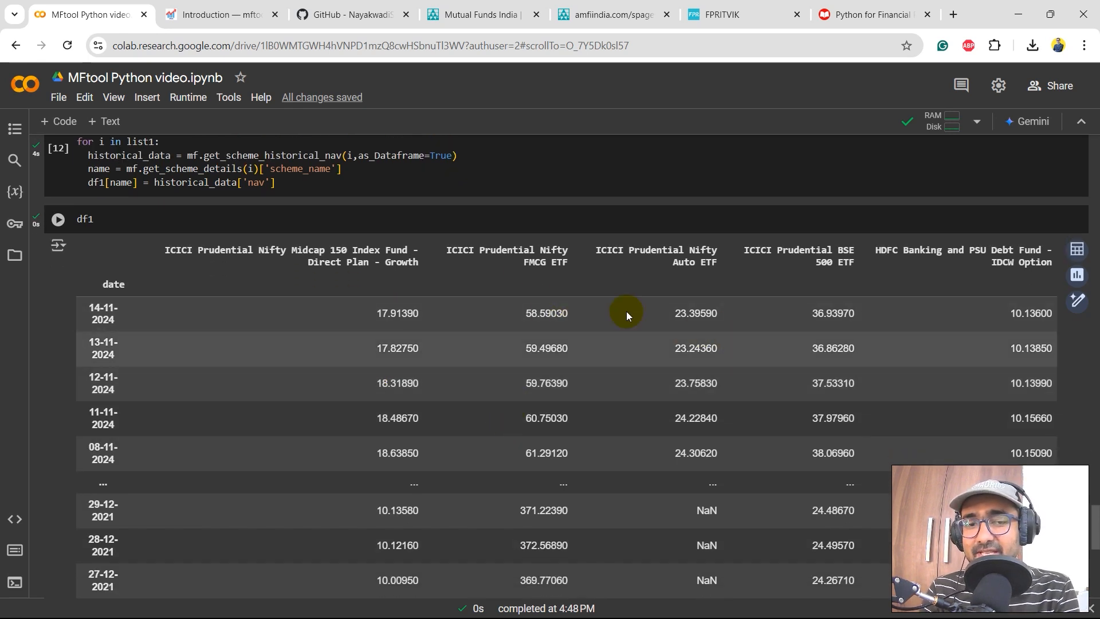
pyautogui.scroll(-3)
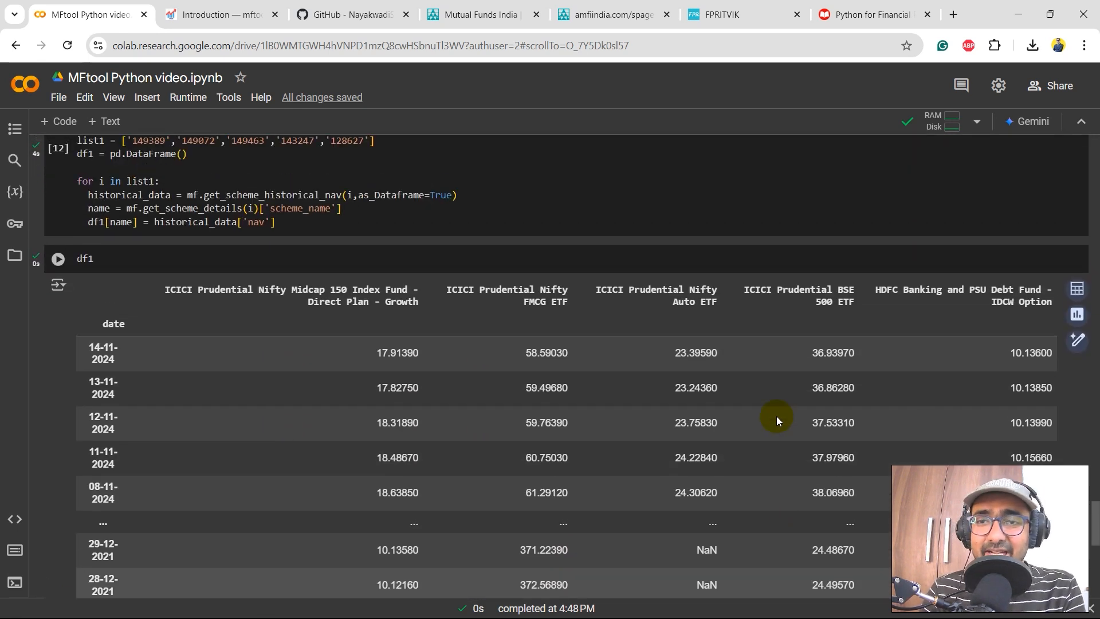
pyautogui.click(872, 14)
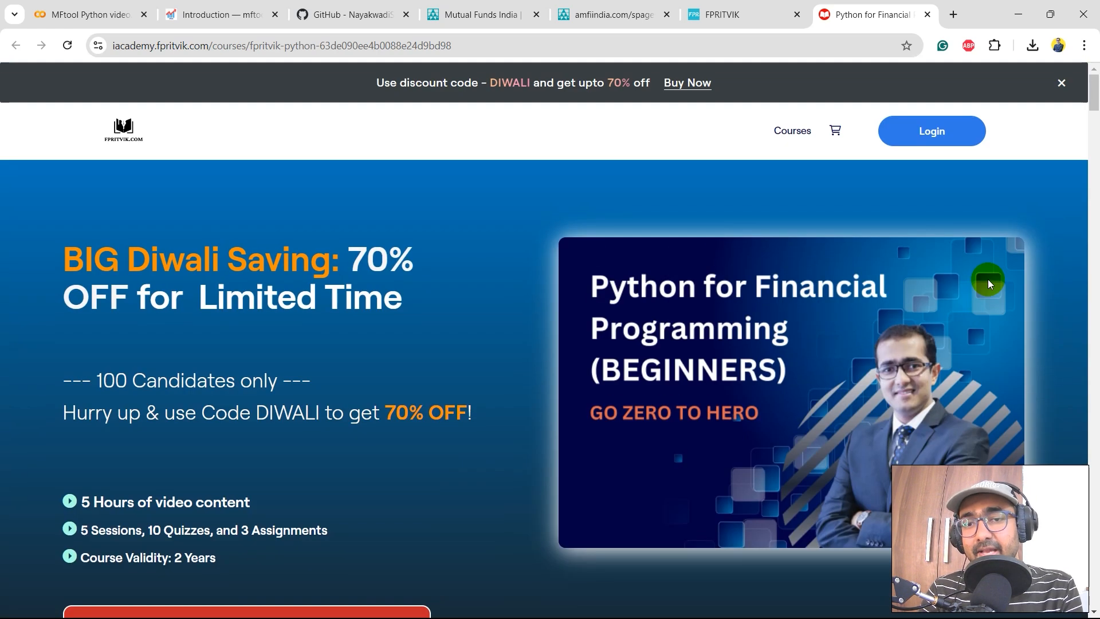
pyautogui.click(85, 14)
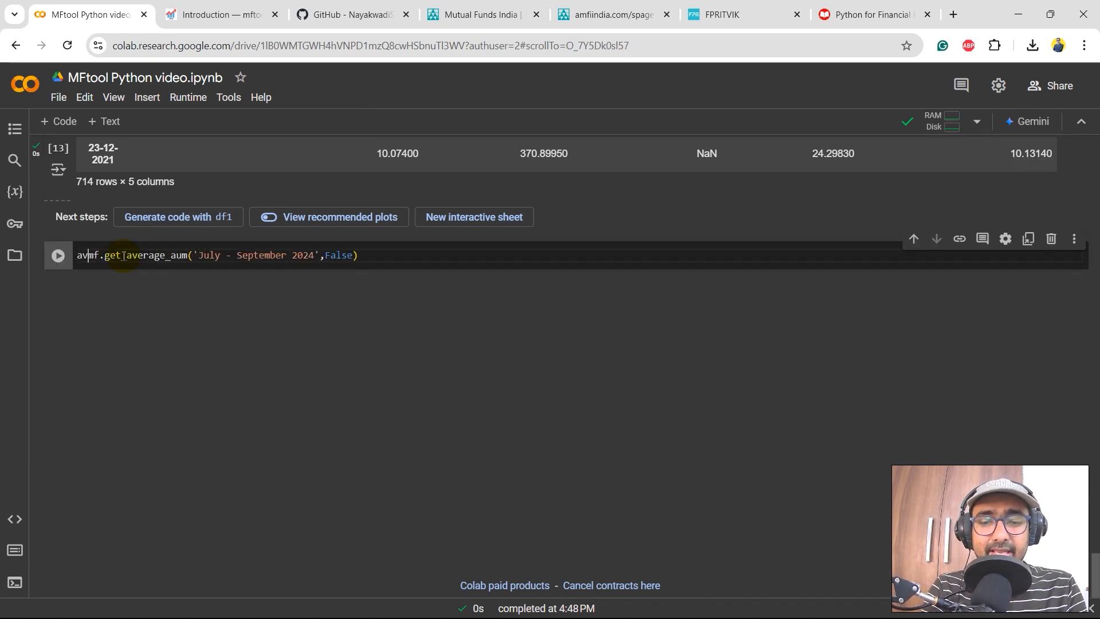
# Save July–September 2024 average AUM as av_aum, display it, and scroll the fund-house figures
pyautogui.write('av_aum =')
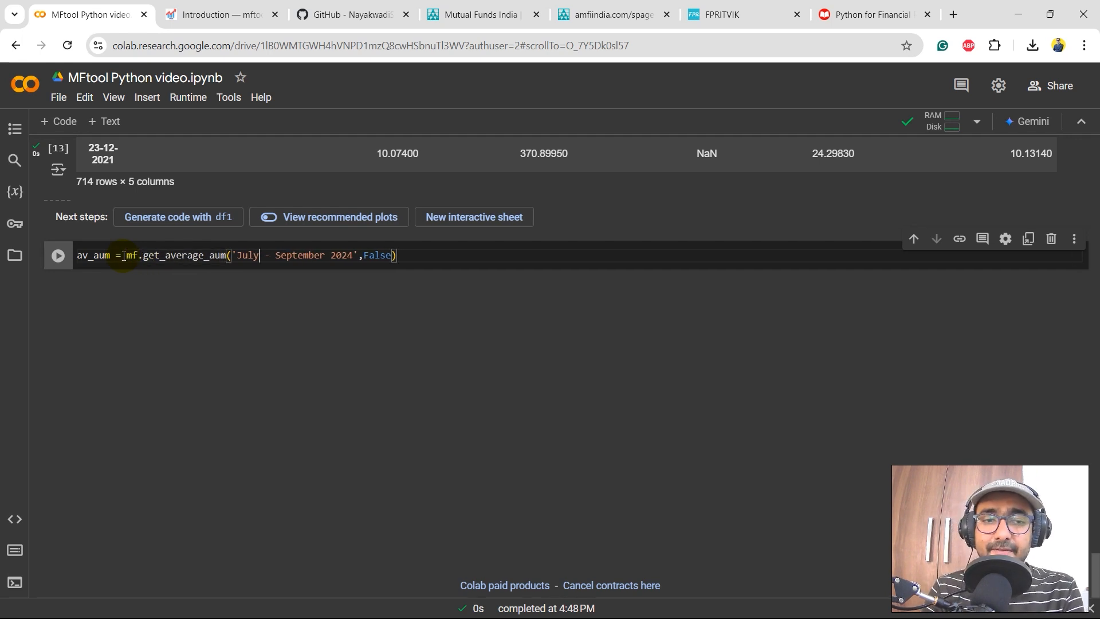
pyautogui.moveTo(238, 255); pyautogui.dragTo(325, 254)
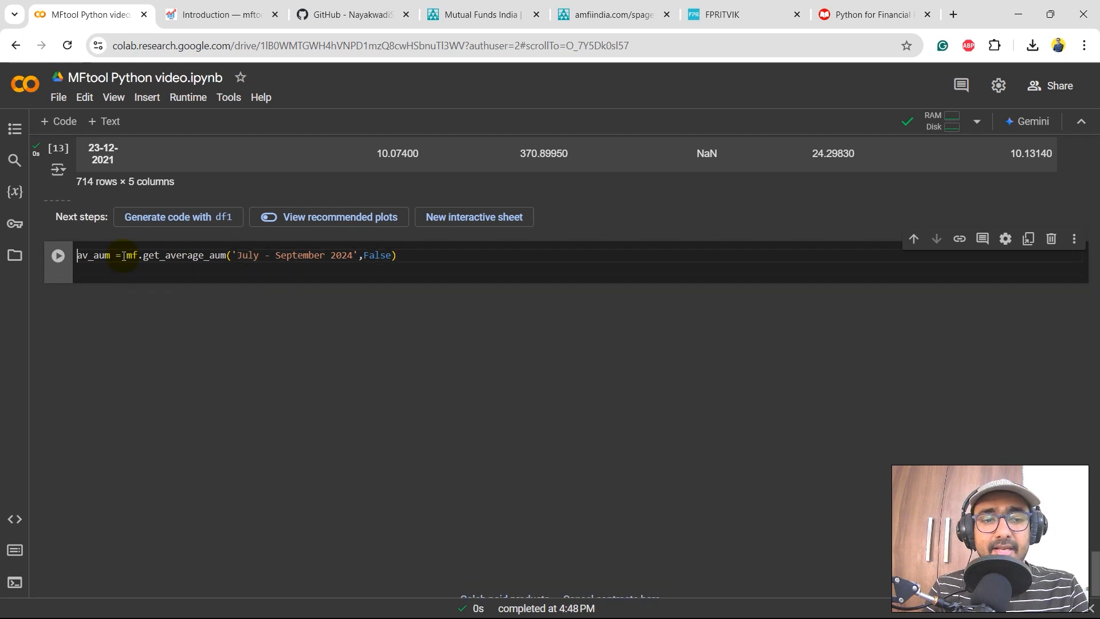
pyautogui.write('av_aum')
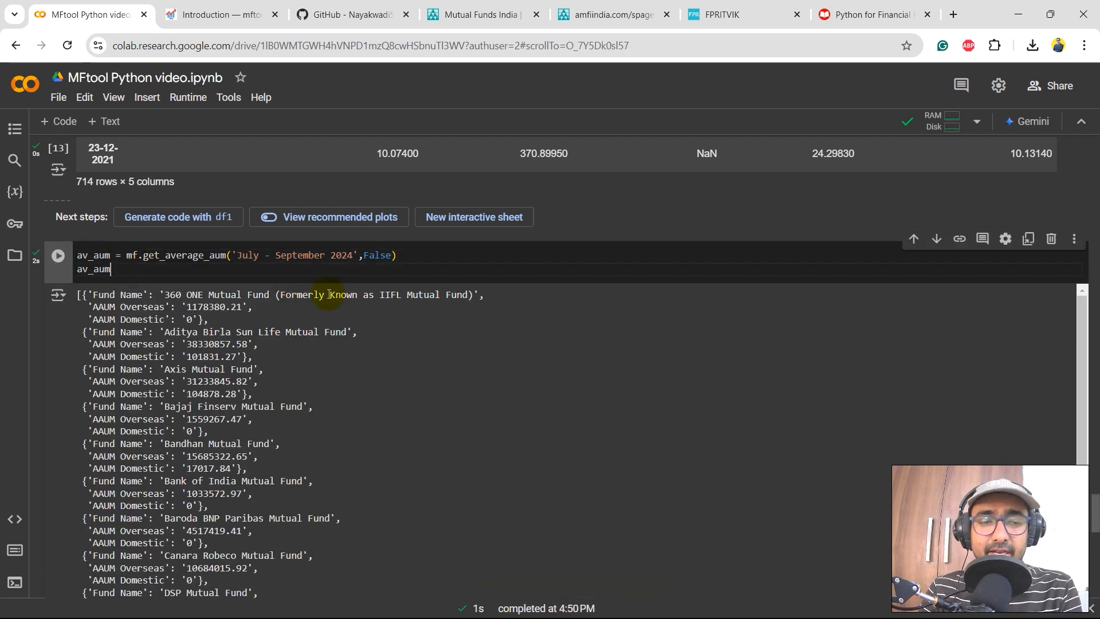
pyautogui.scroll(-3)
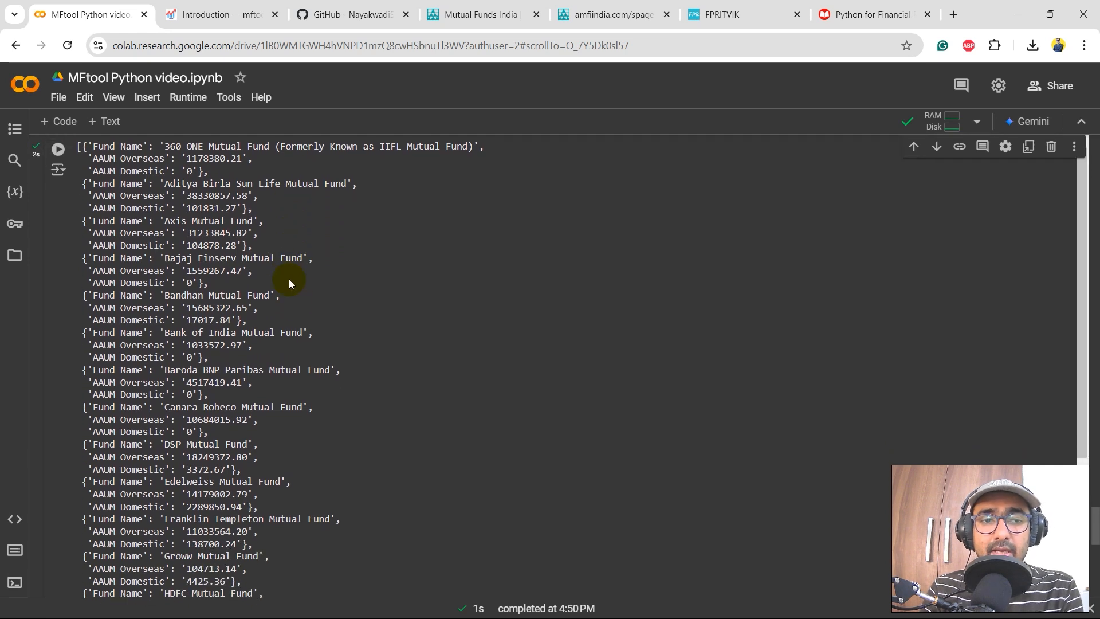
pyautogui.scroll(-3)
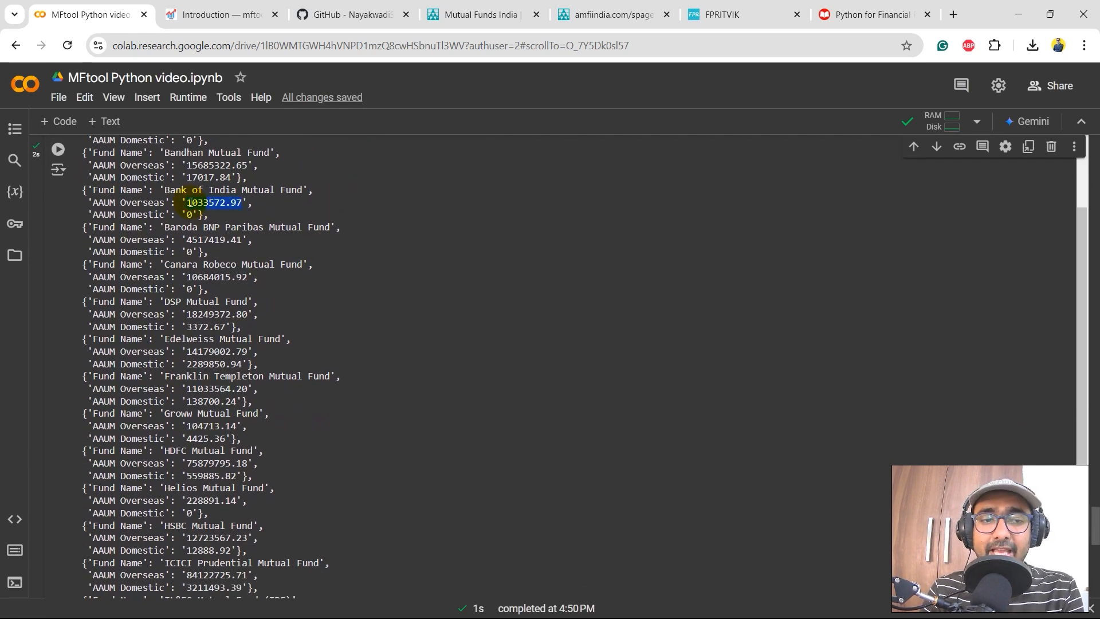
pyautogui.scroll(-3)
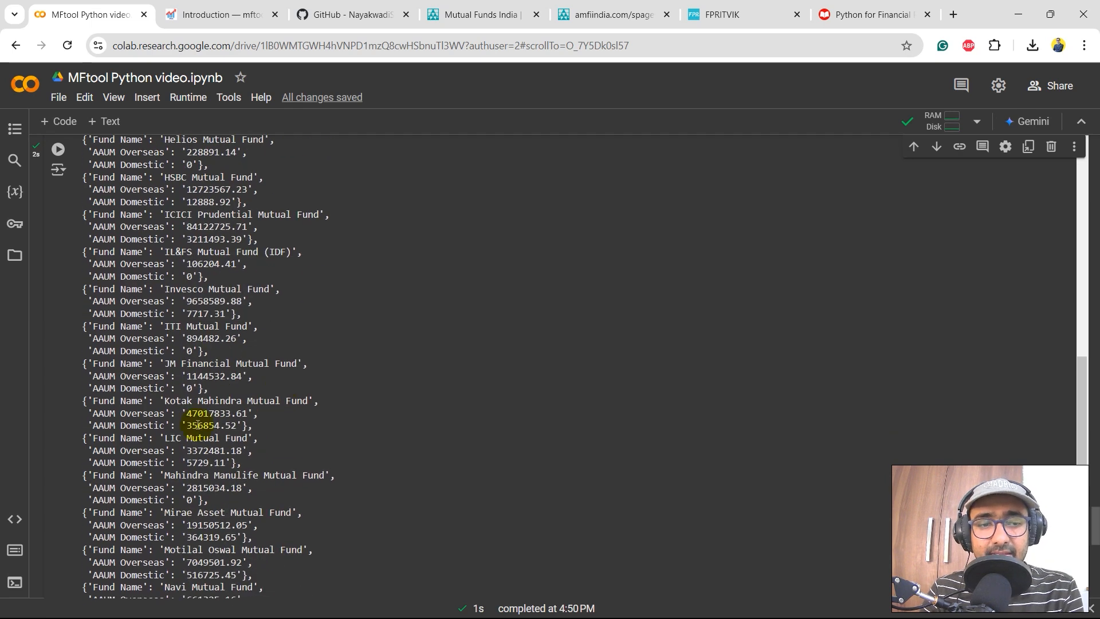
pyautogui.scroll(-3)
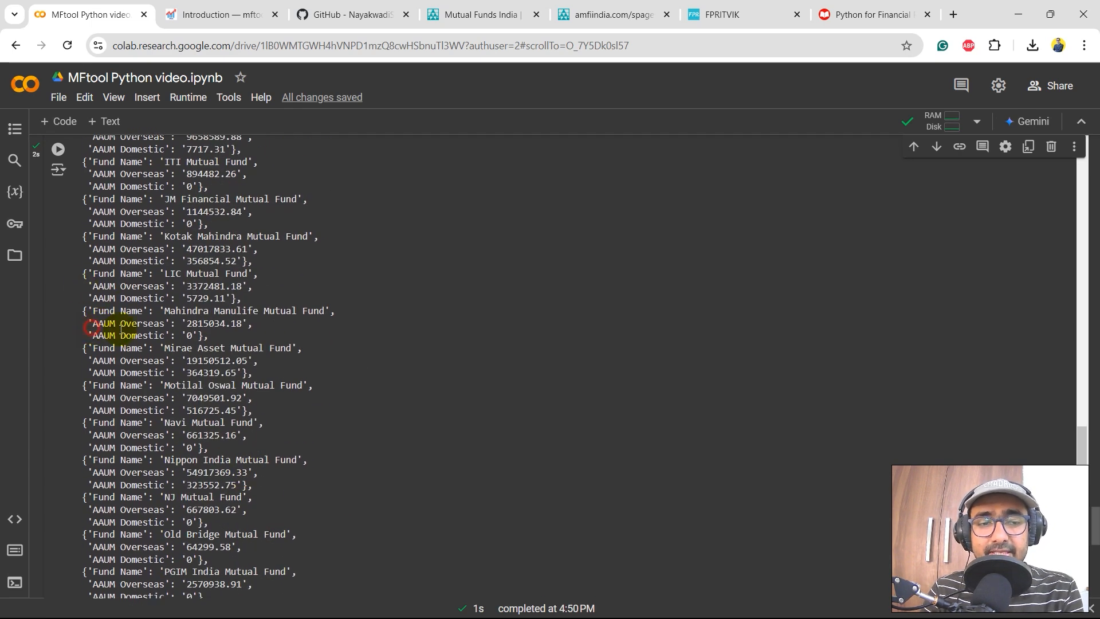
pyautogui.scroll(-3)
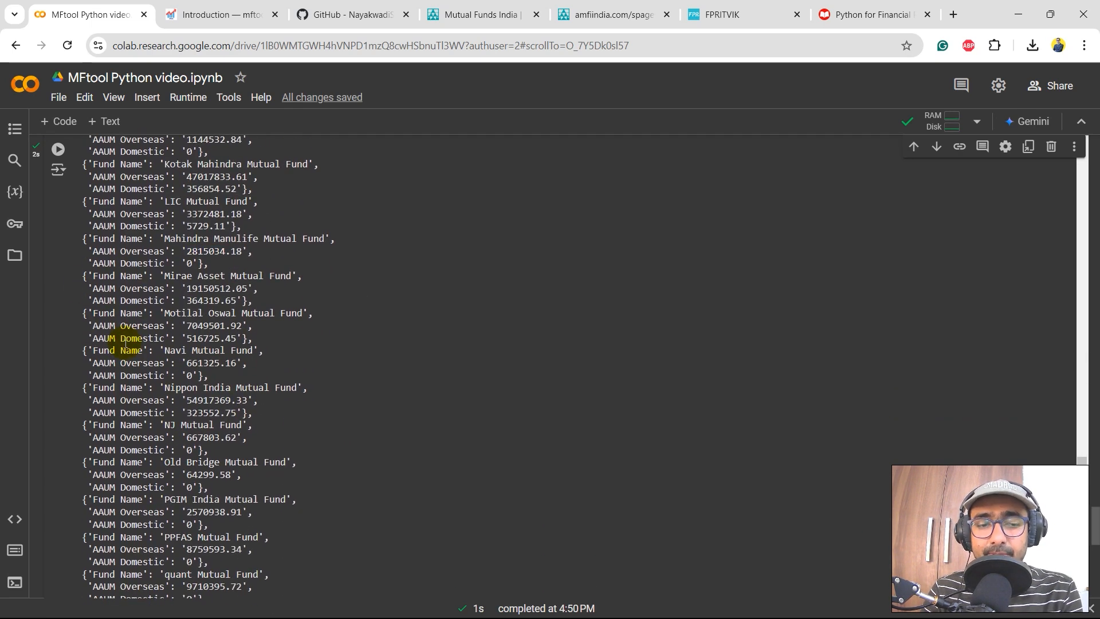
pyautogui.scroll(-3)
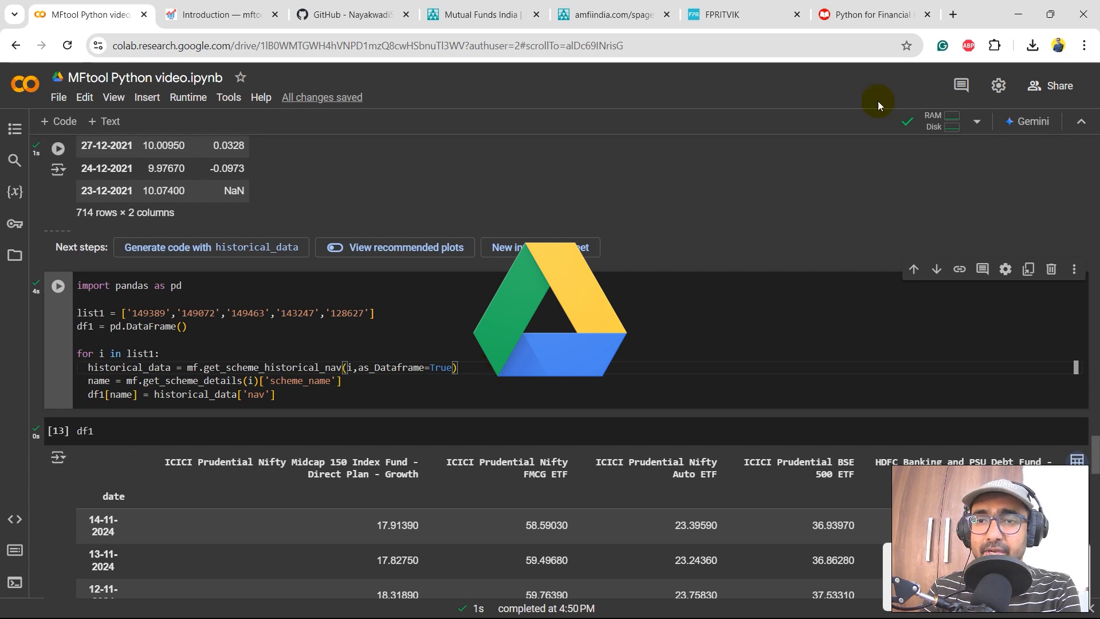
pyautogui.moveTo(953, 11)
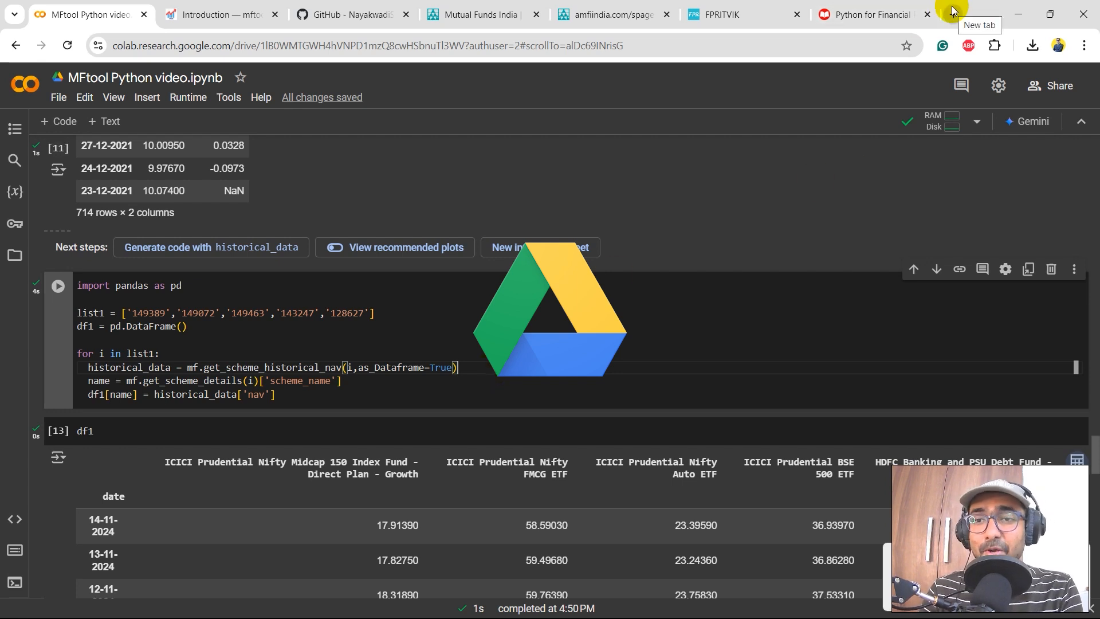
# In a new tab, view the channel's community post about the members' Google Drive
pyautogui.click(952, 12)
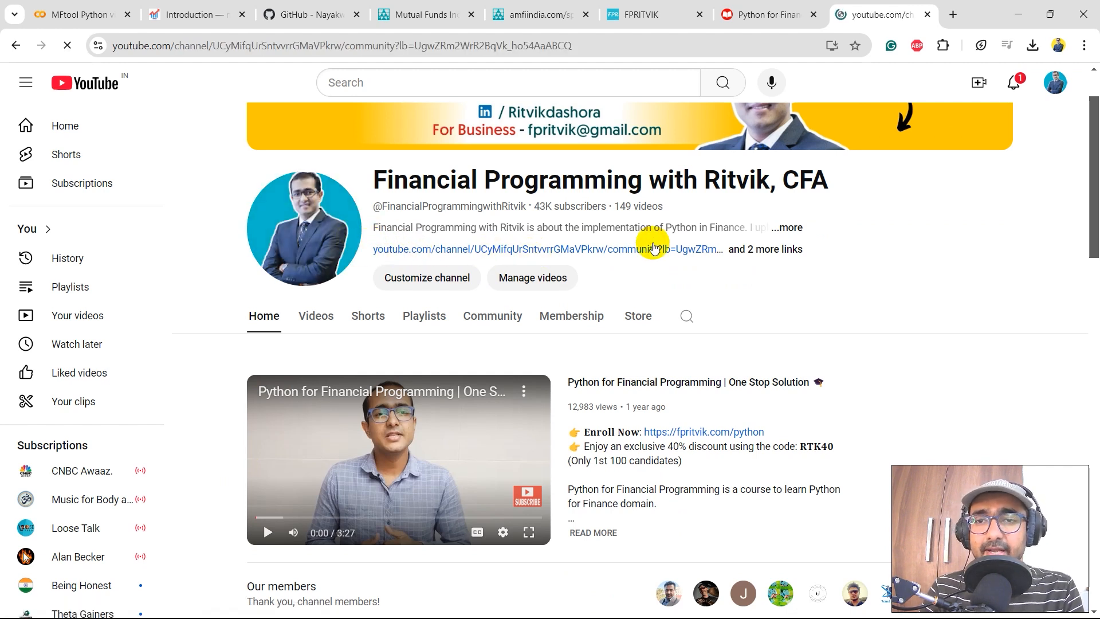
pyautogui.click(491, 316)
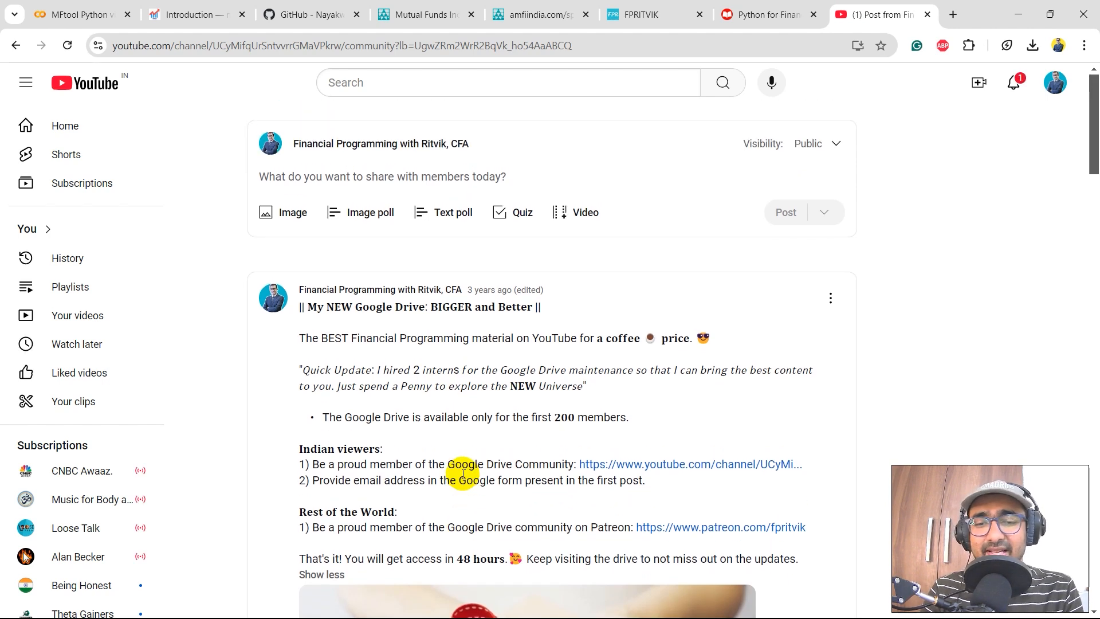
pyautogui.moveTo(362, 369); pyautogui.dragTo(460, 370)
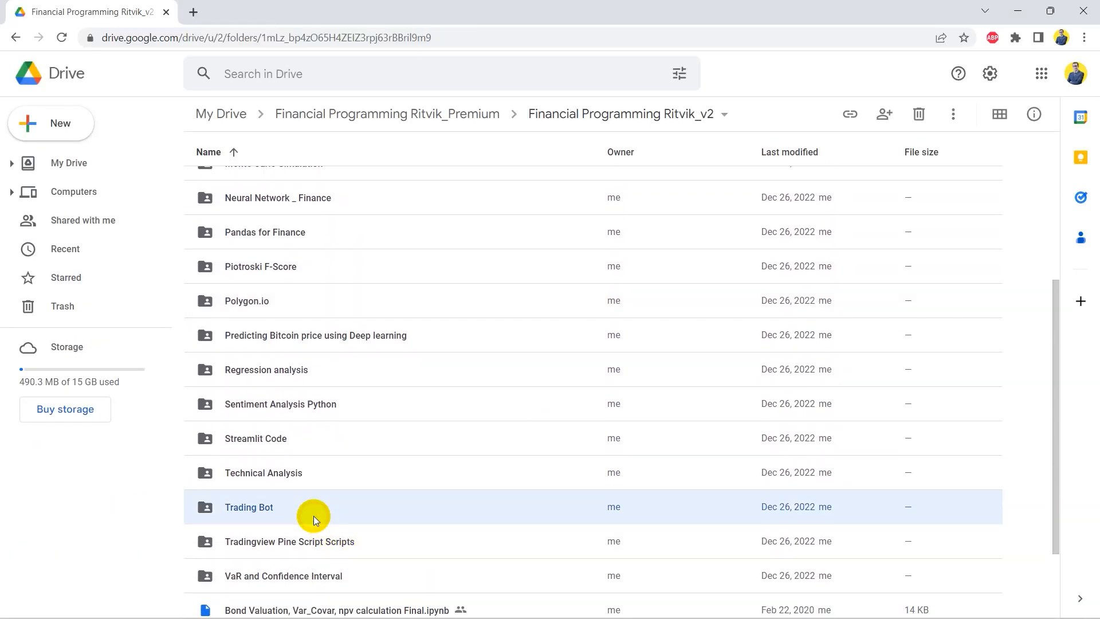
# Browse the Trading Bot Drive folder, go back to its parent, and return to Colab
pyautogui.doubleClick(249, 507)
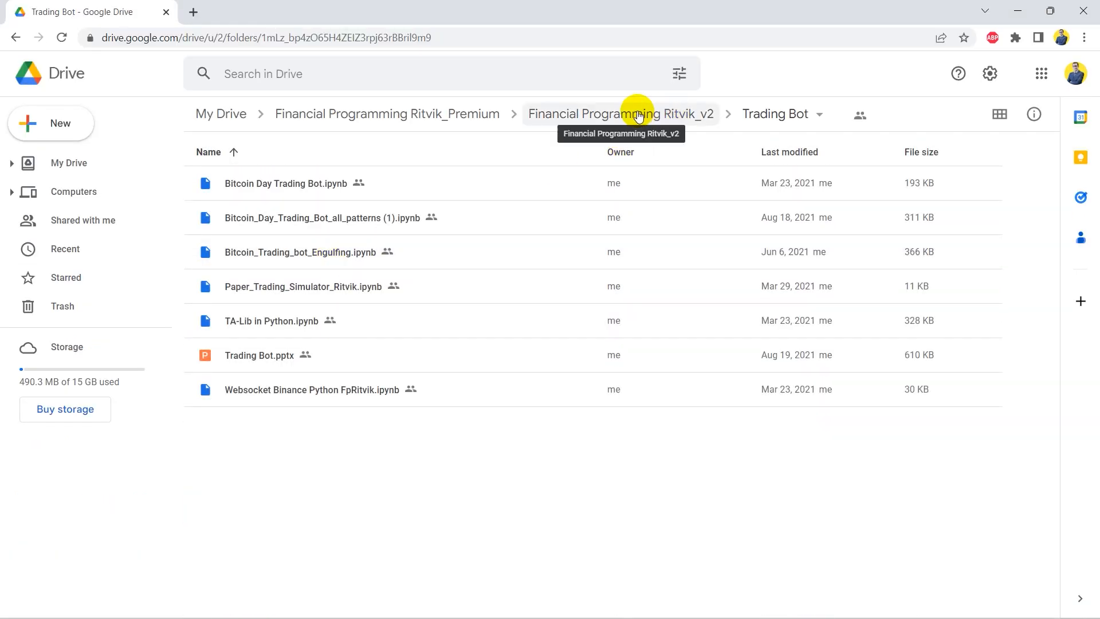
pyautogui.click(620, 113)
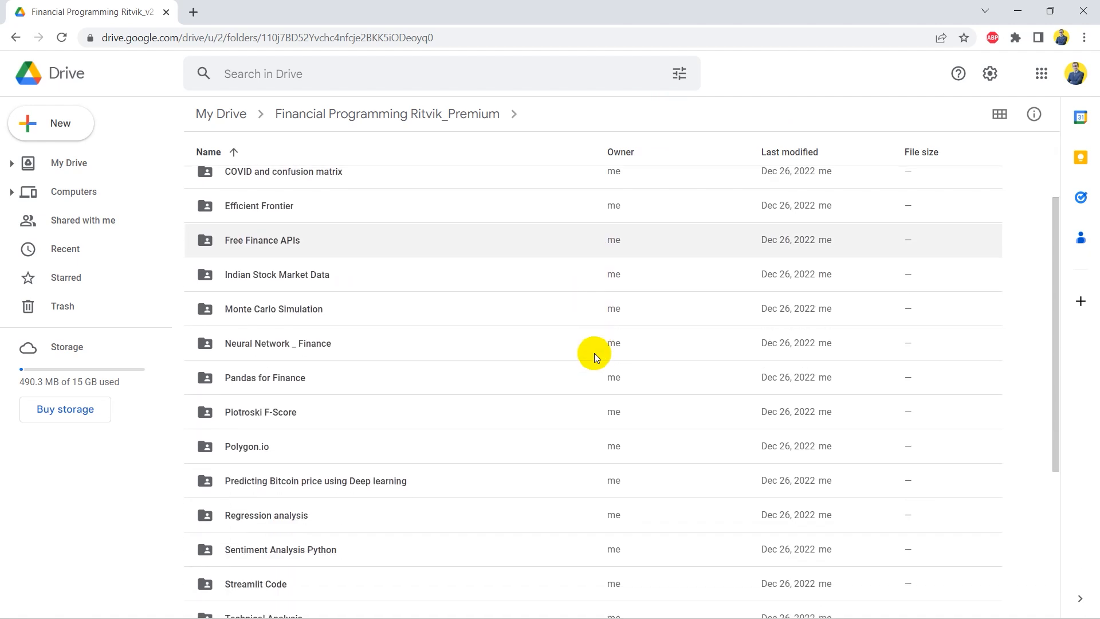
pyautogui.click(77, 13)
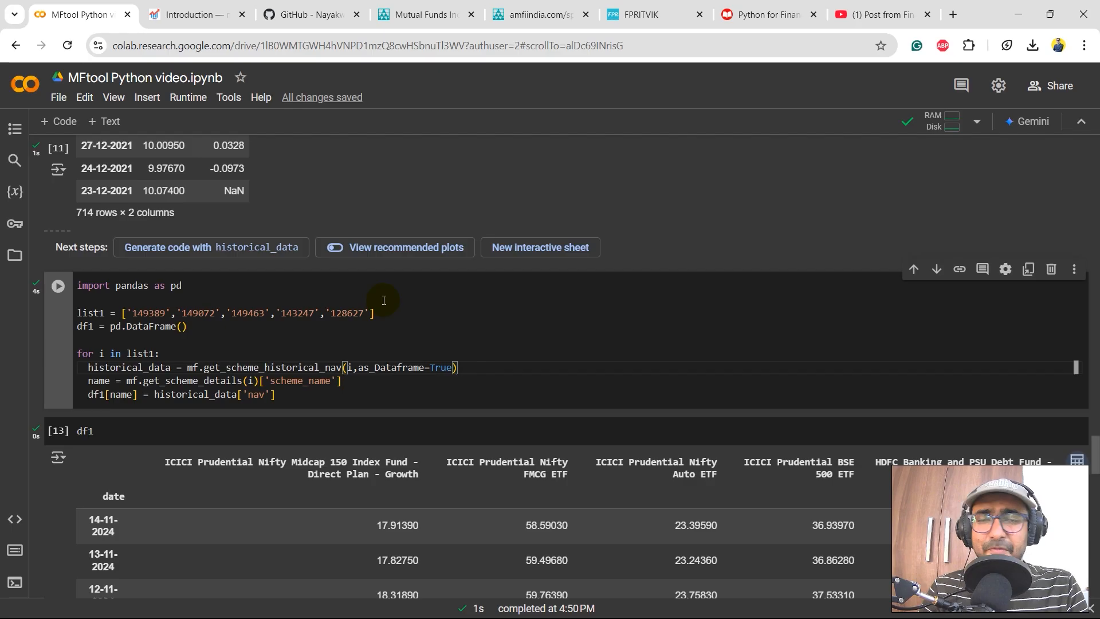